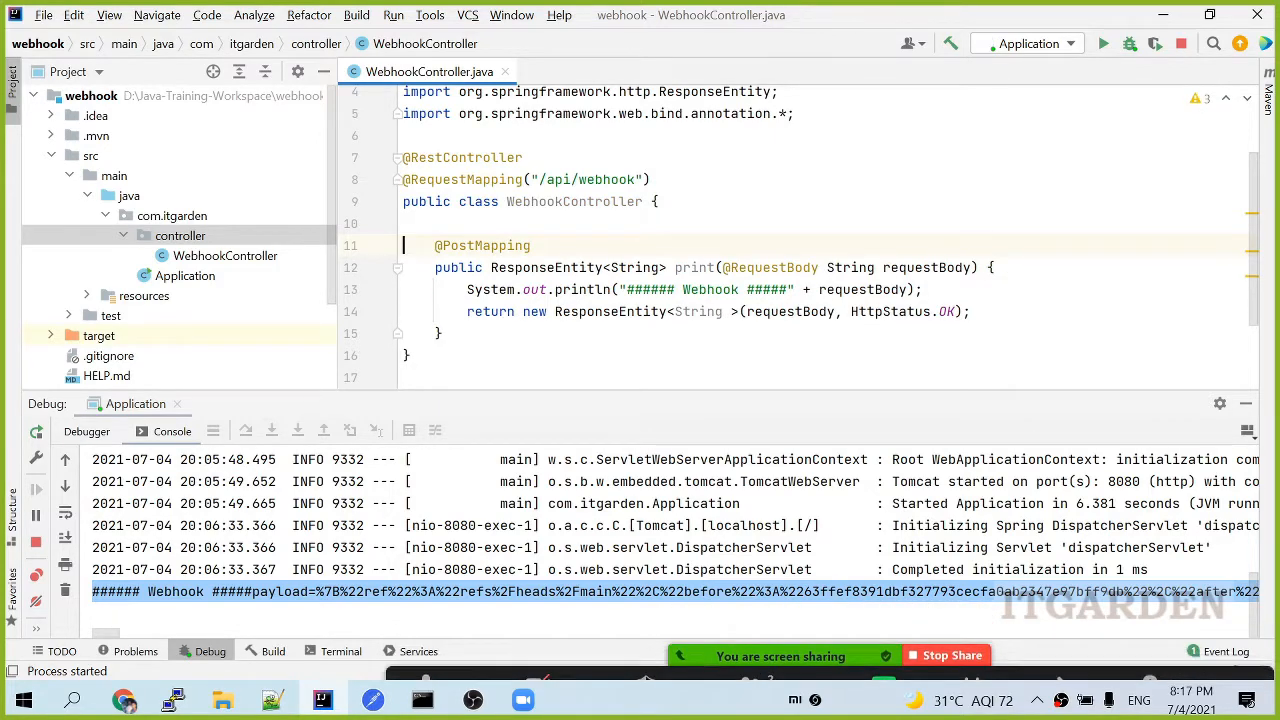
{"action": "double_click", "coordinate": [482, 245]}
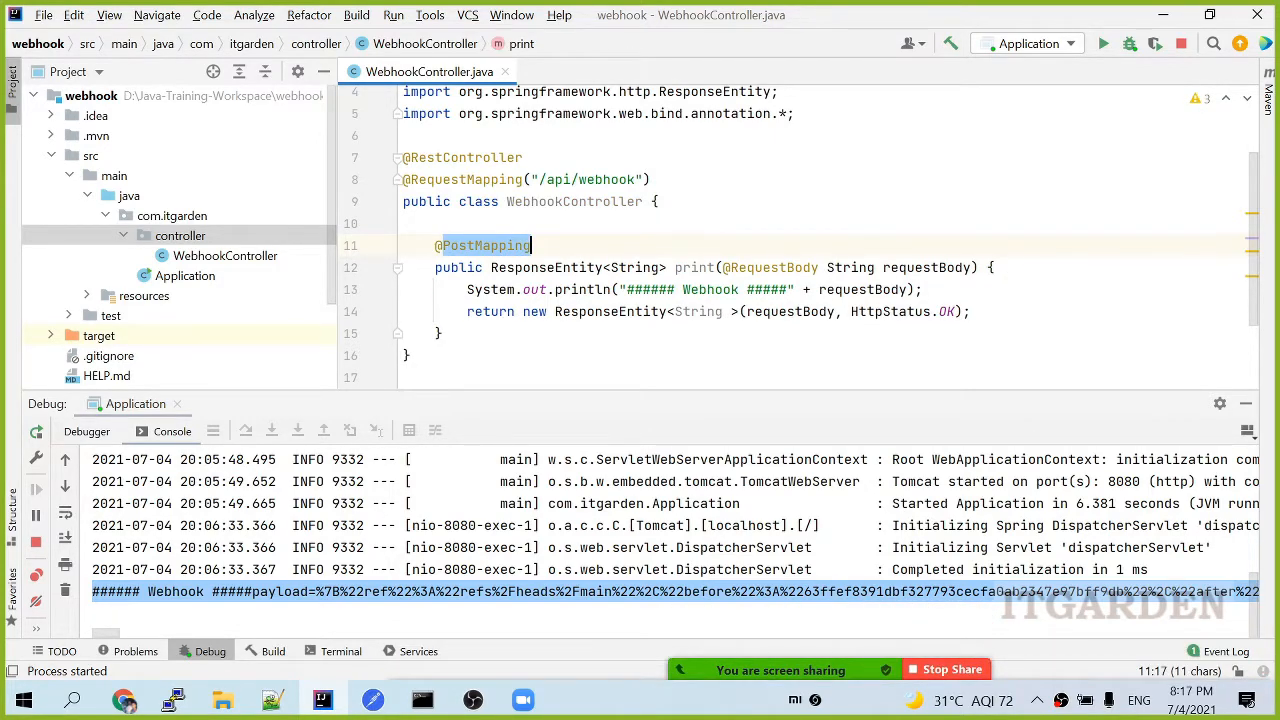
{"action": "left_click", "coordinate": [472, 699]}
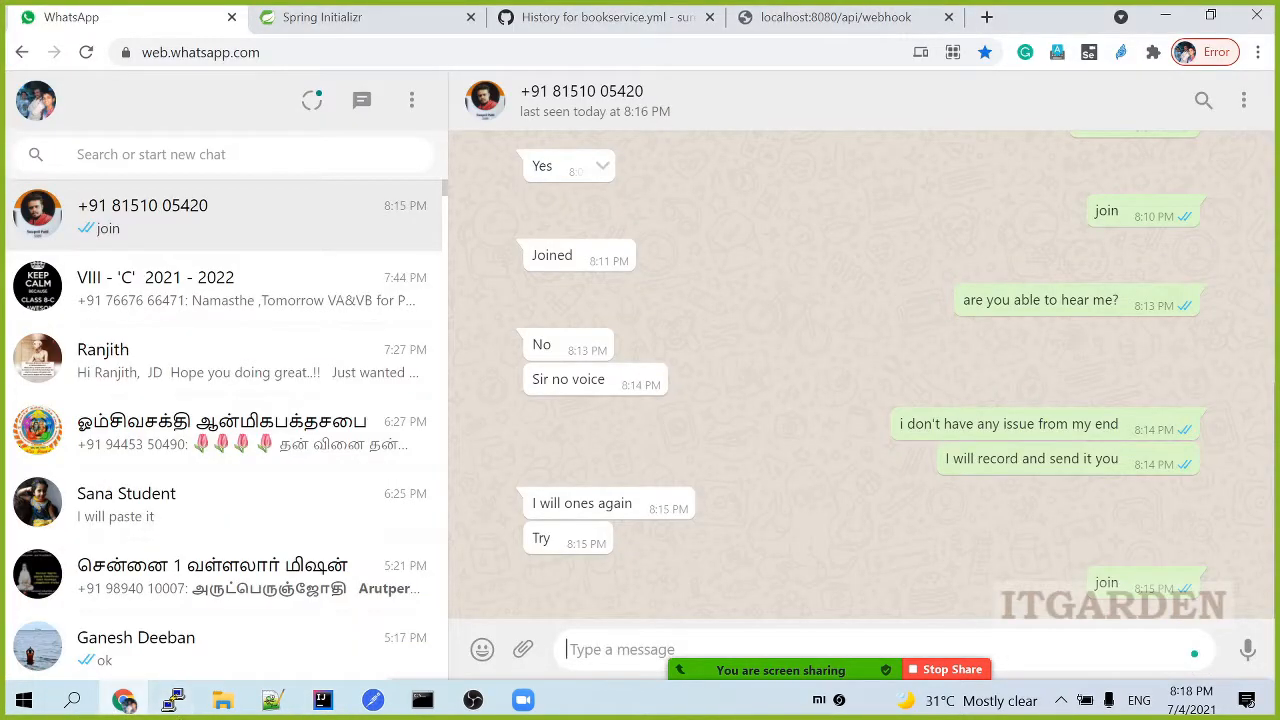
Step: Search Google for 'ngrok' in a new tab and open its sign-up result
{"action": "left_click", "coordinate": [987, 17]}
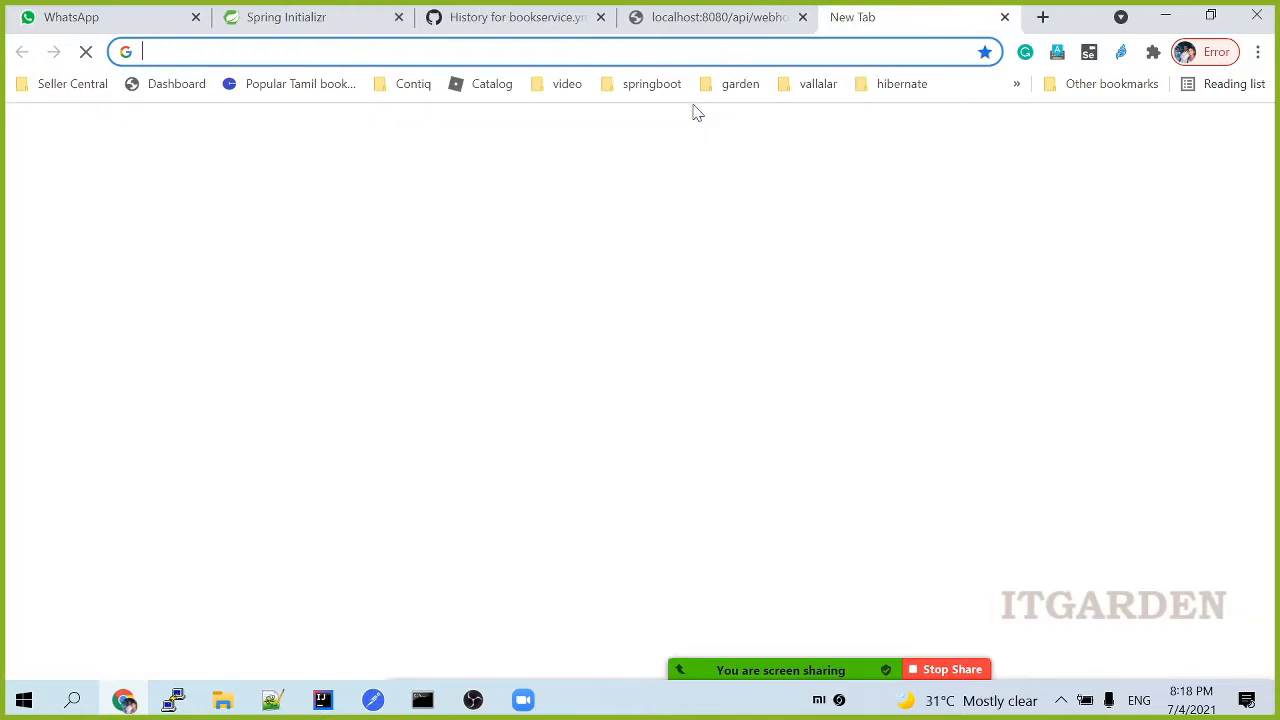
{"action": "type", "text": "ngrock&oq=ngrock&aqs=chrome..69i57.2994j0j7&sourceid=chrome&ie=UTF-8"}
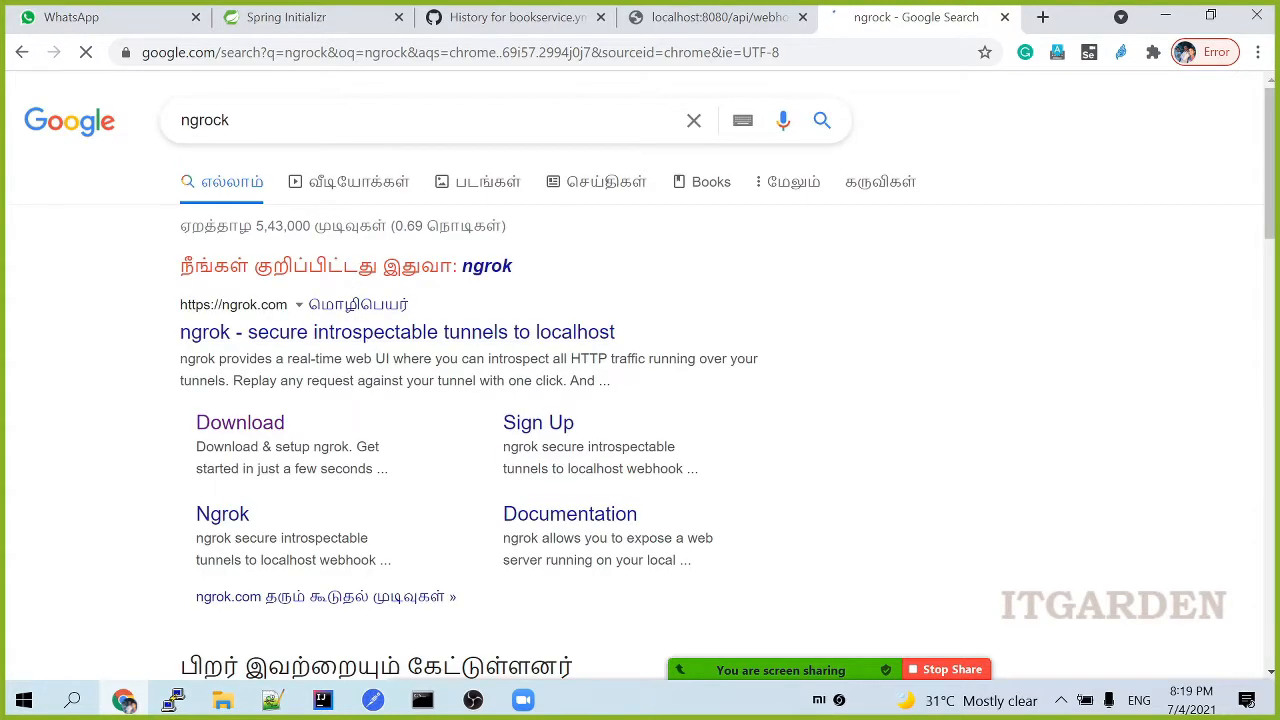
{"action": "left_click", "coordinate": [397, 331]}
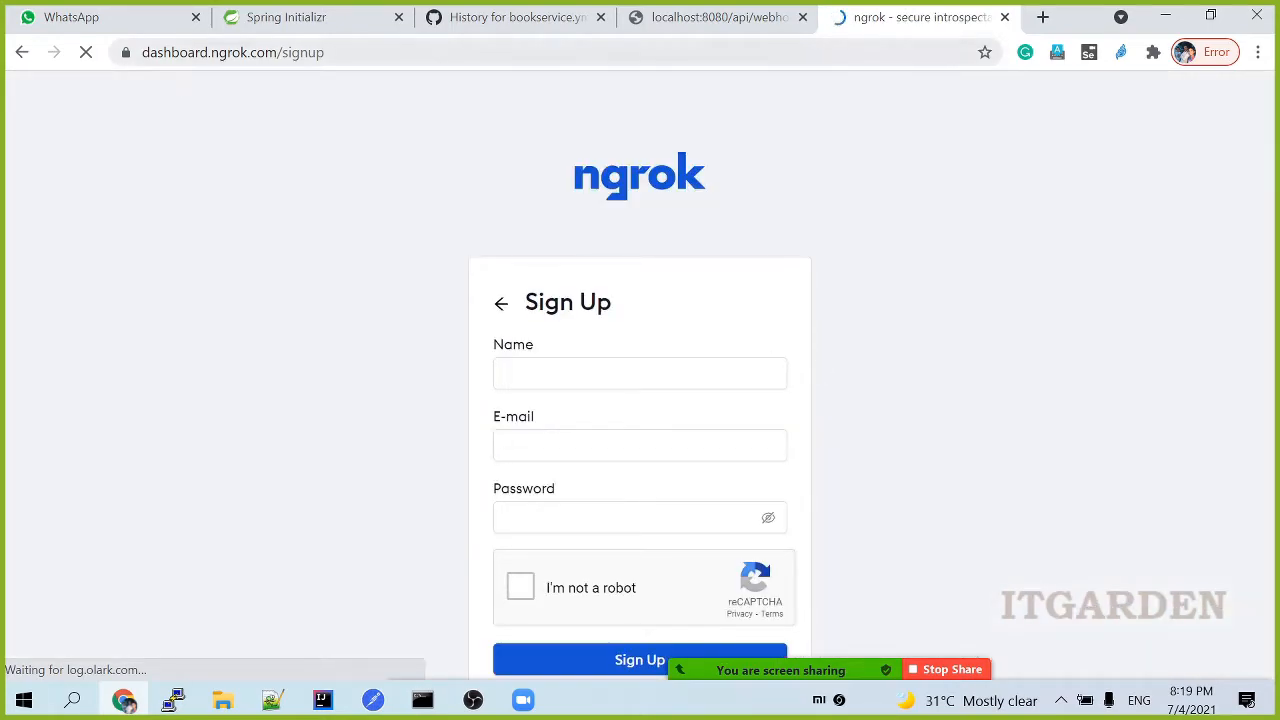
Step: Search 'download ngrok' and open the download result in a new tab
{"action": "type", "text": "download ng"}
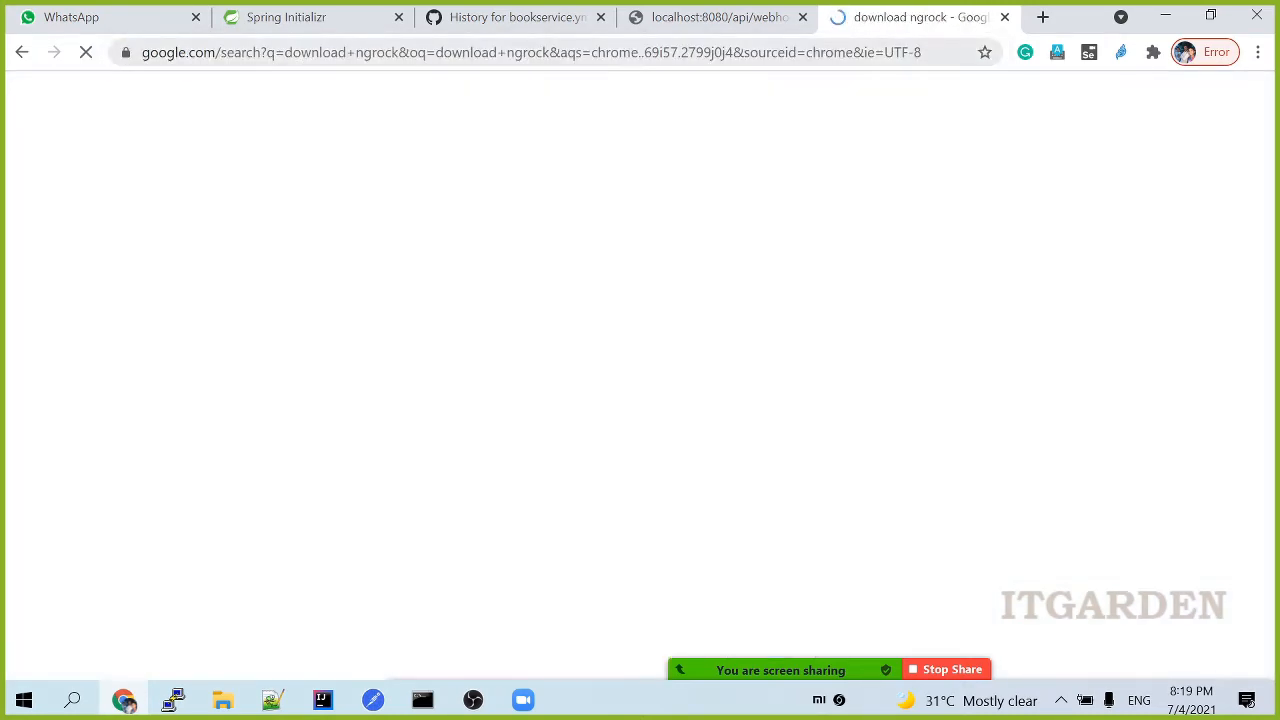
{"action": "right_click", "coordinate": [256, 331]}
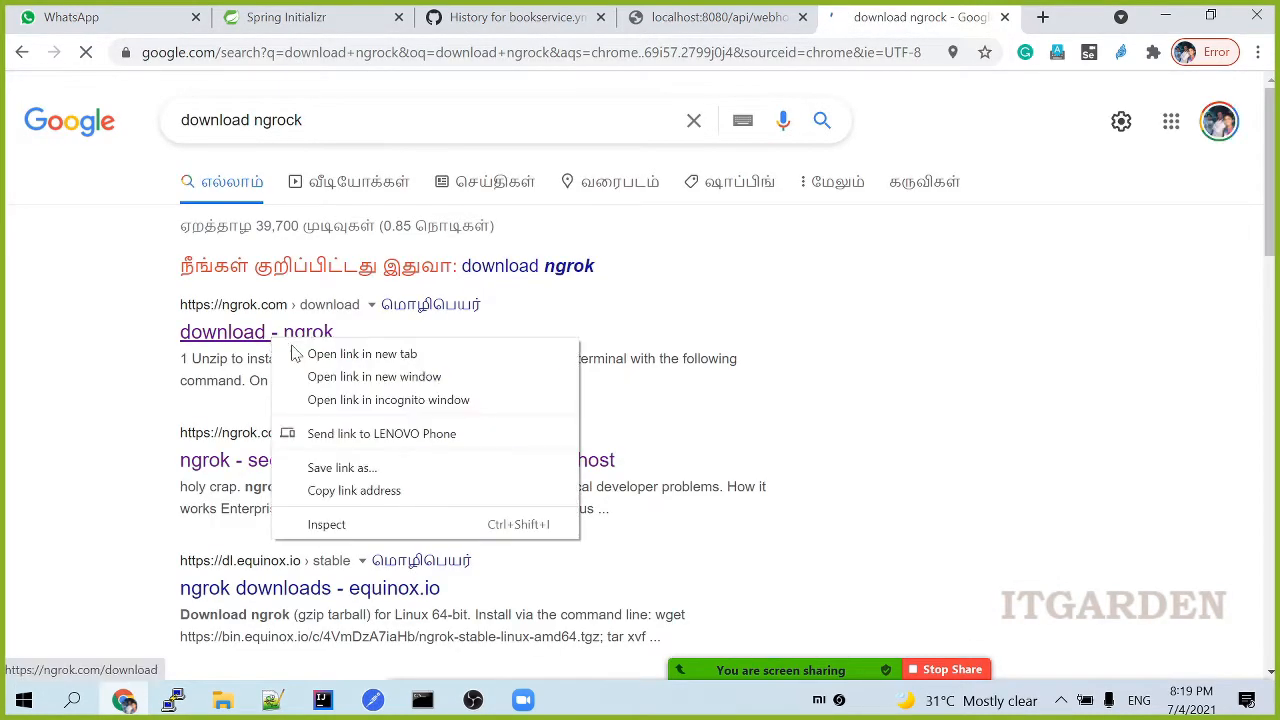
{"action": "left_click", "coordinate": [362, 353]}
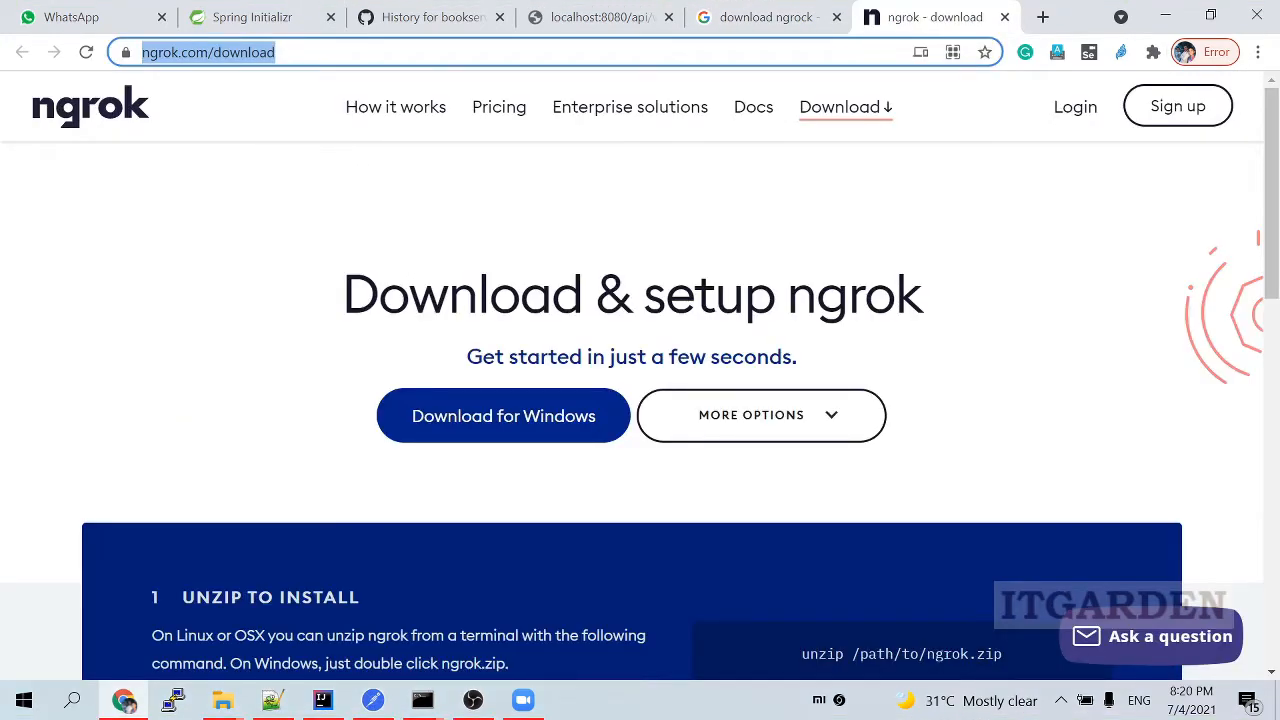
Step: Scroll the ngrok download page and request the Windows download
{"action": "scroll", "scroll_direction": "down", "scroll_amount": 3}
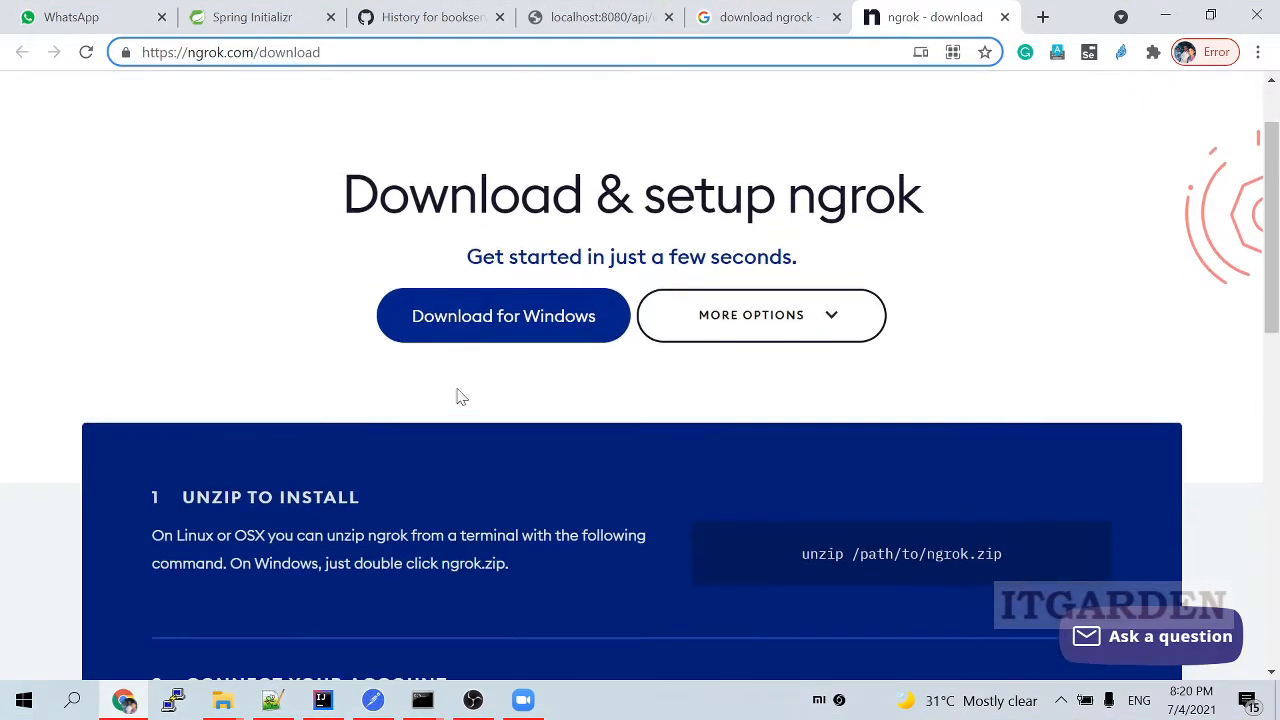
{"action": "left_click", "coordinate": [503, 315]}
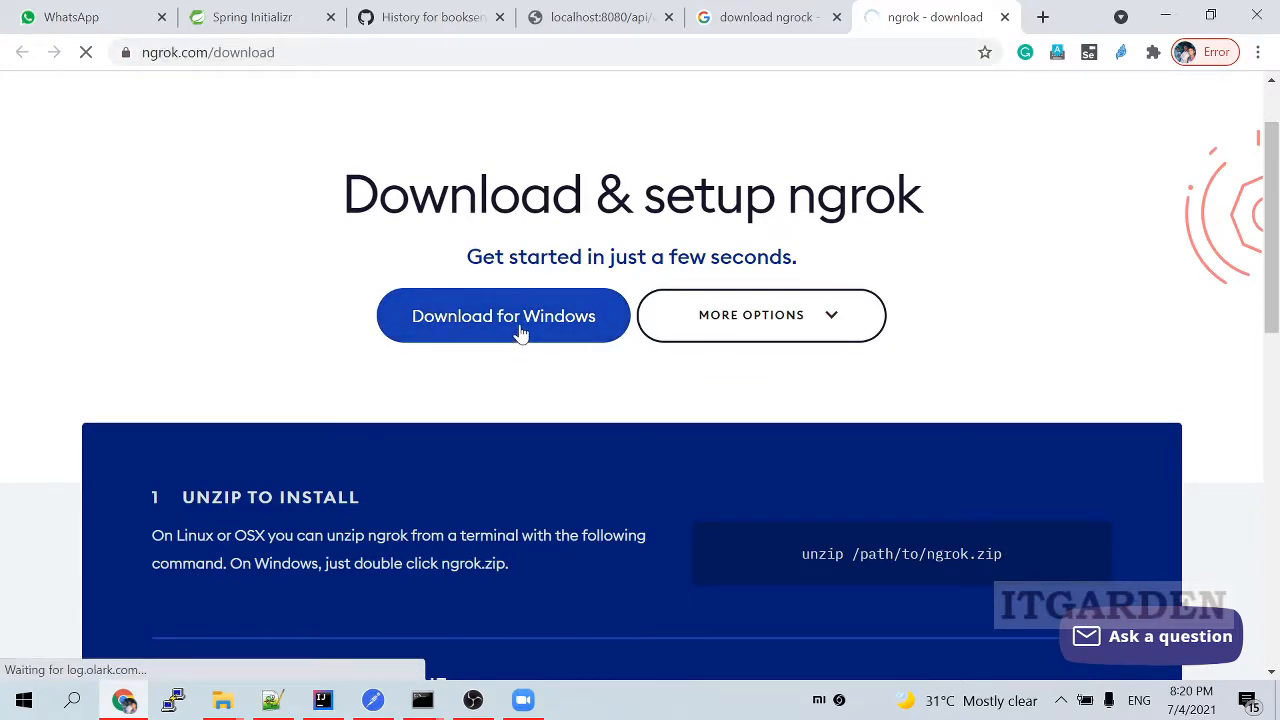
{"action": "left_click", "coordinate": [503, 315]}
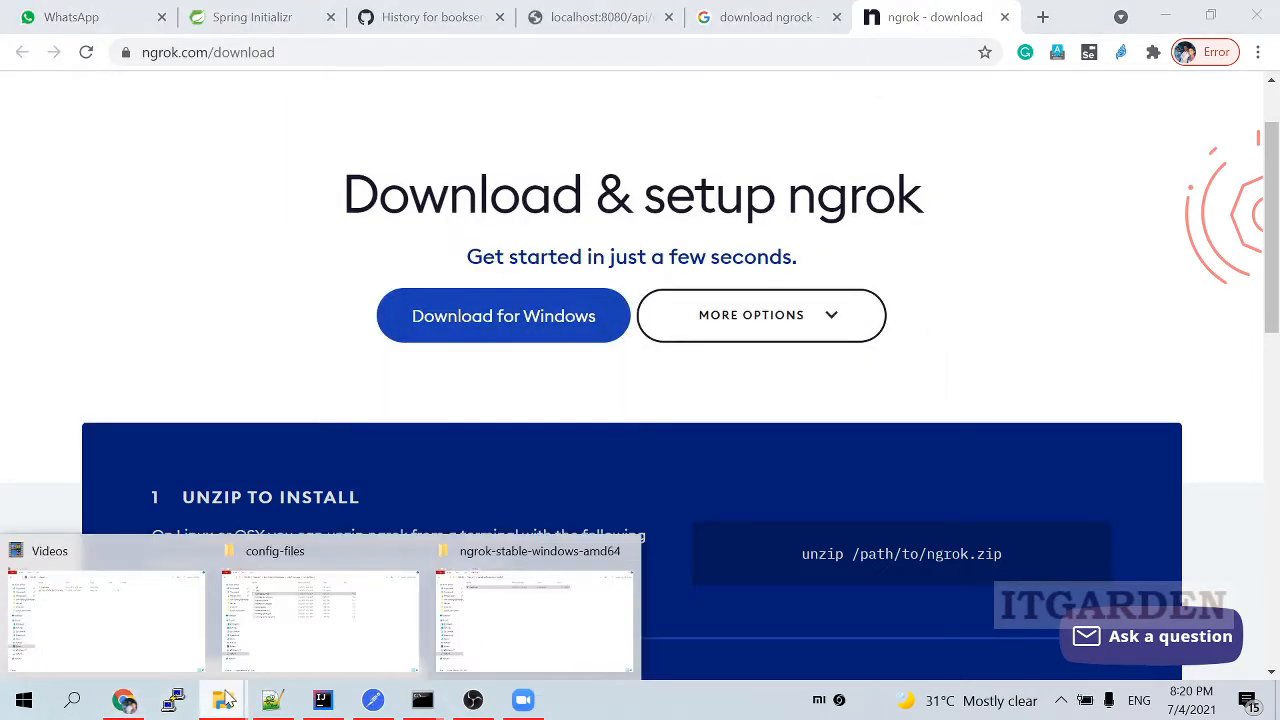
Step: Show the ngrok-stable-windows-amd64 folder containing ngrok.exe from the taskbar
{"action": "left_click", "coordinate": [533, 620]}
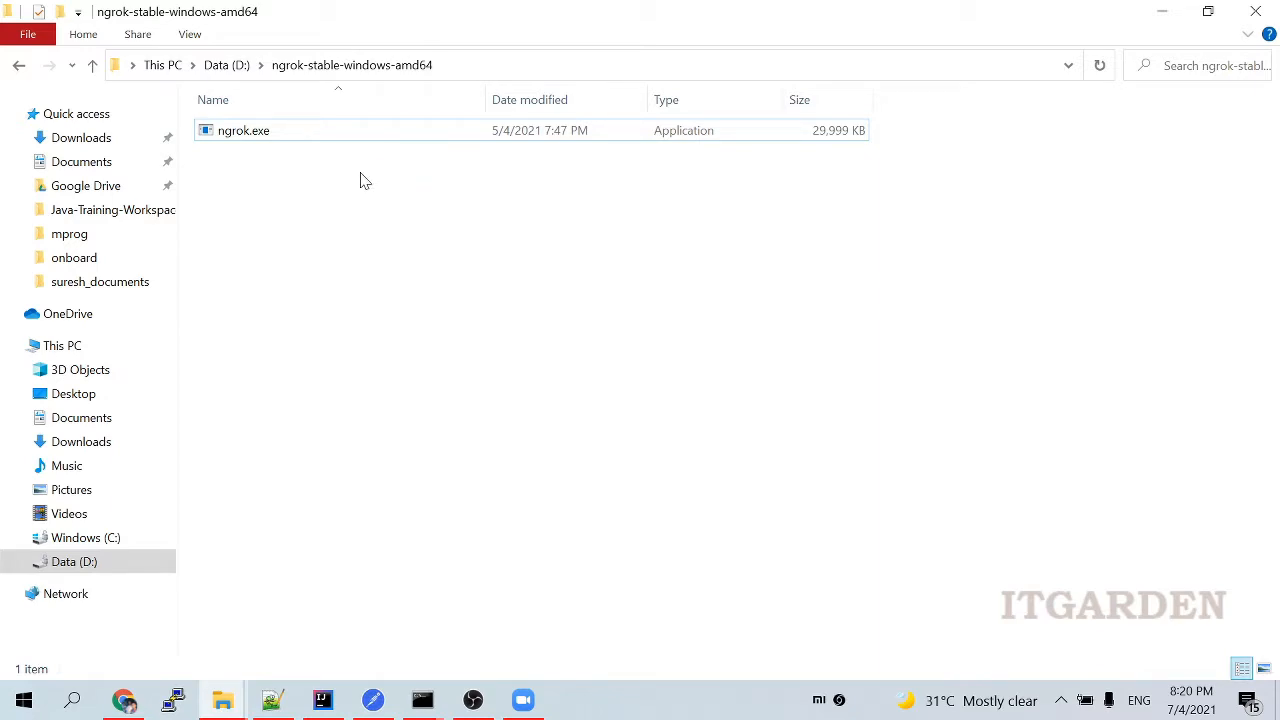
{"action": "left_click", "coordinate": [473, 699]}
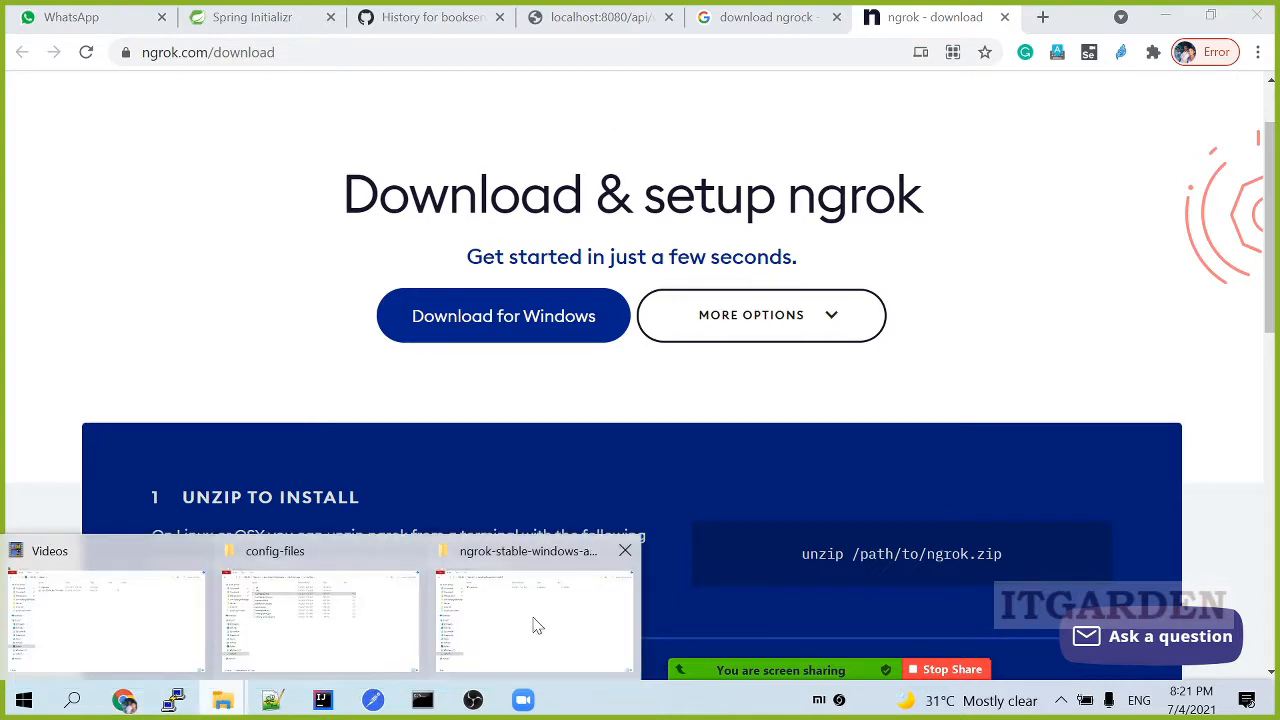
{"action": "left_click", "coordinate": [533, 620]}
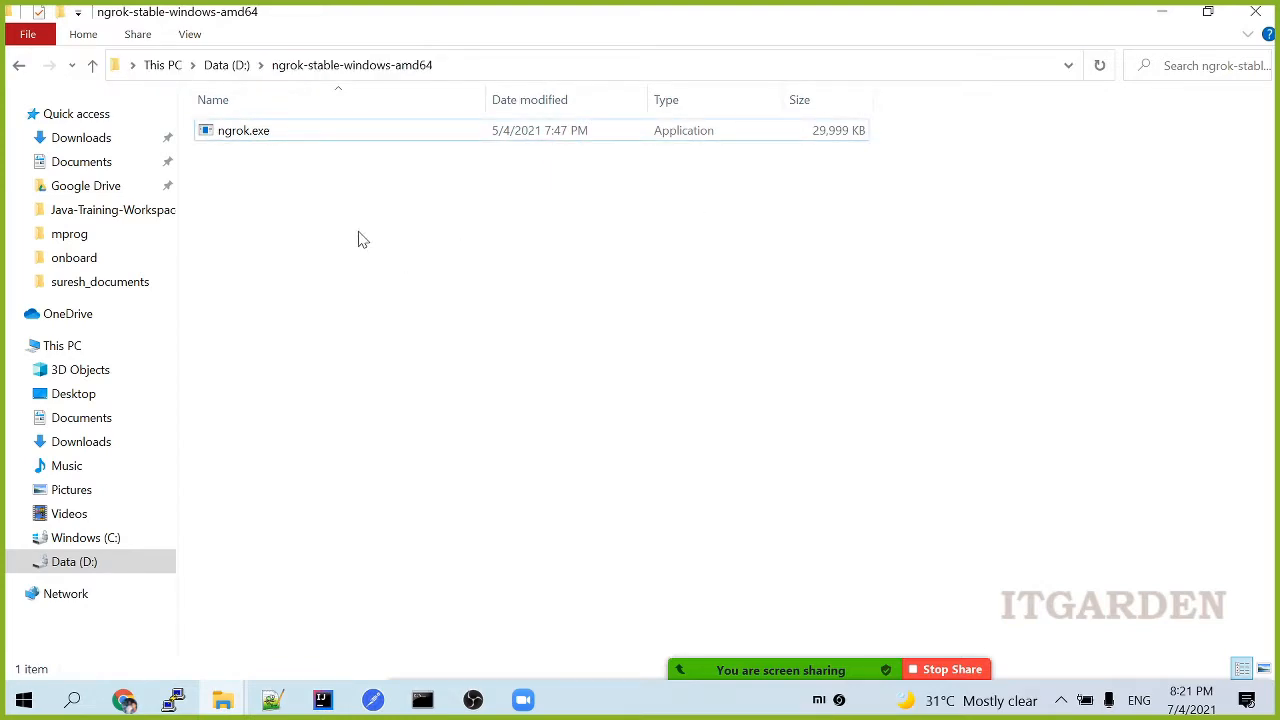
{"action": "mouse_move", "coordinate": [365, 204]}
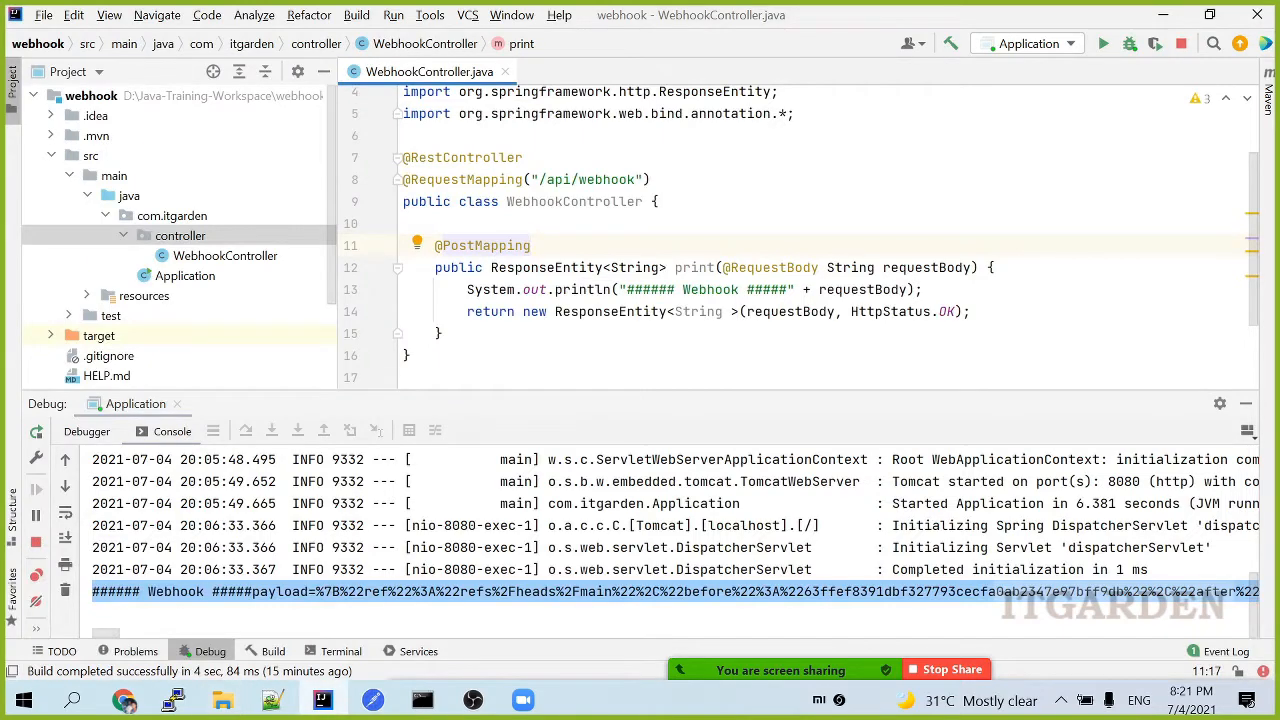
Step: Review Group, Artifact and Spring Web on Spring Initializr, then return to WebhookController
{"action": "left_click", "coordinate": [64, 589]}
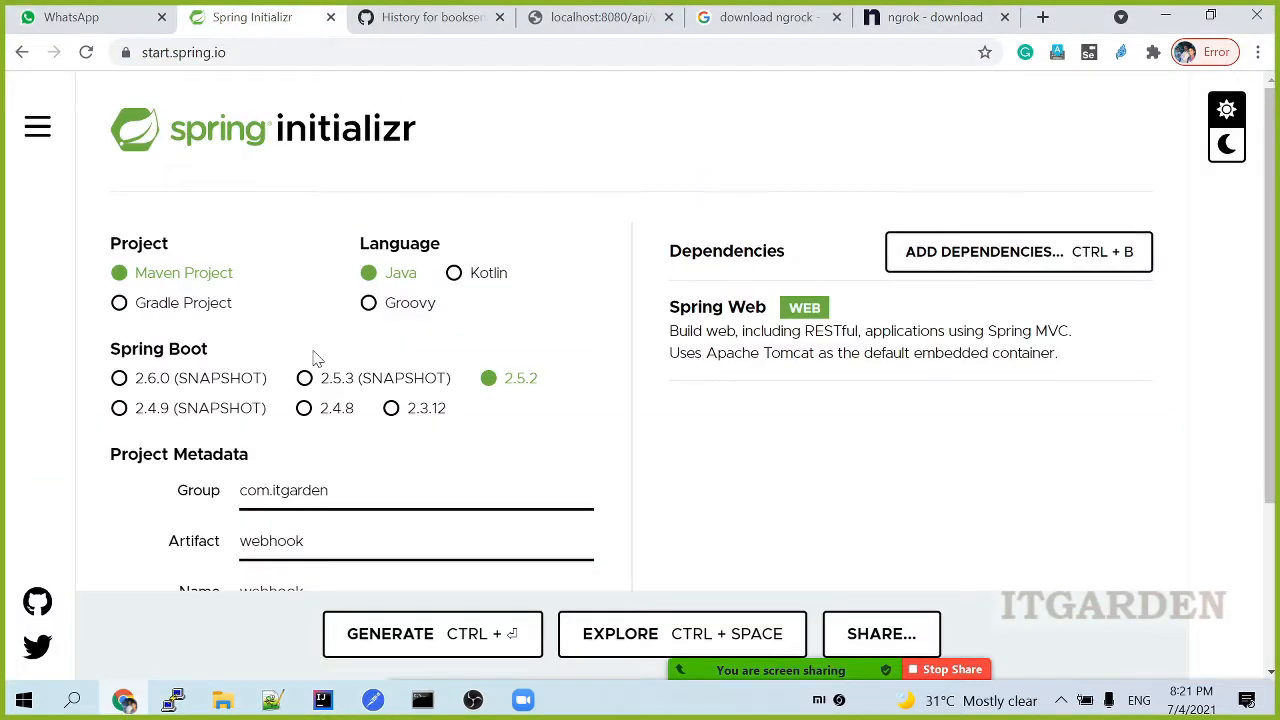
{"action": "mouse_move", "coordinate": [376, 238]}
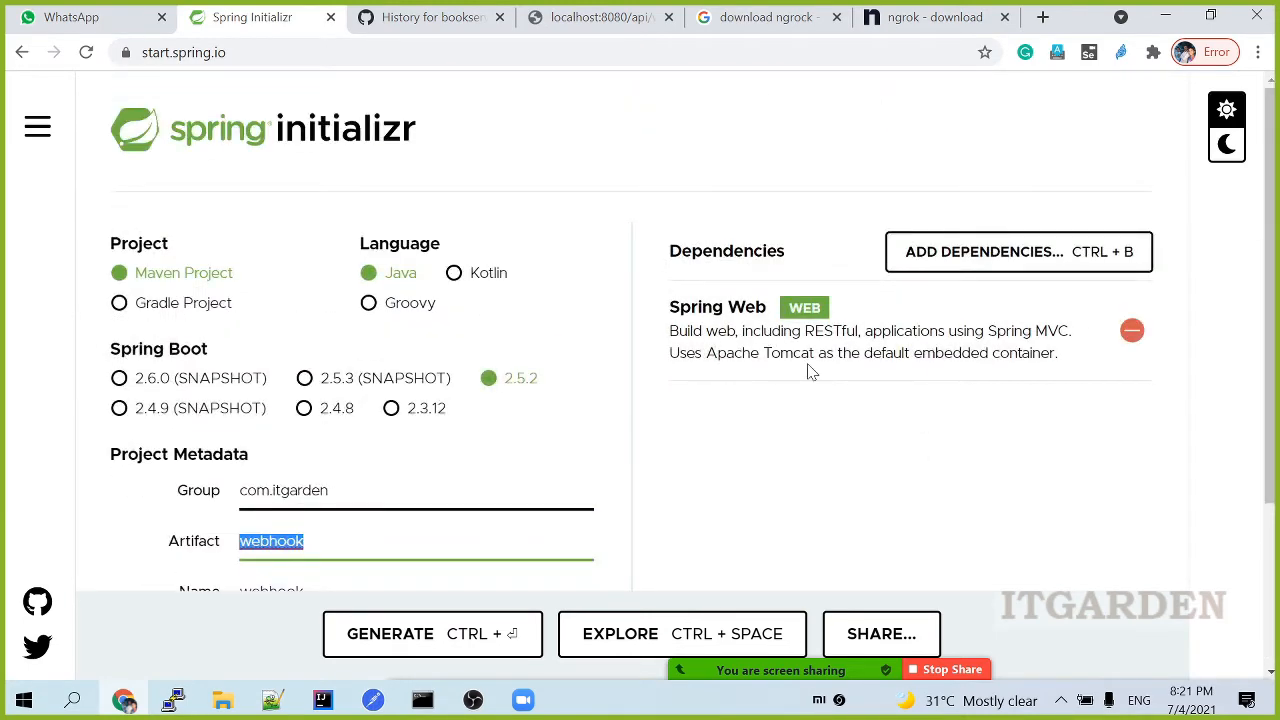
{"action": "left_click", "coordinate": [321, 699]}
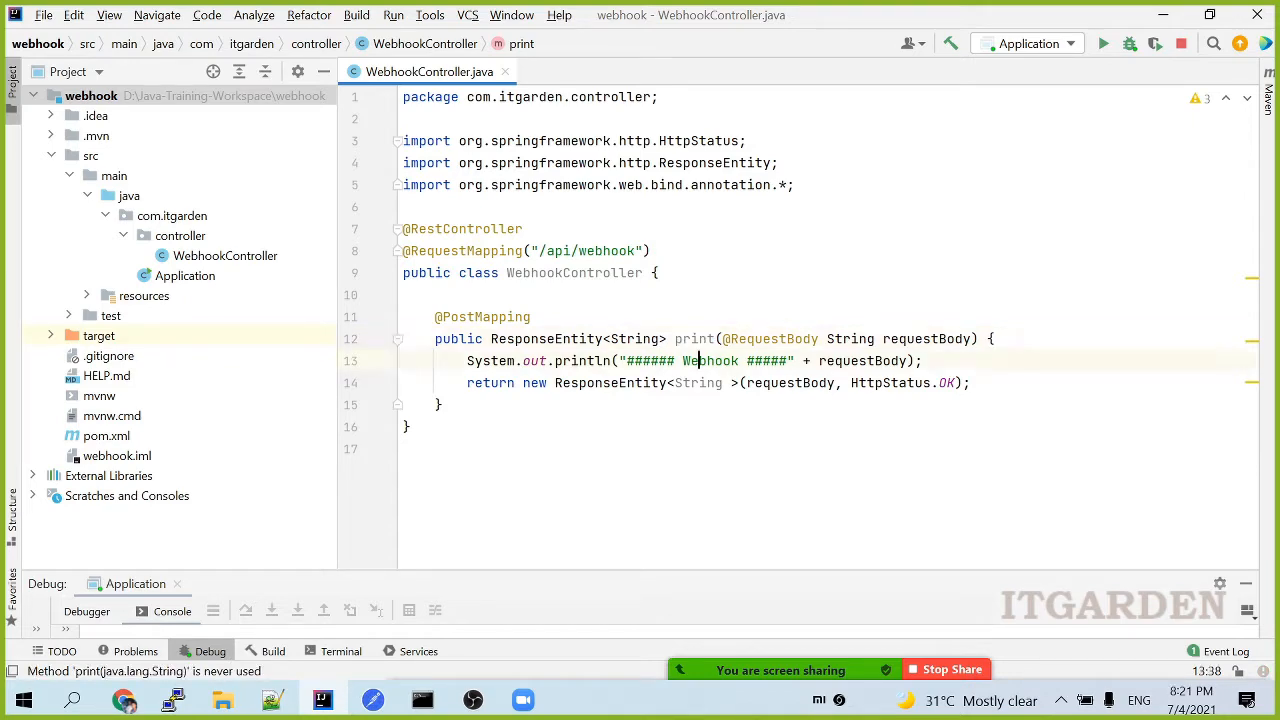
Step: Highlight 'Webhook' in the controller's println line, then bring Chrome back
{"action": "double_click", "coordinate": [925, 338]}
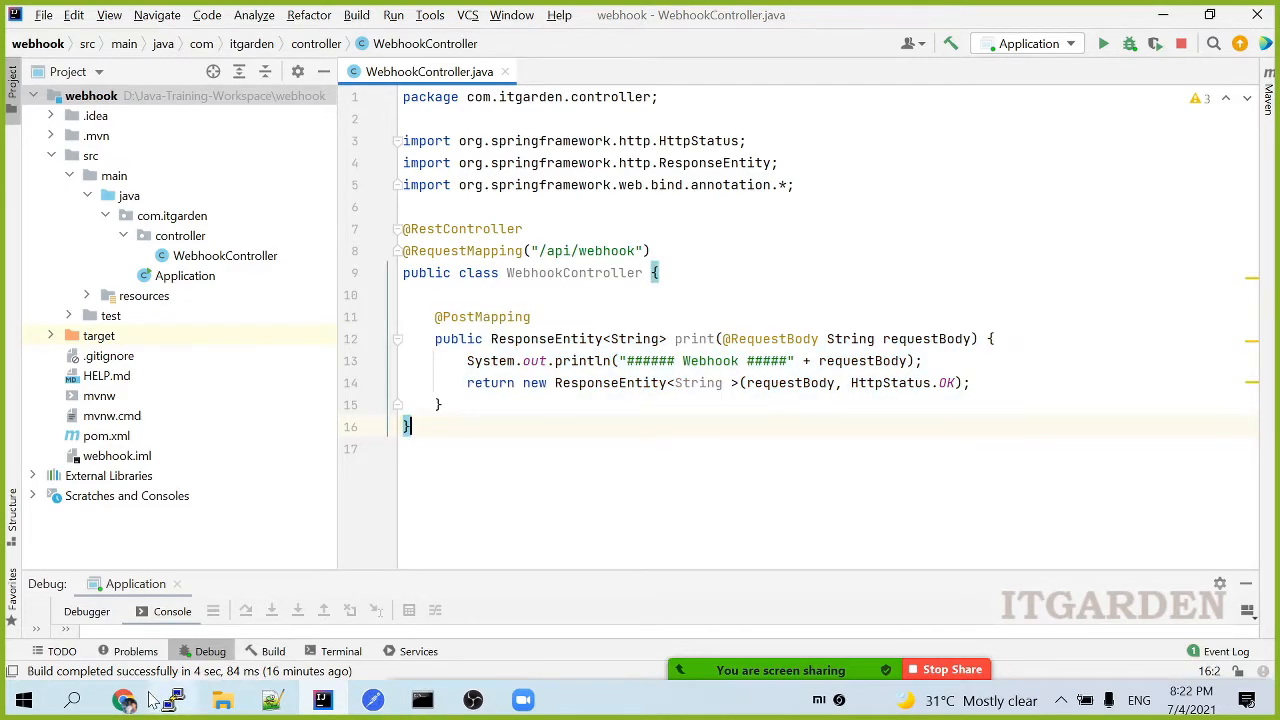
{"action": "left_click", "coordinate": [124, 699]}
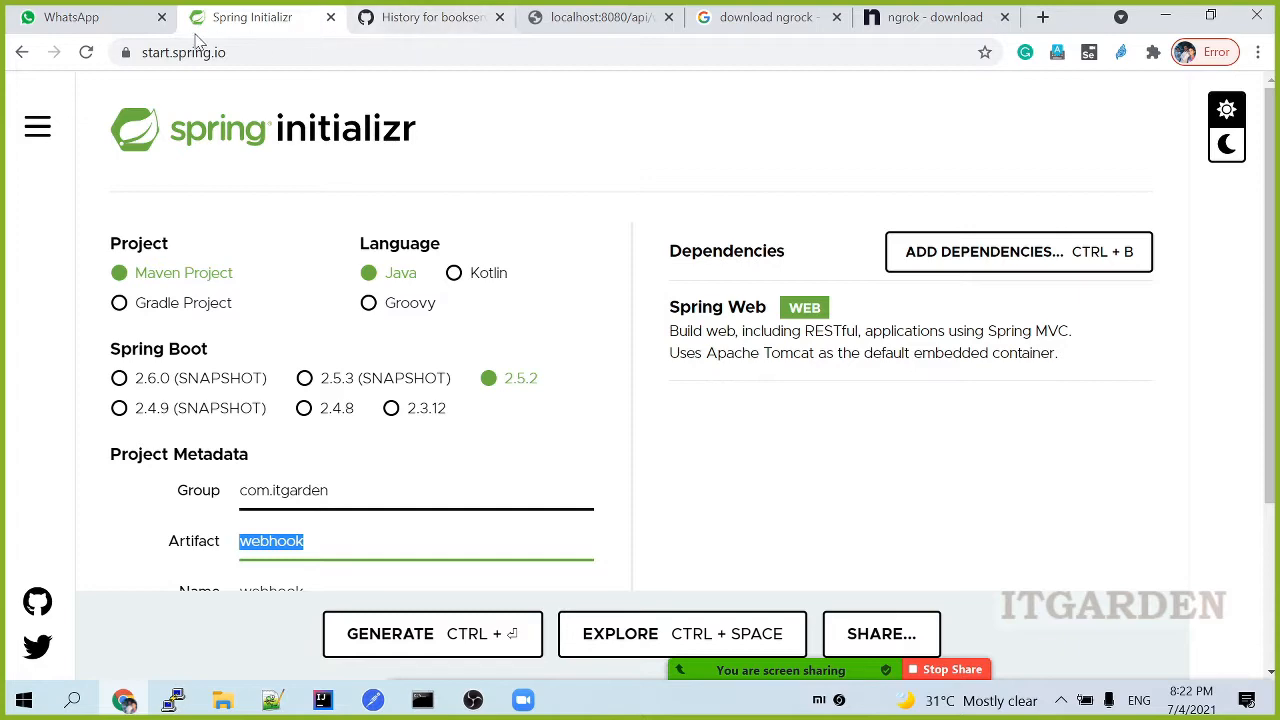
{"action": "mouse_move", "coordinate": [430, 17]}
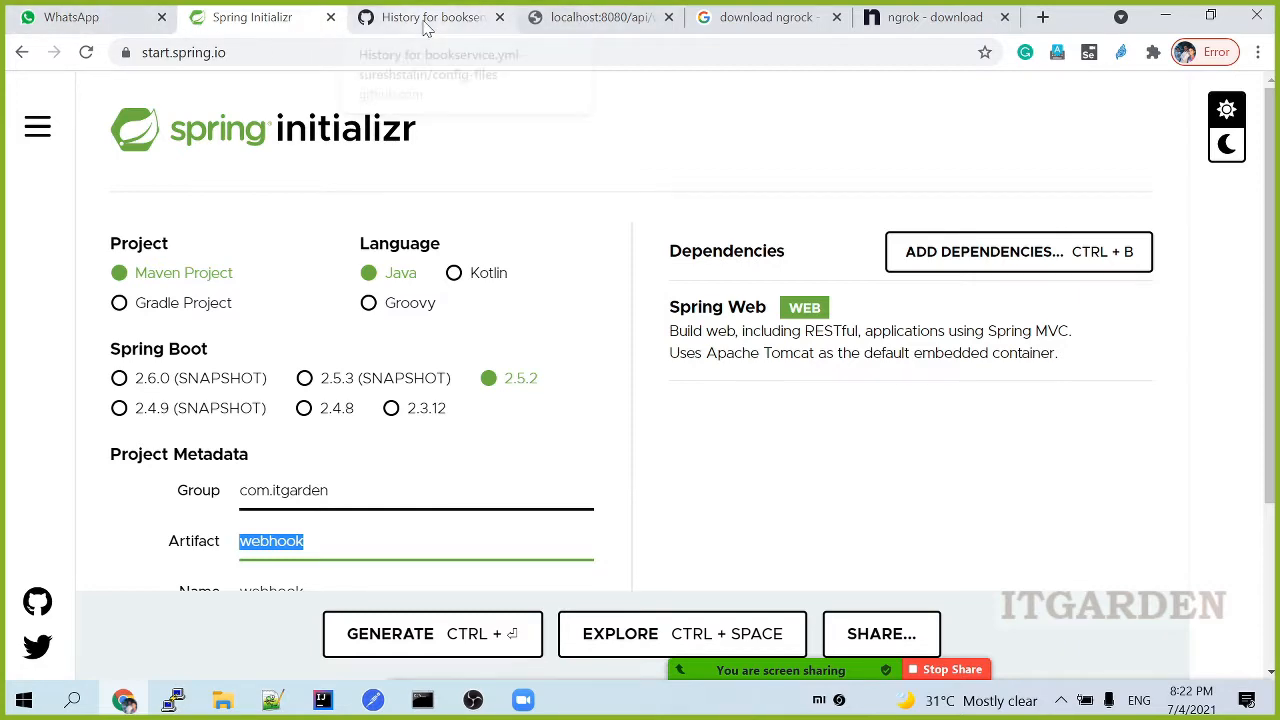
Step: Go from the GitHub tab to the config-files repository's Settings > Webhooks page
{"action": "left_click", "coordinate": [430, 17]}
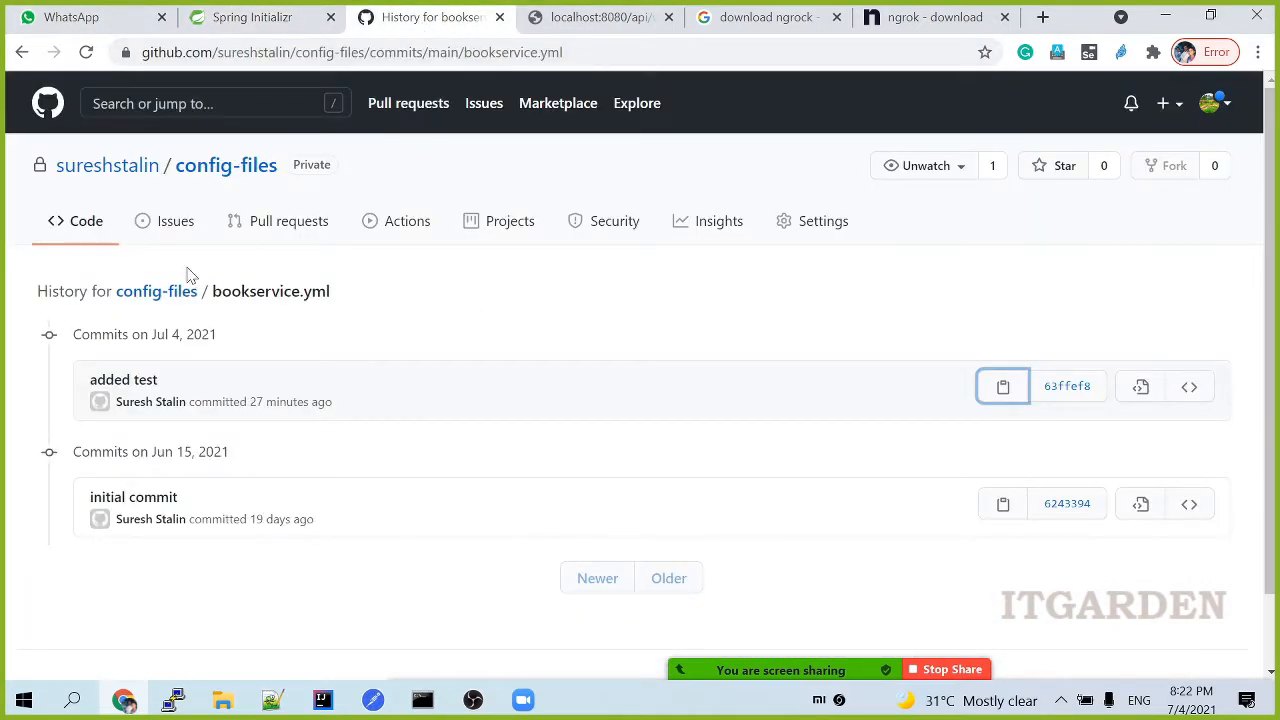
{"action": "mouse_move", "coordinate": [226, 165]}
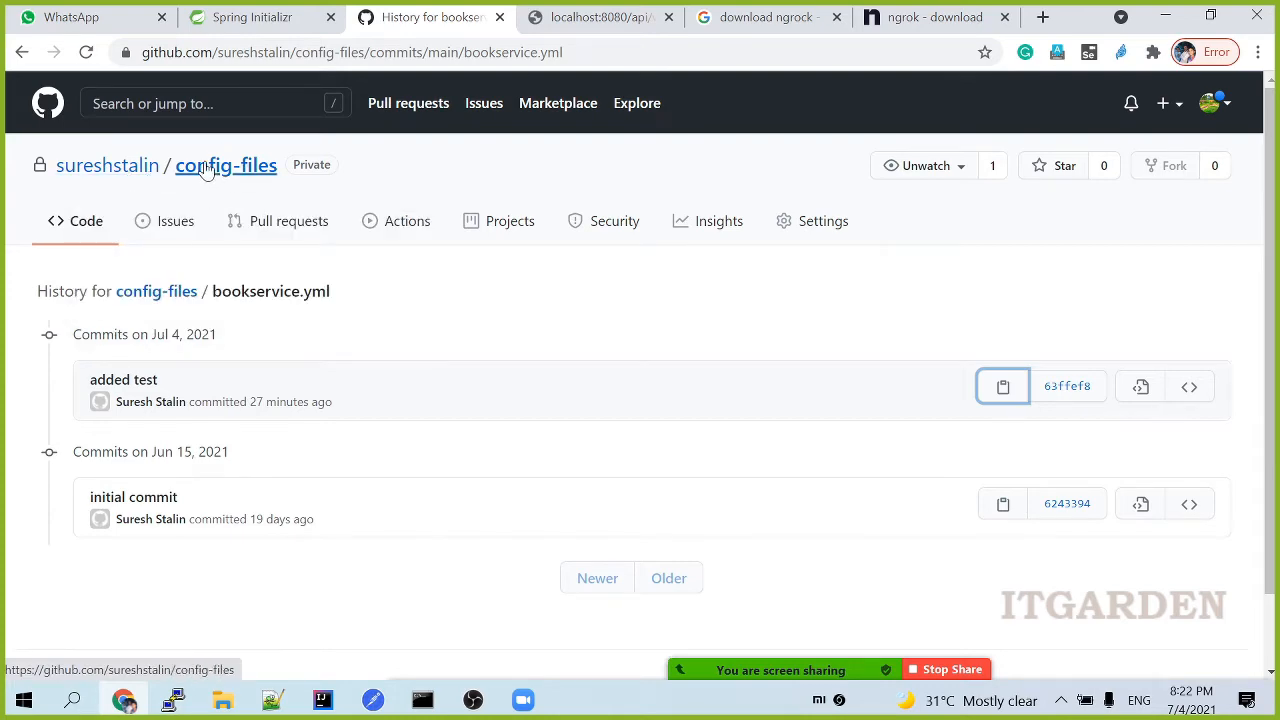
{"action": "mouse_move", "coordinate": [247, 185]}
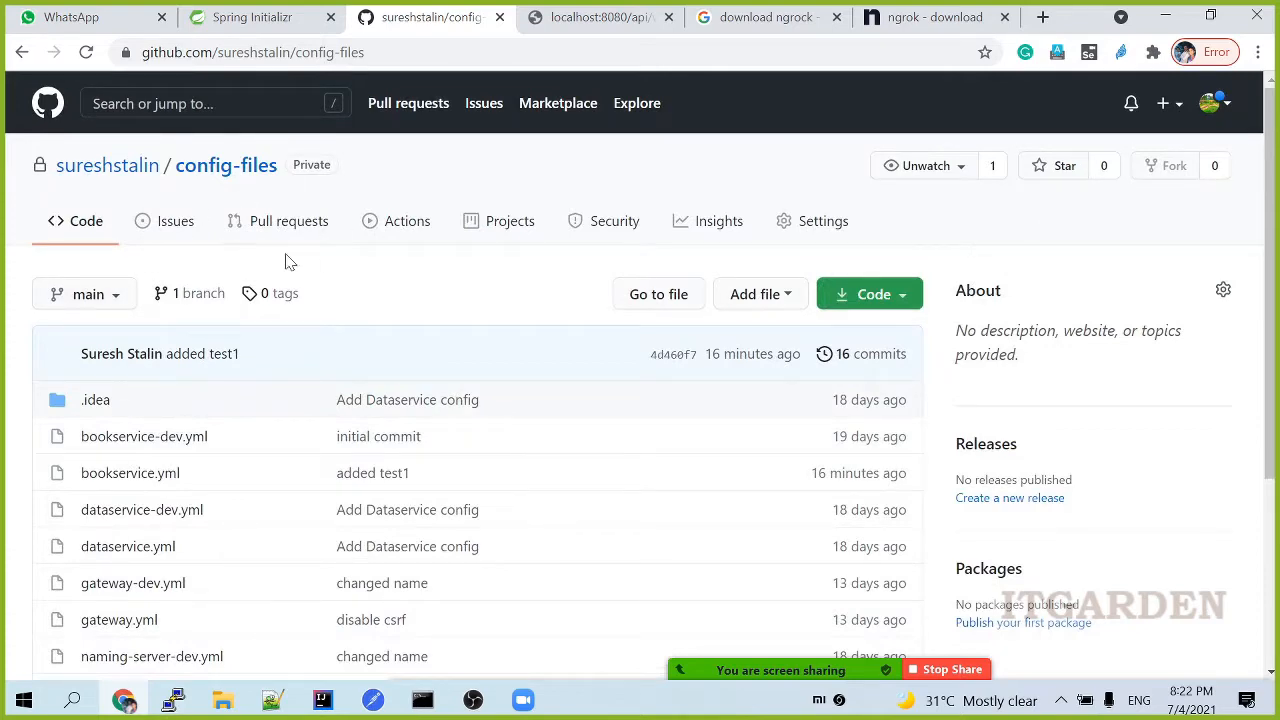
{"action": "mouse_move", "coordinate": [823, 221]}
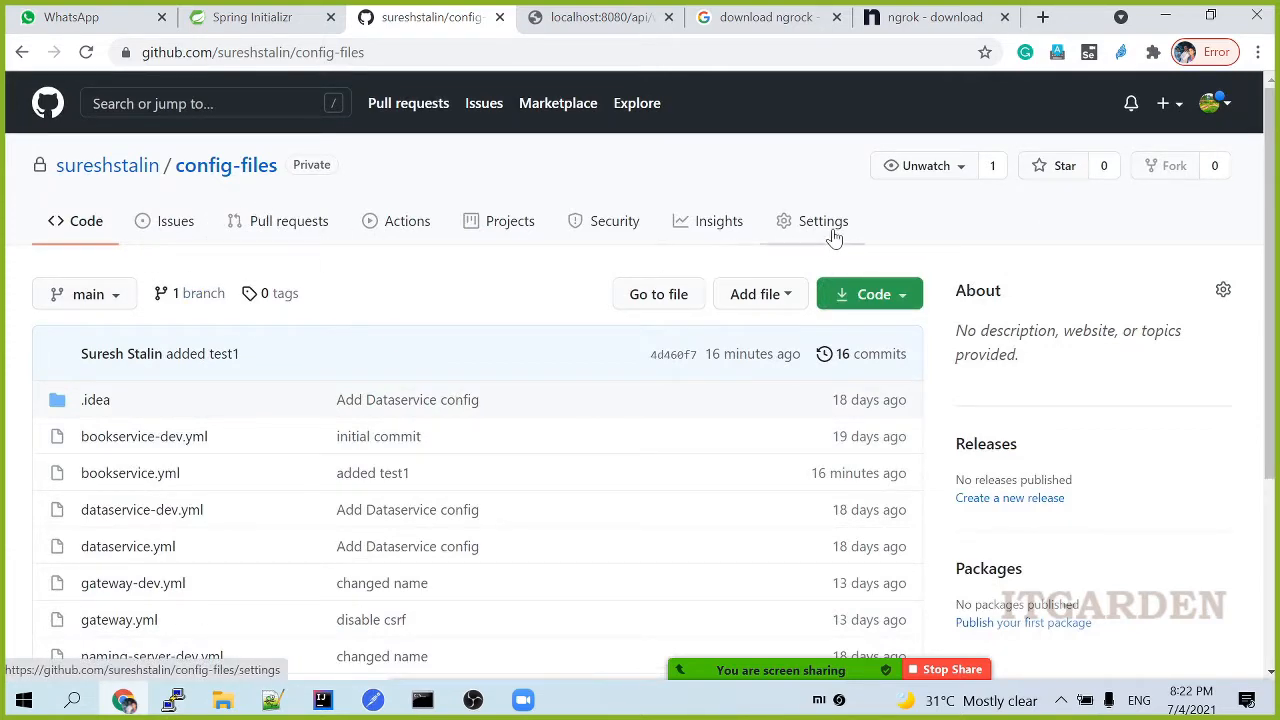
{"action": "left_click", "coordinate": [822, 221]}
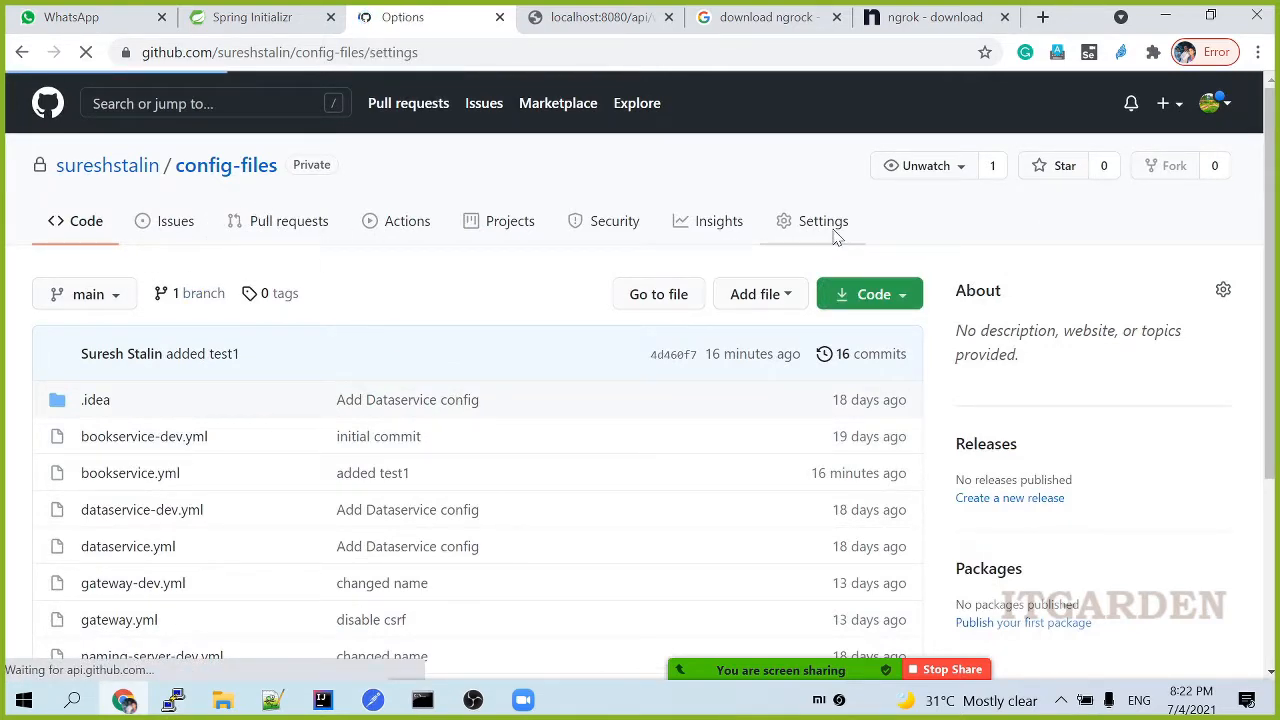
{"action": "left_click", "coordinate": [823, 221]}
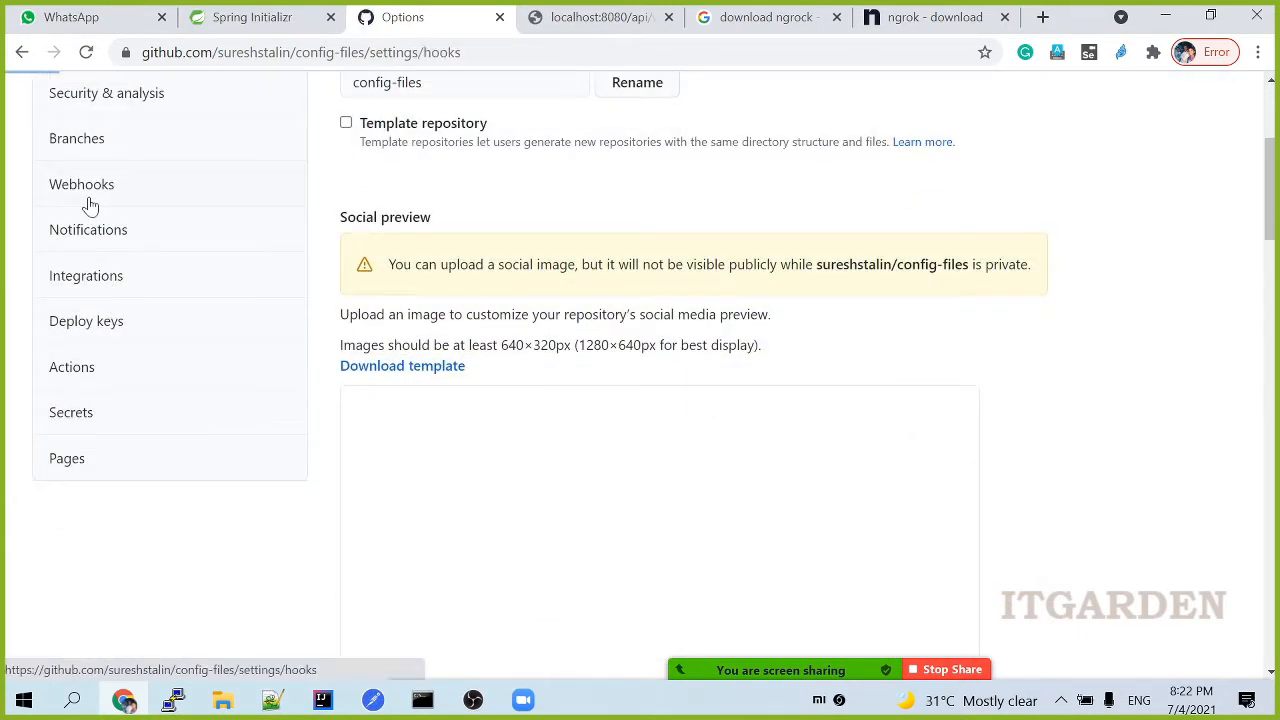
{"action": "left_click", "coordinate": [82, 184]}
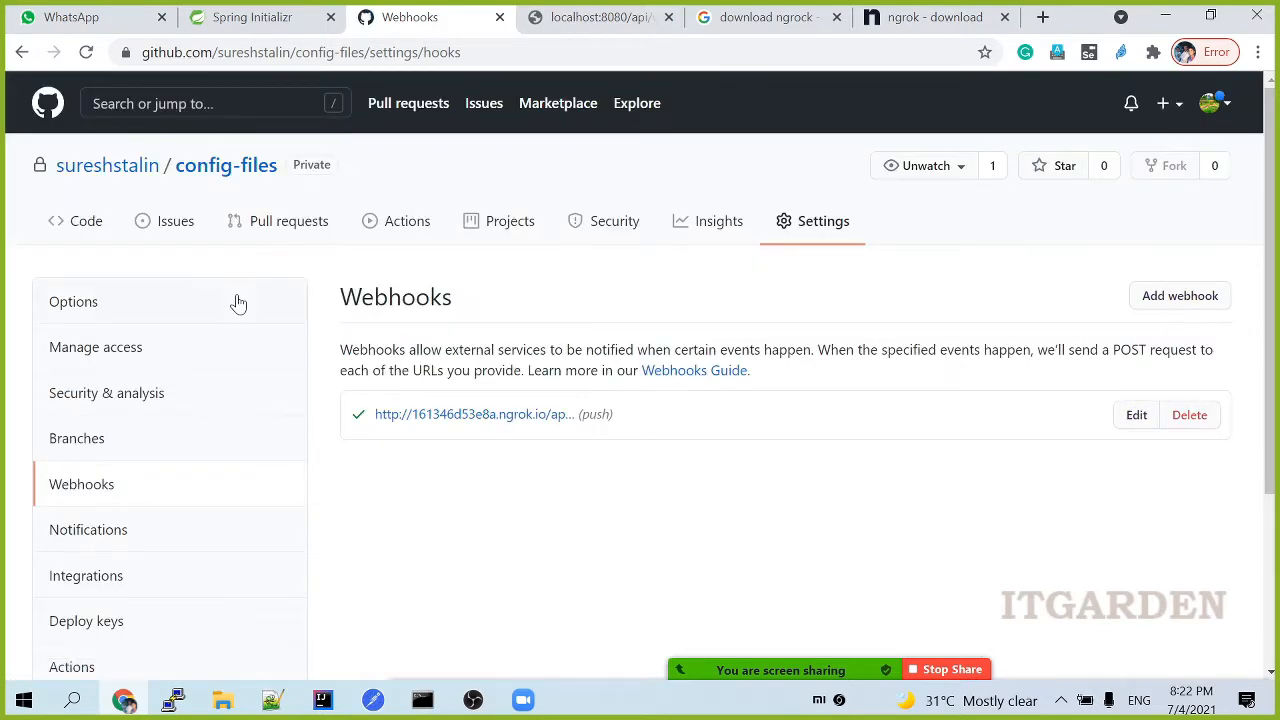
Step: Delete the existing ngrok webhook and dismiss the success notice
{"action": "left_click", "coordinate": [1189, 414]}
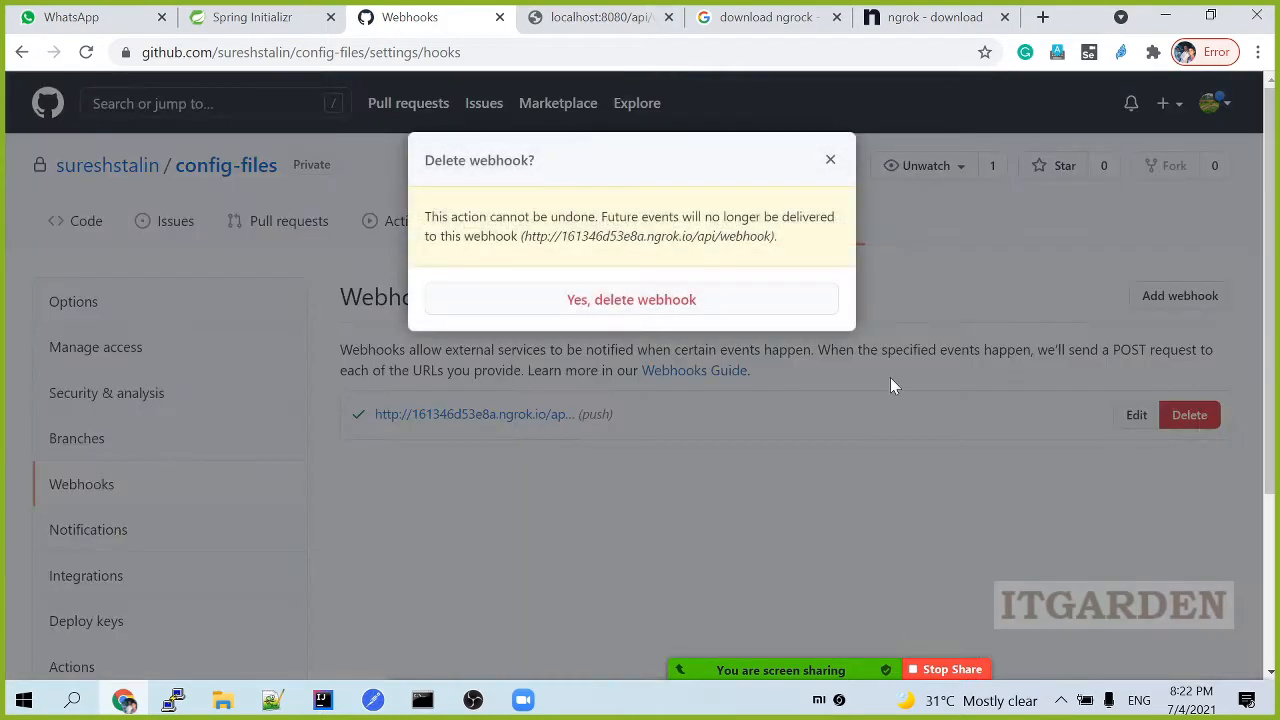
{"action": "left_click", "coordinate": [631, 299]}
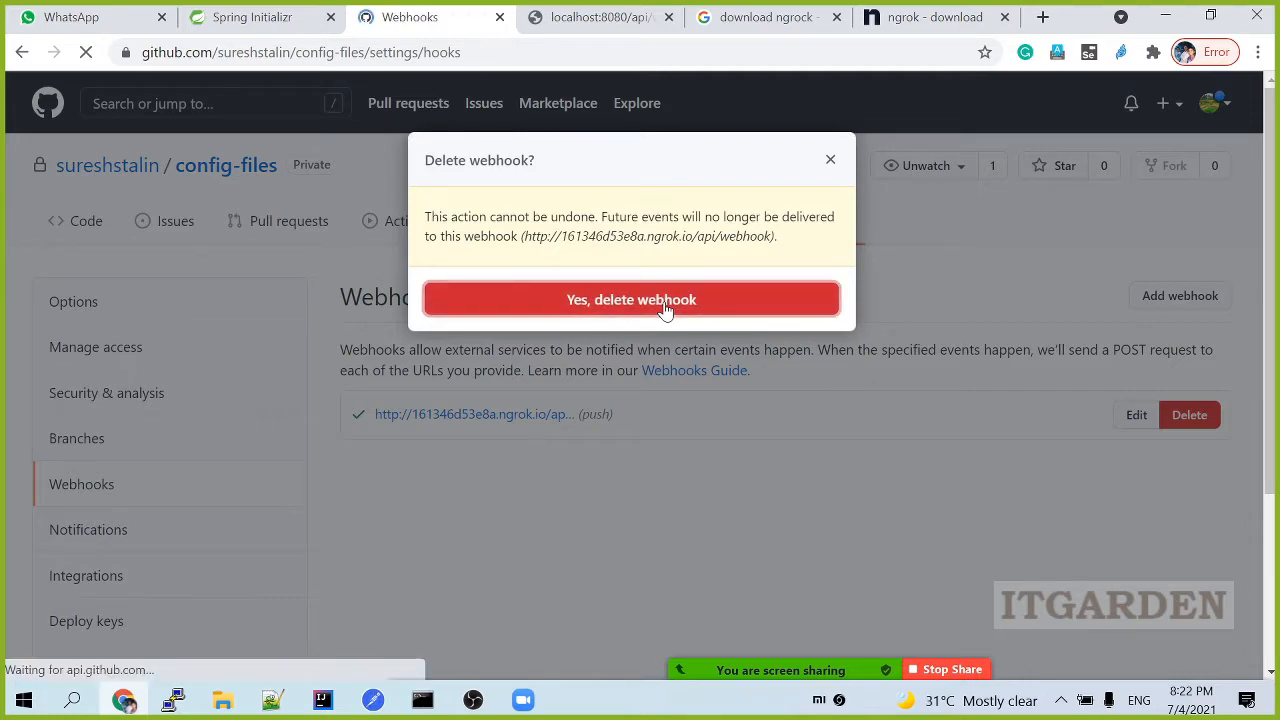
{"action": "left_click", "coordinate": [631, 299]}
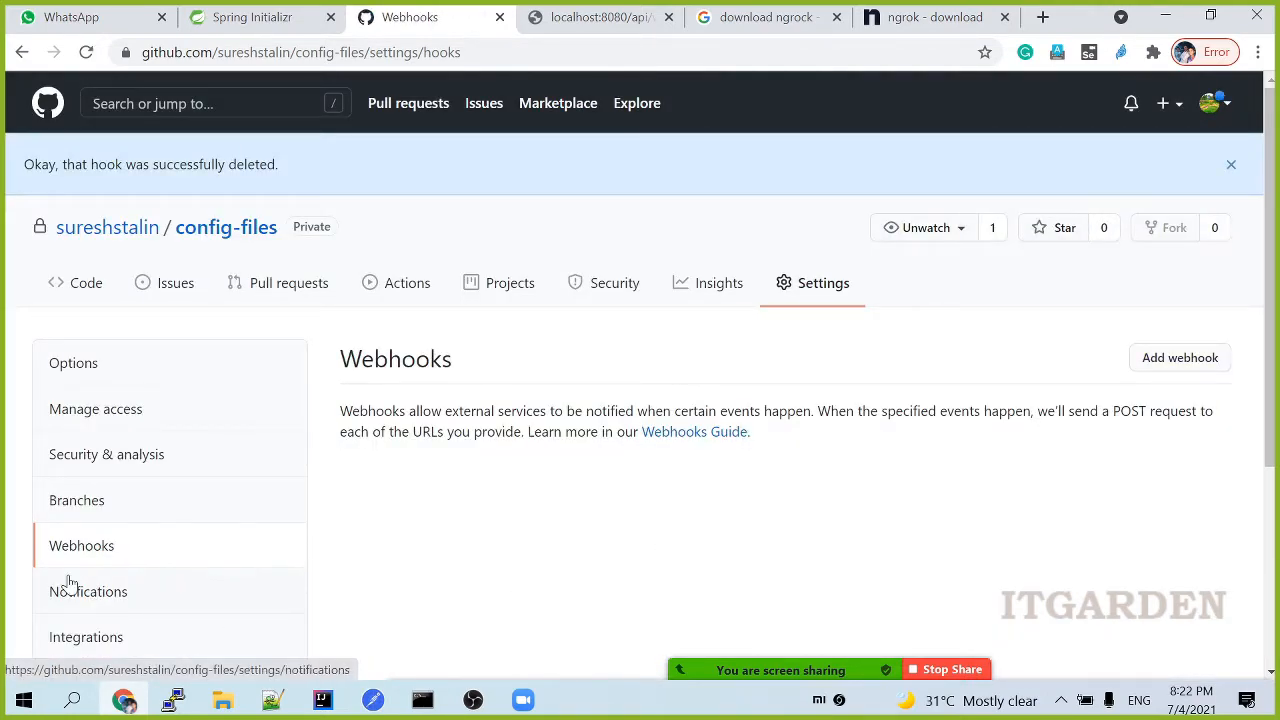
{"action": "left_click", "coordinate": [1231, 164]}
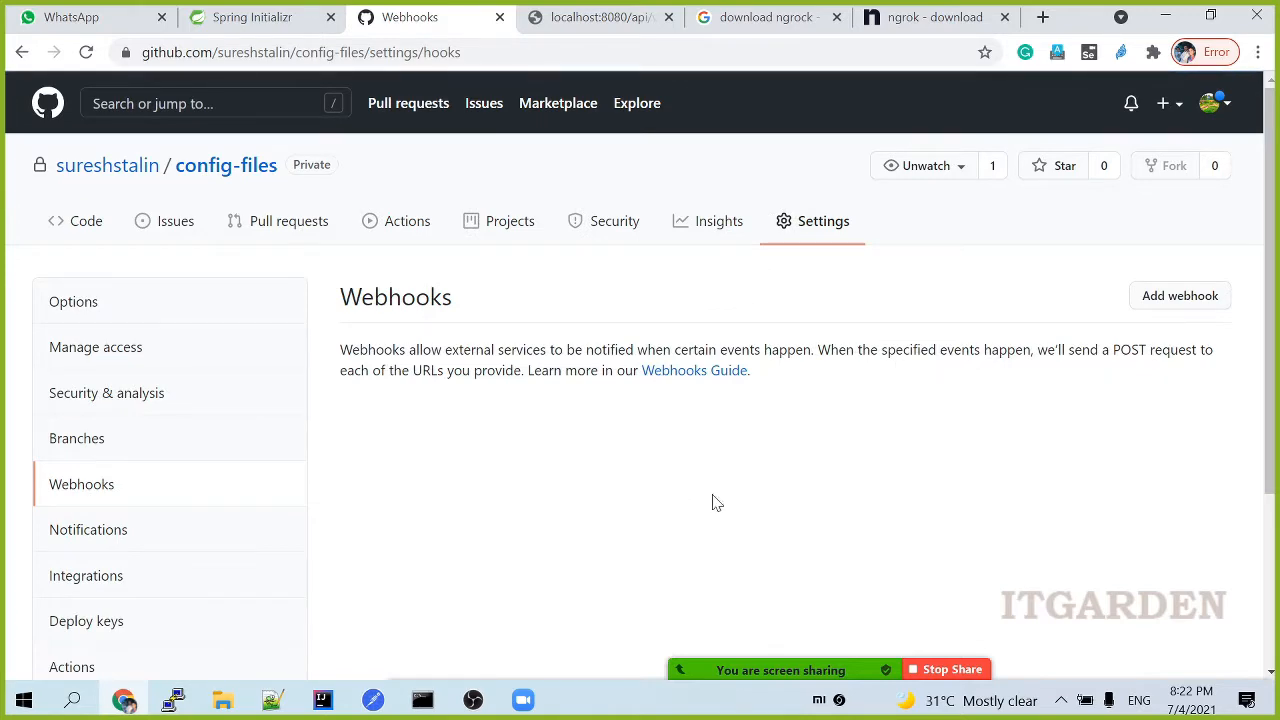
{"action": "mouse_move", "coordinate": [1180, 295]}
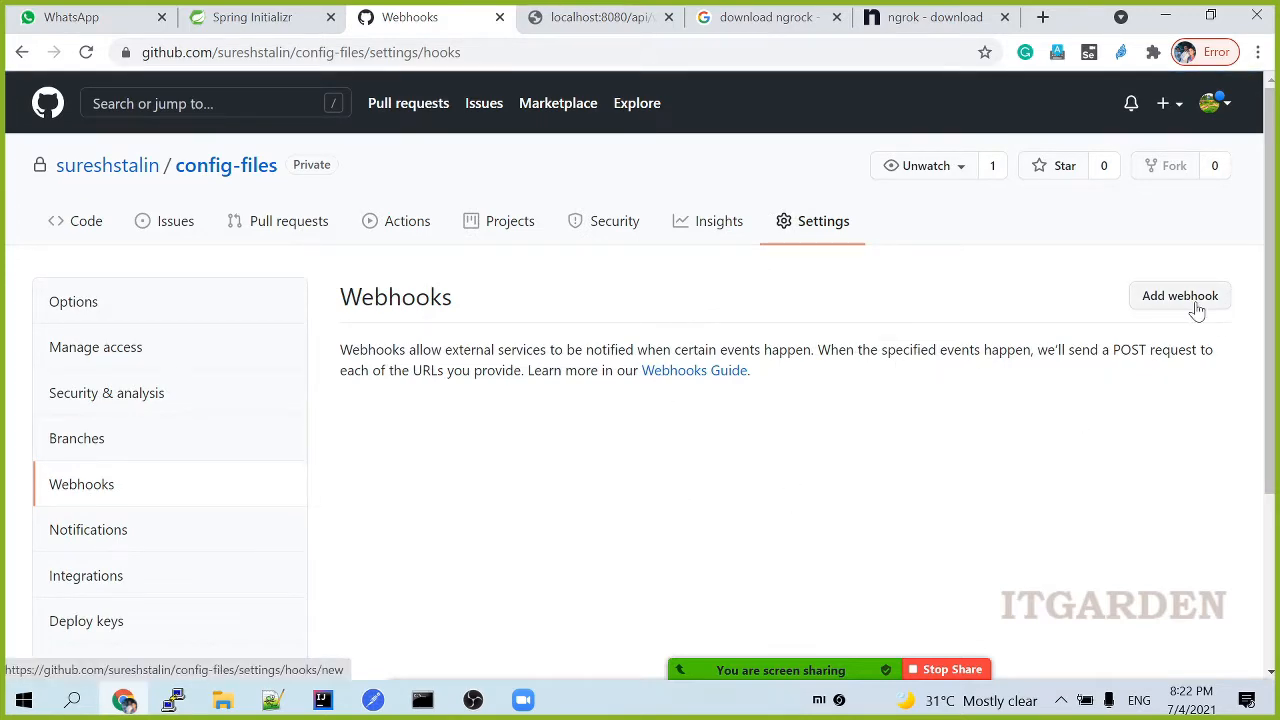
Step: Open the Add webhook form and scroll through it
{"action": "left_click", "coordinate": [1180, 295]}
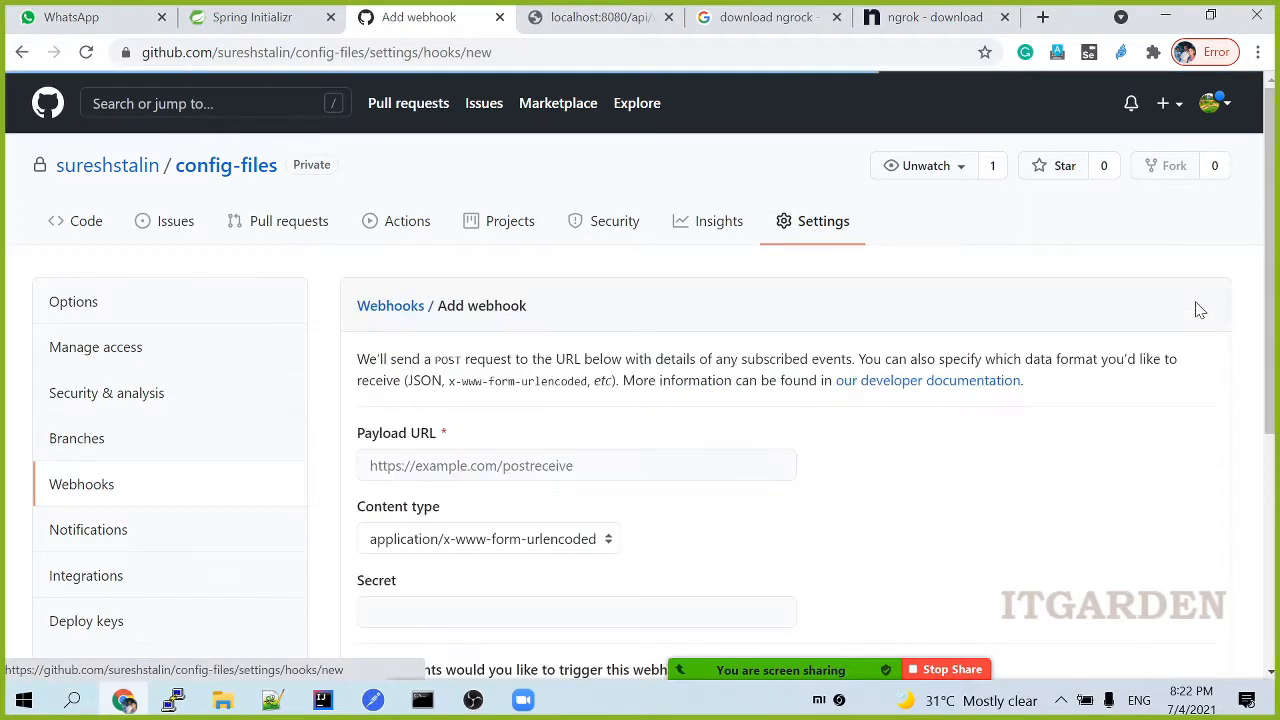
{"action": "scroll", "scroll_direction": "down", "scroll_amount": 3}
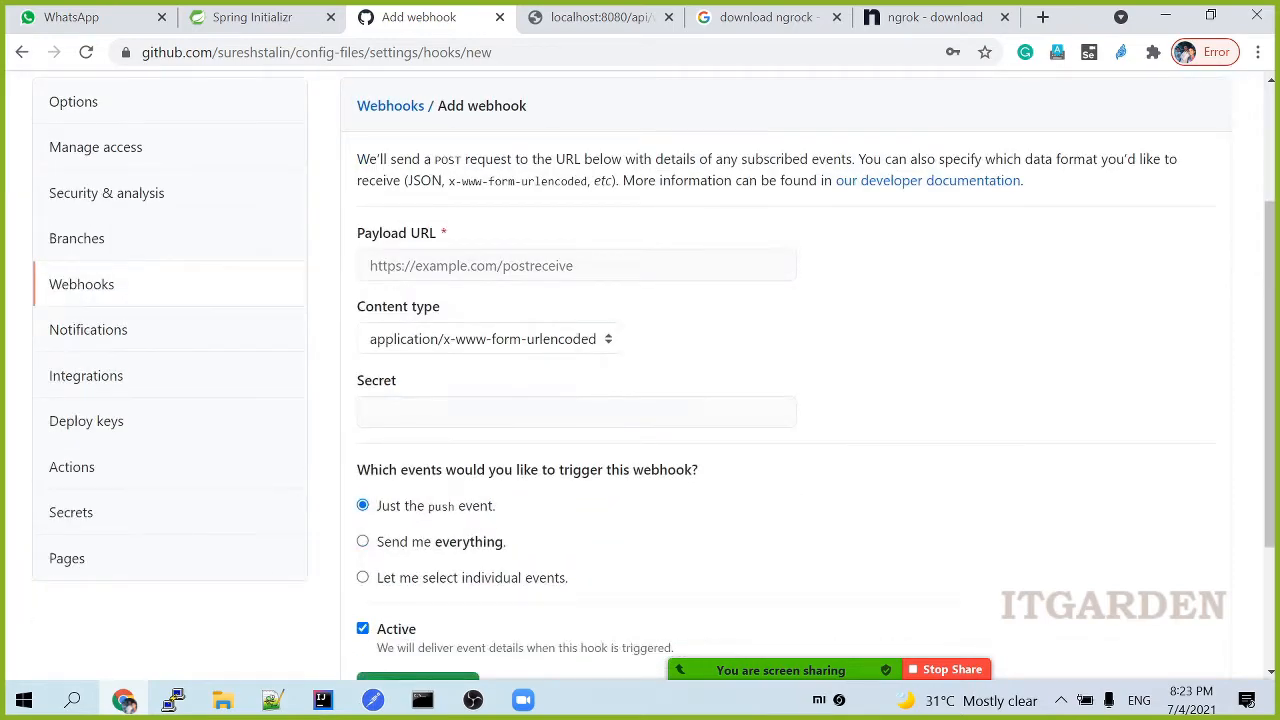
{"action": "left_click", "coordinate": [576, 265]}
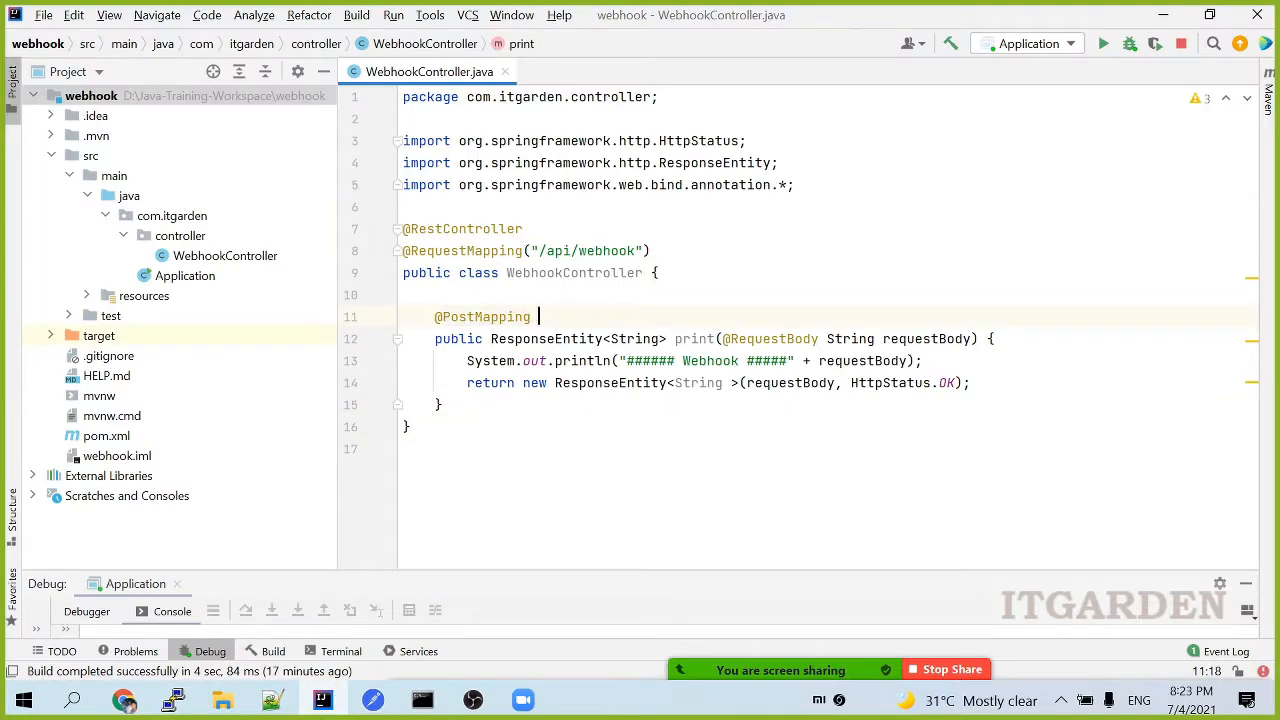
{"action": "type", "text": "// /"}
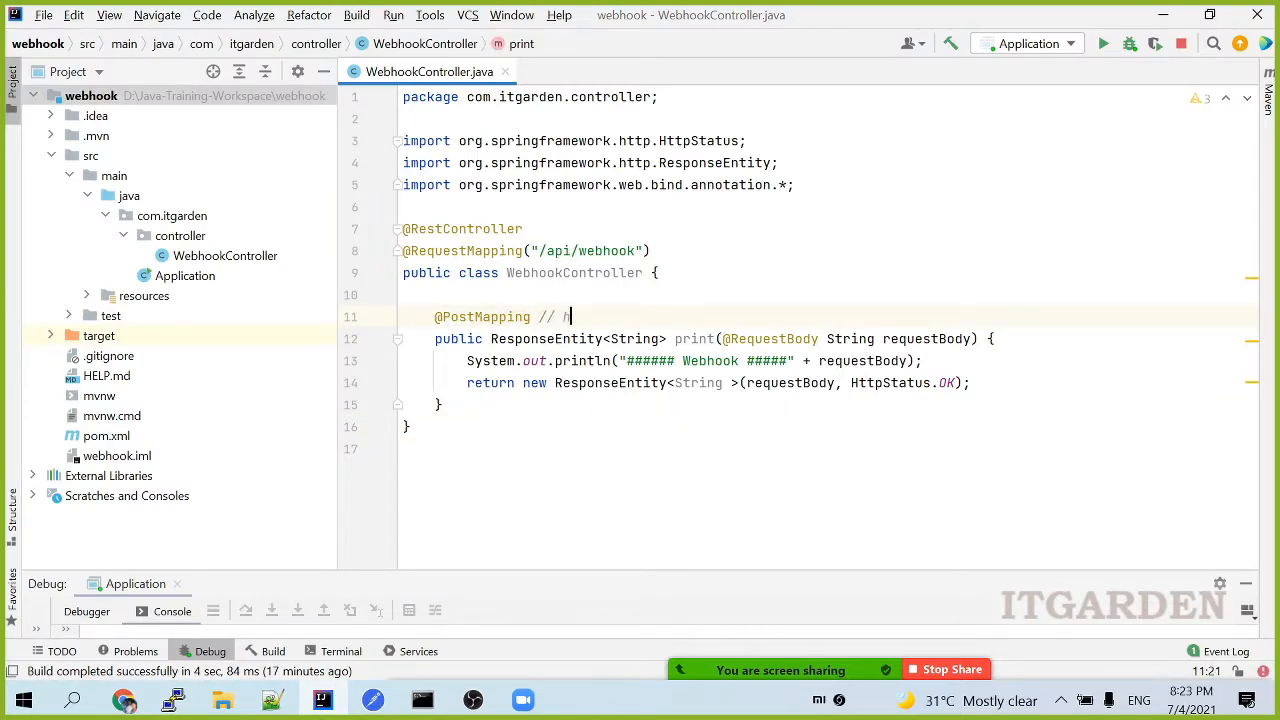
{"action": "type", "text": "http://1"}
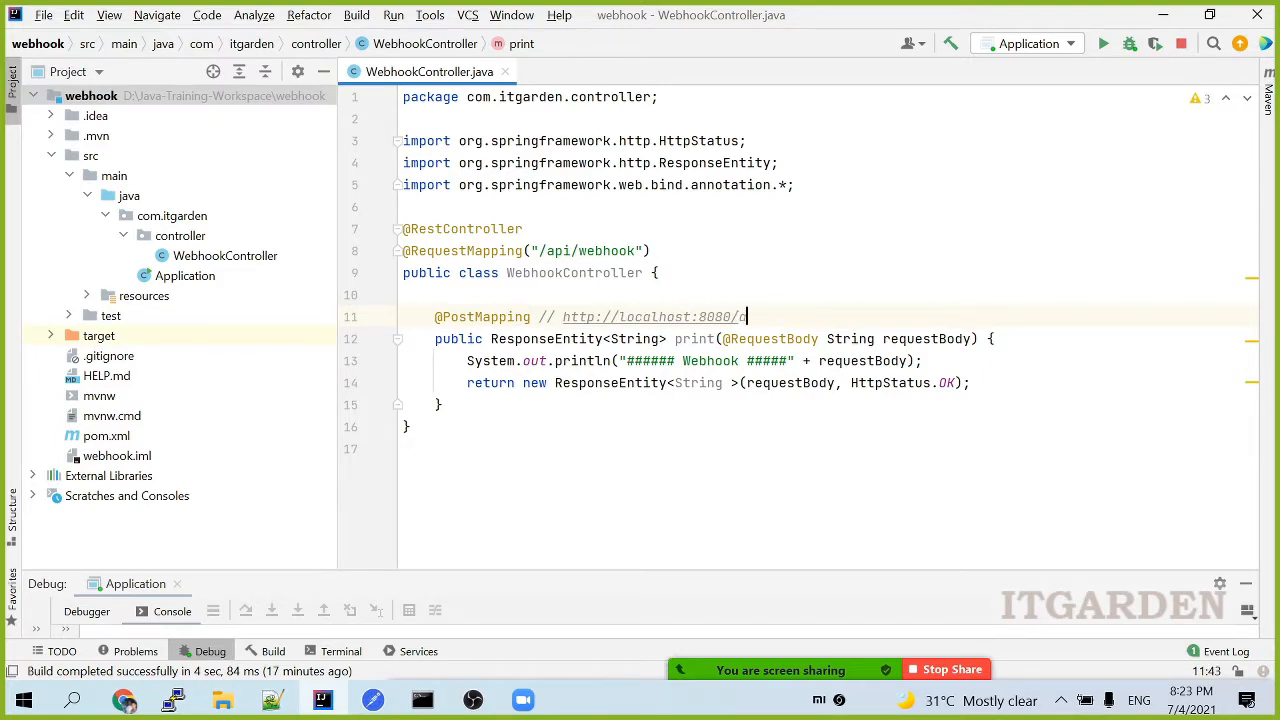
{"action": "type", "text": "apiweb"}
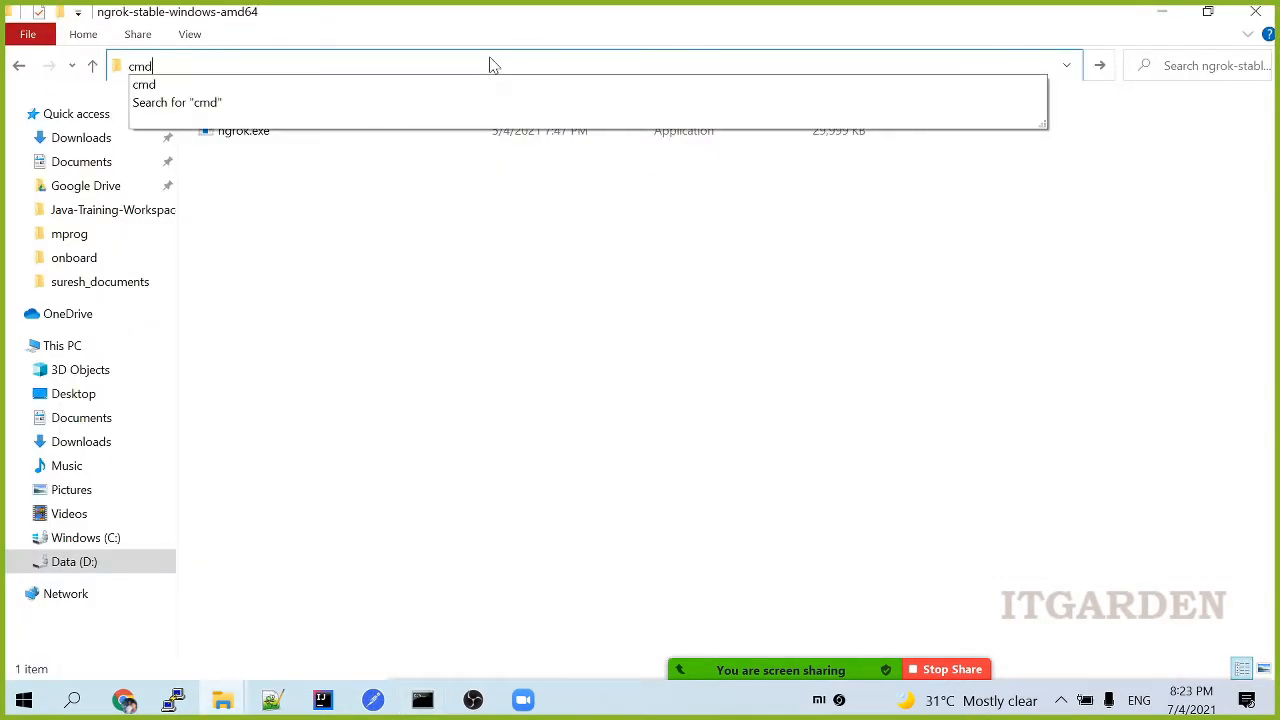
Step: Open Command Prompt in the ngrok folder and run 'ngrok http 8080'
{"action": "key", "text": "enter"}
{"action": "type", "text": "ng"}
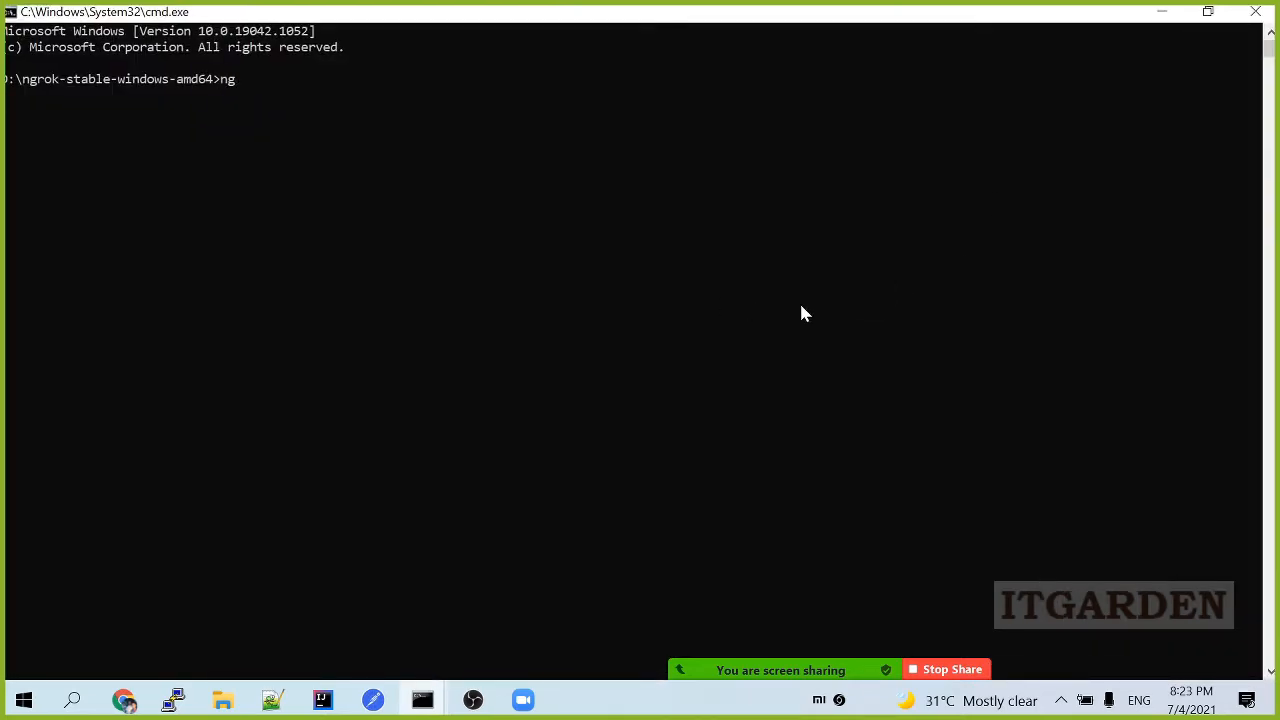
{"action": "type", "text": "rok http"}
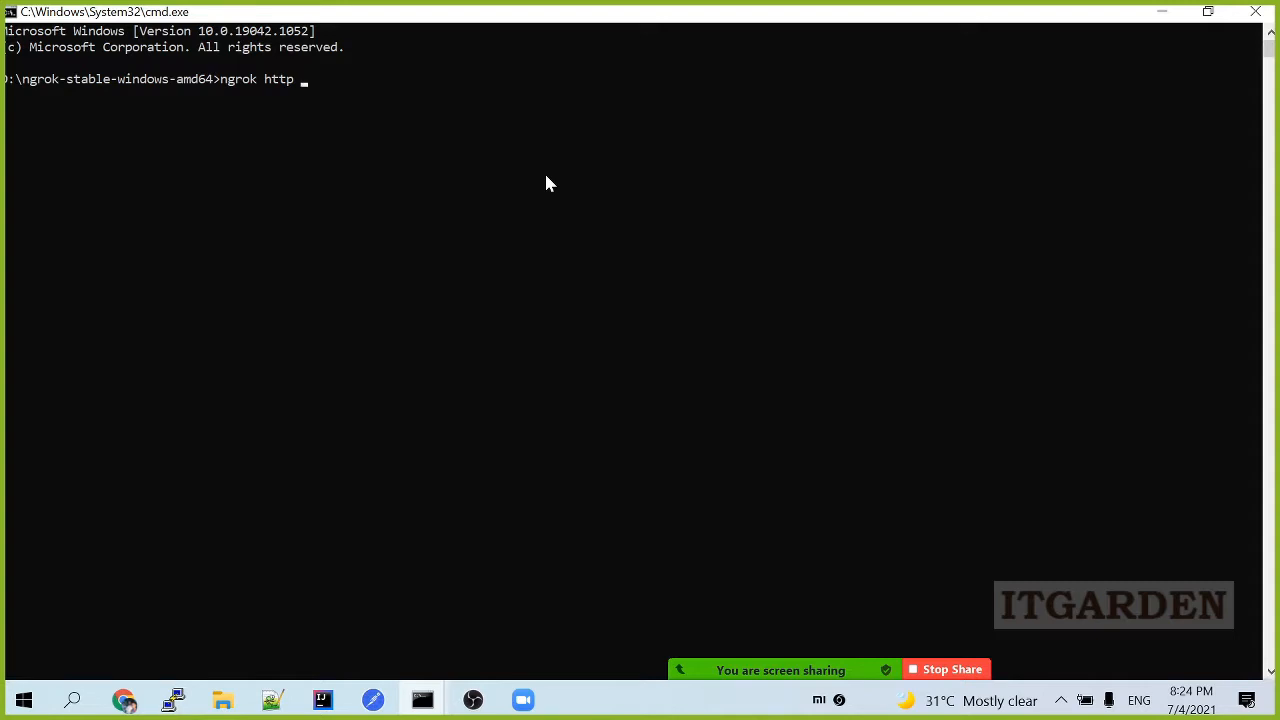
{"action": "type", "text": "8080"}
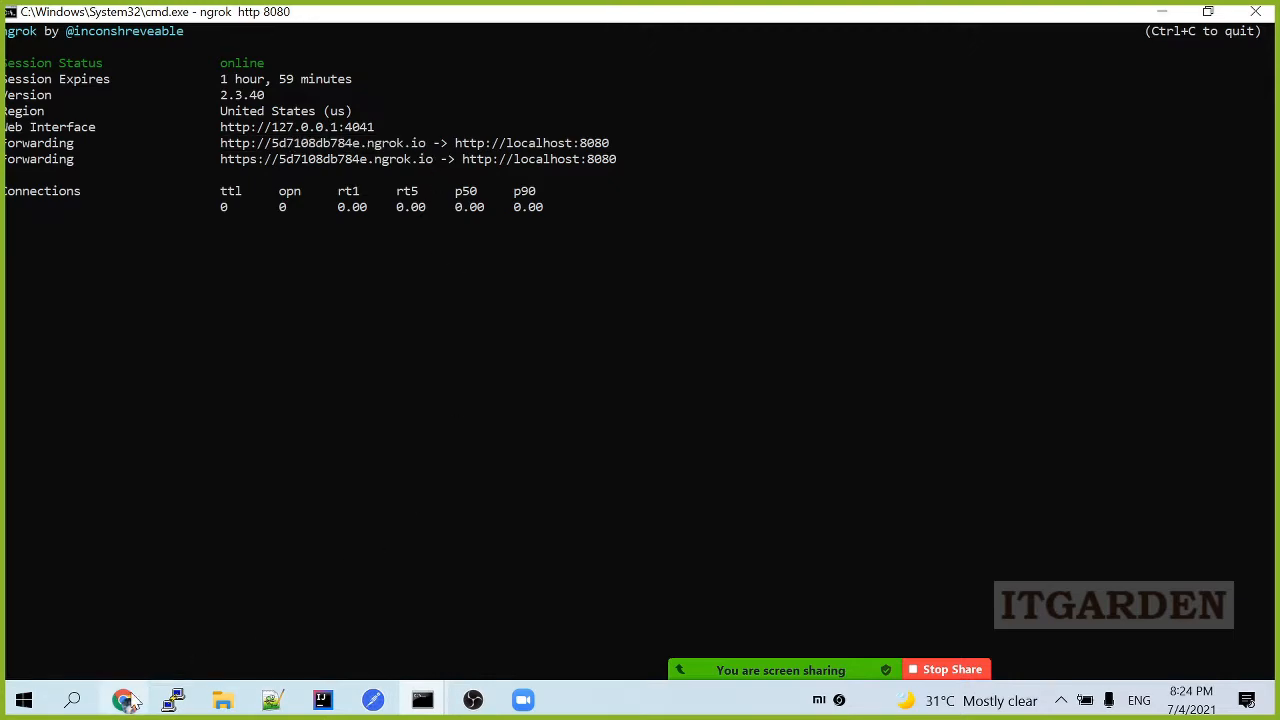
{"action": "left_click", "coordinate": [123, 699]}
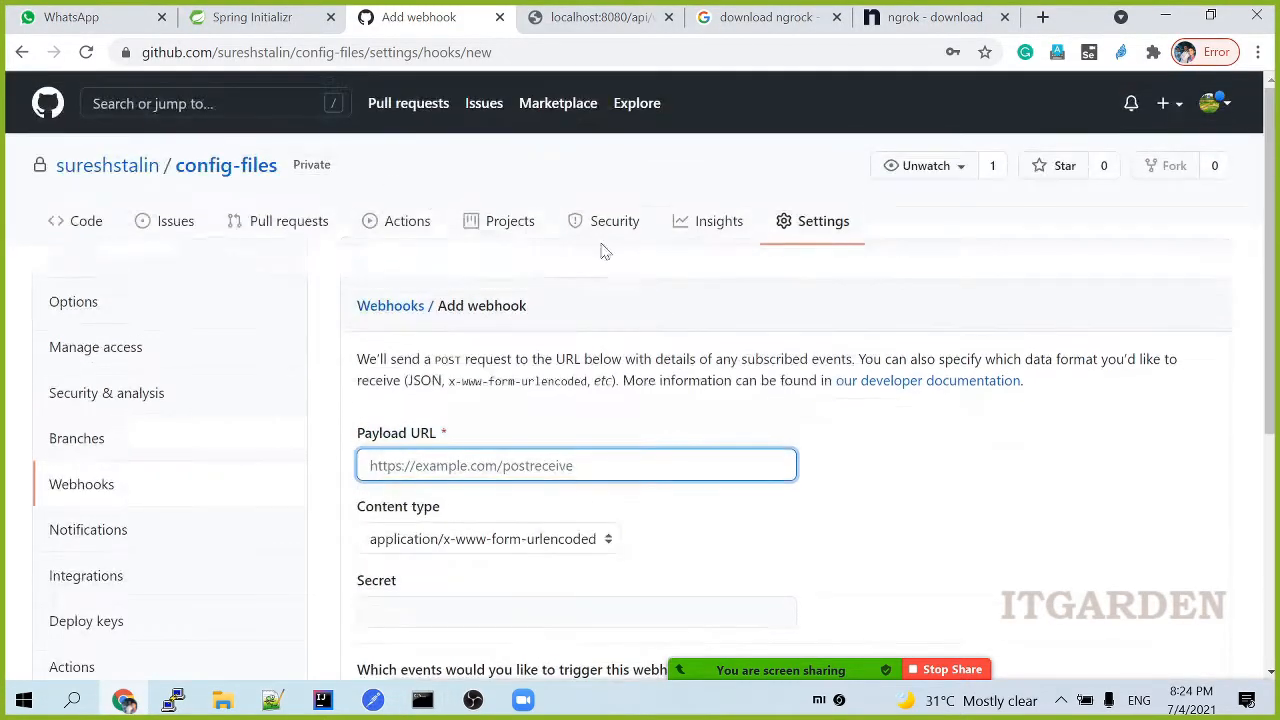
{"action": "scroll", "scroll_direction": "down", "scroll_amount": 3}
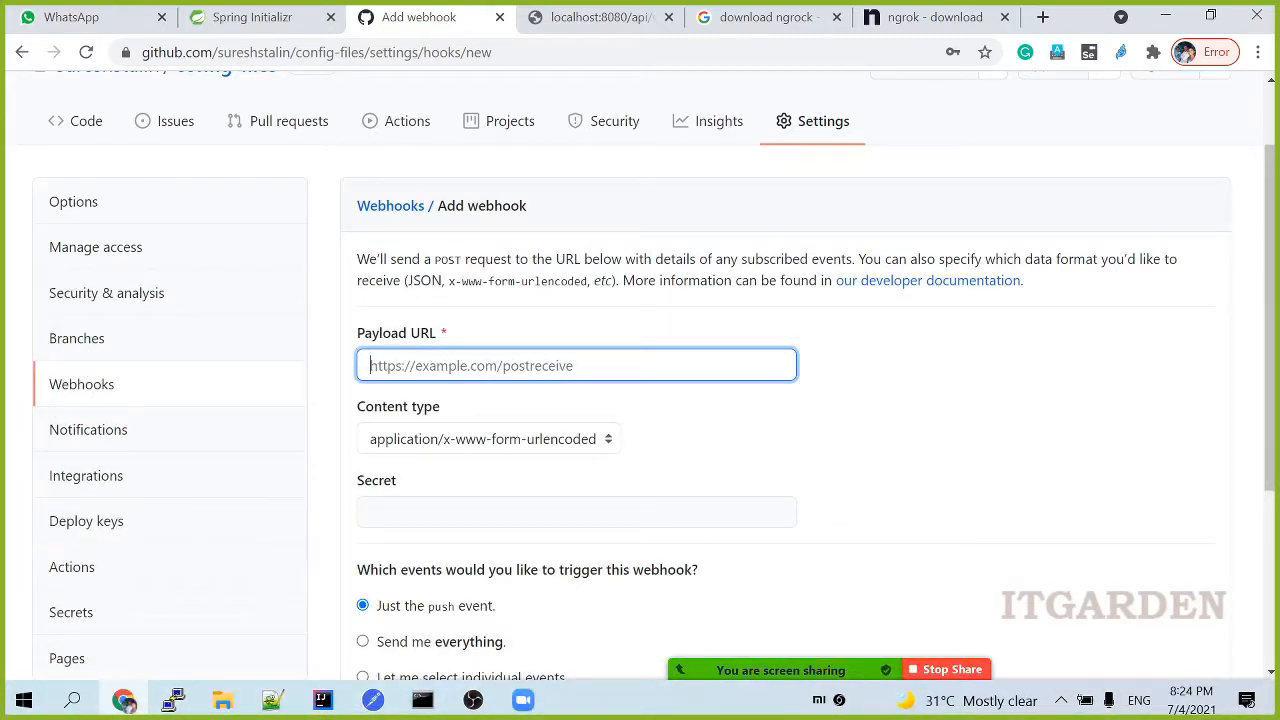
{"action": "type", "text": "http://5d7108db784e.ngrok.io"}
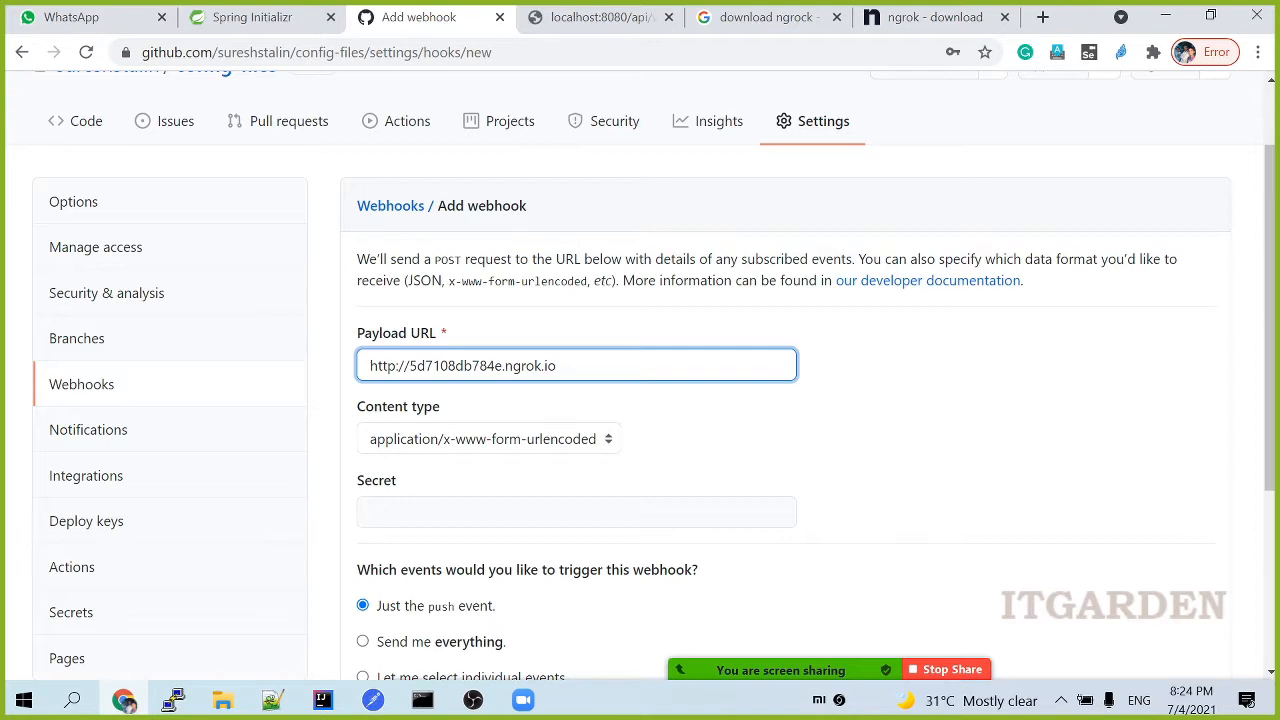
{"action": "type", "text": "/"}
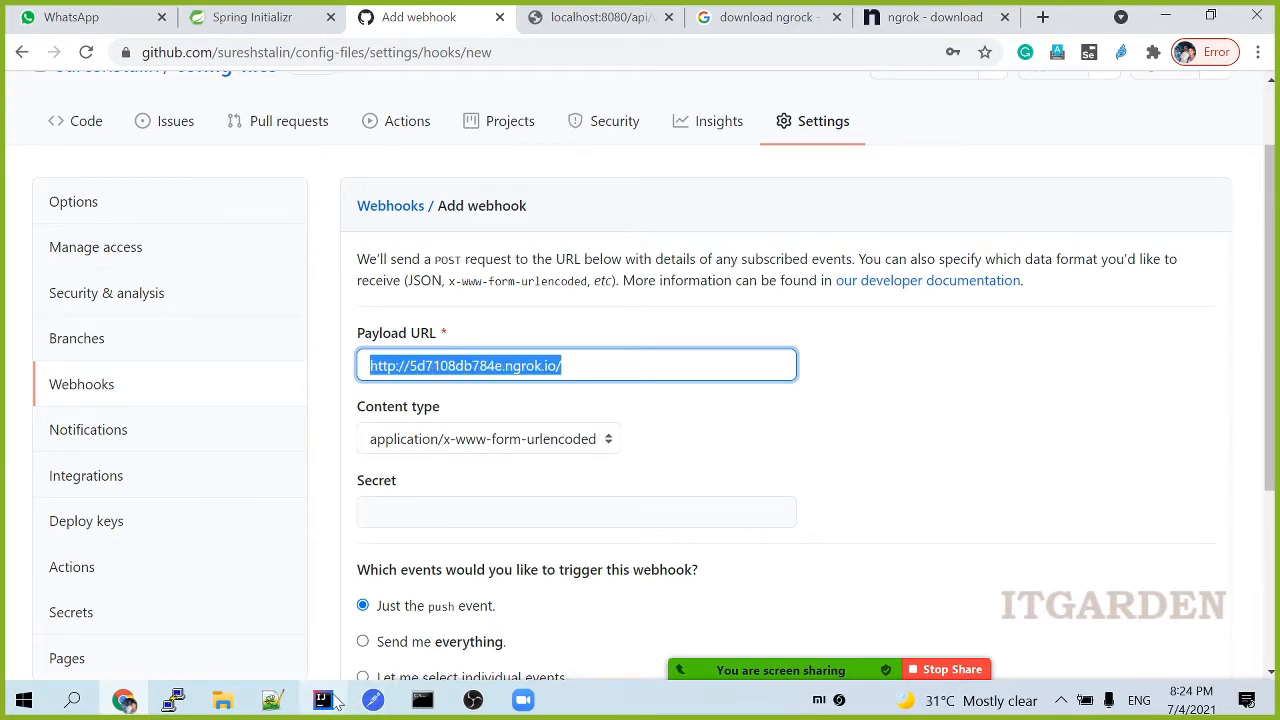
Step: Append /api/webhook to the payload URL, verifying it against ngrok and the controller endpoint
{"action": "left_click", "coordinate": [321, 699]}
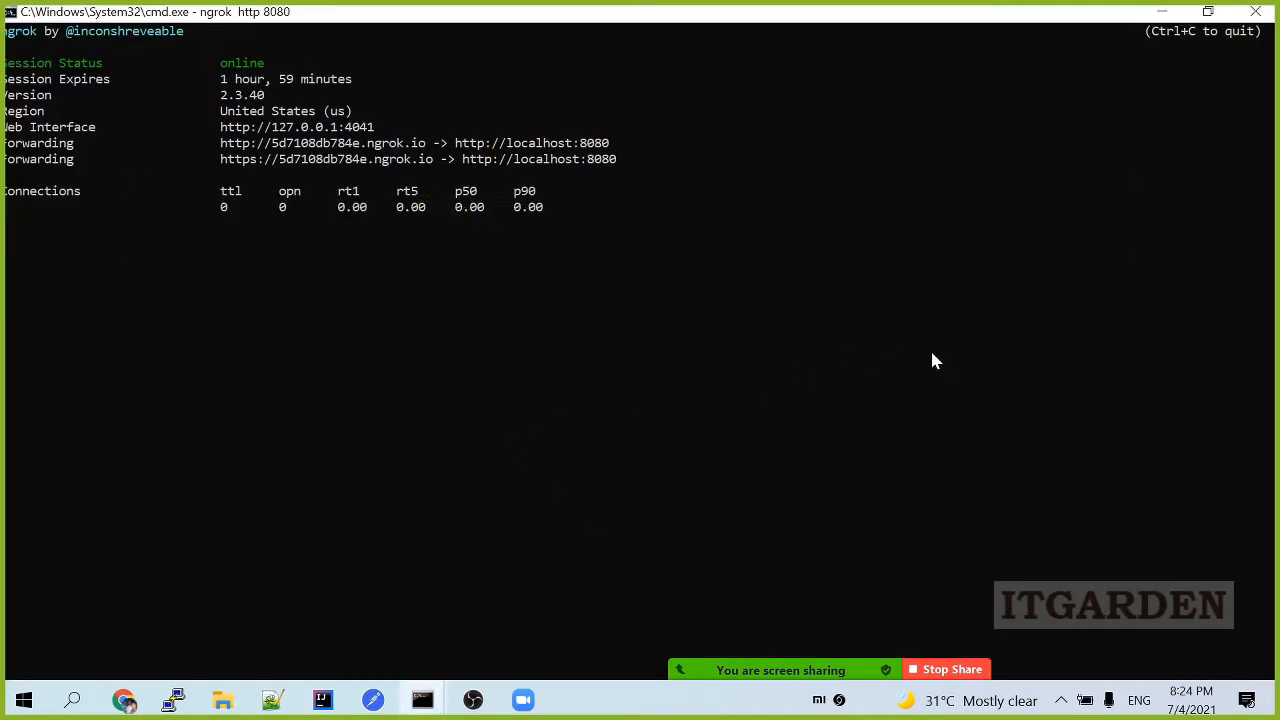
{"action": "mouse_move", "coordinate": [573, 170]}
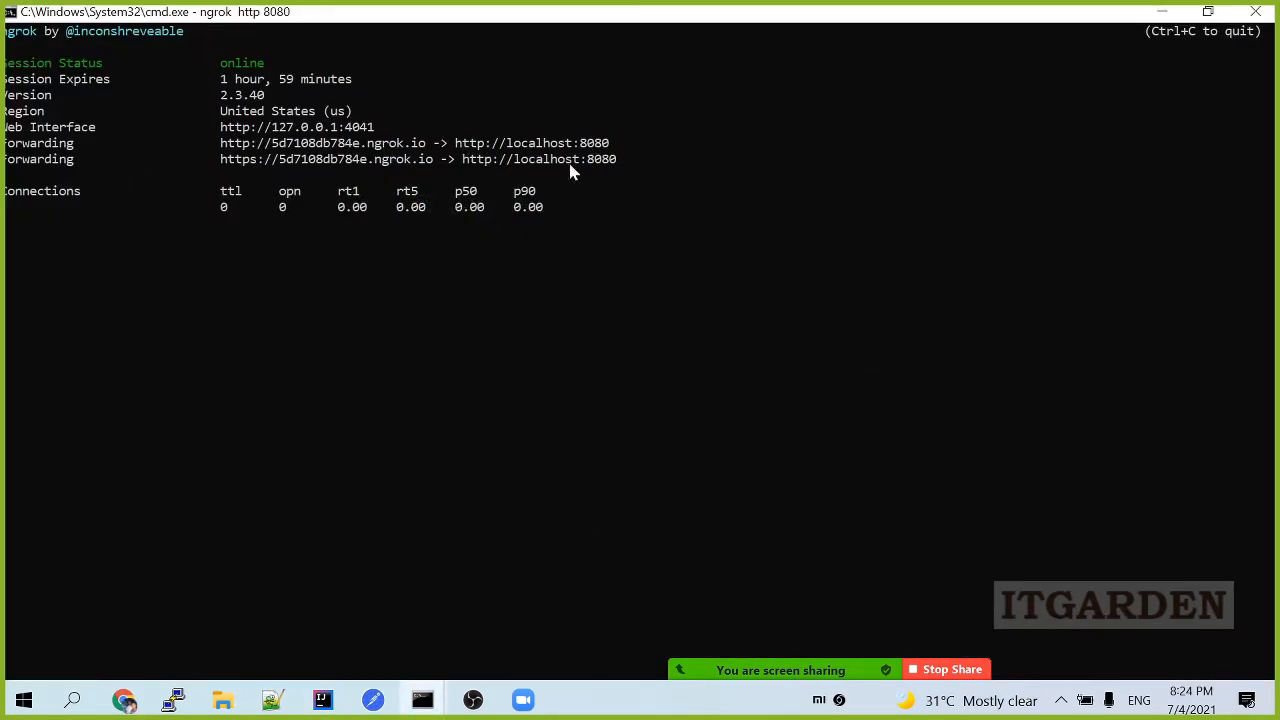
{"action": "mouse_move", "coordinate": [555, 160]}
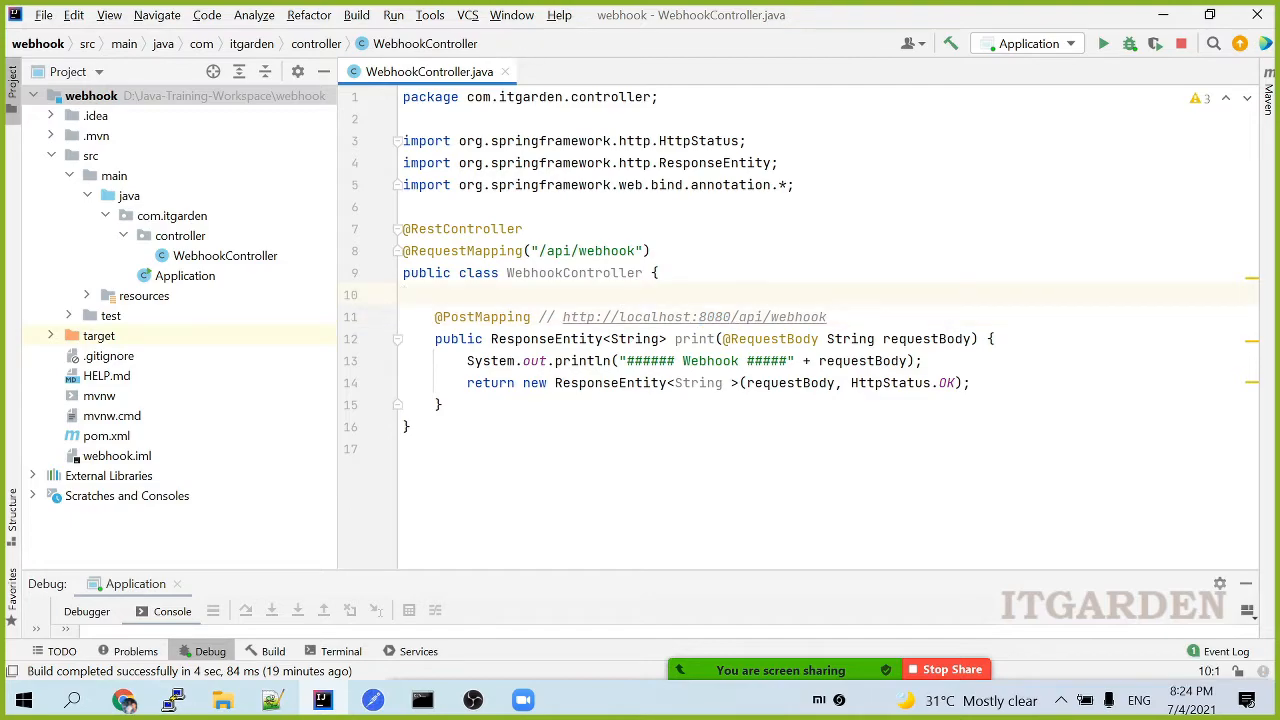
{"action": "double_click", "coordinate": [585, 250]}
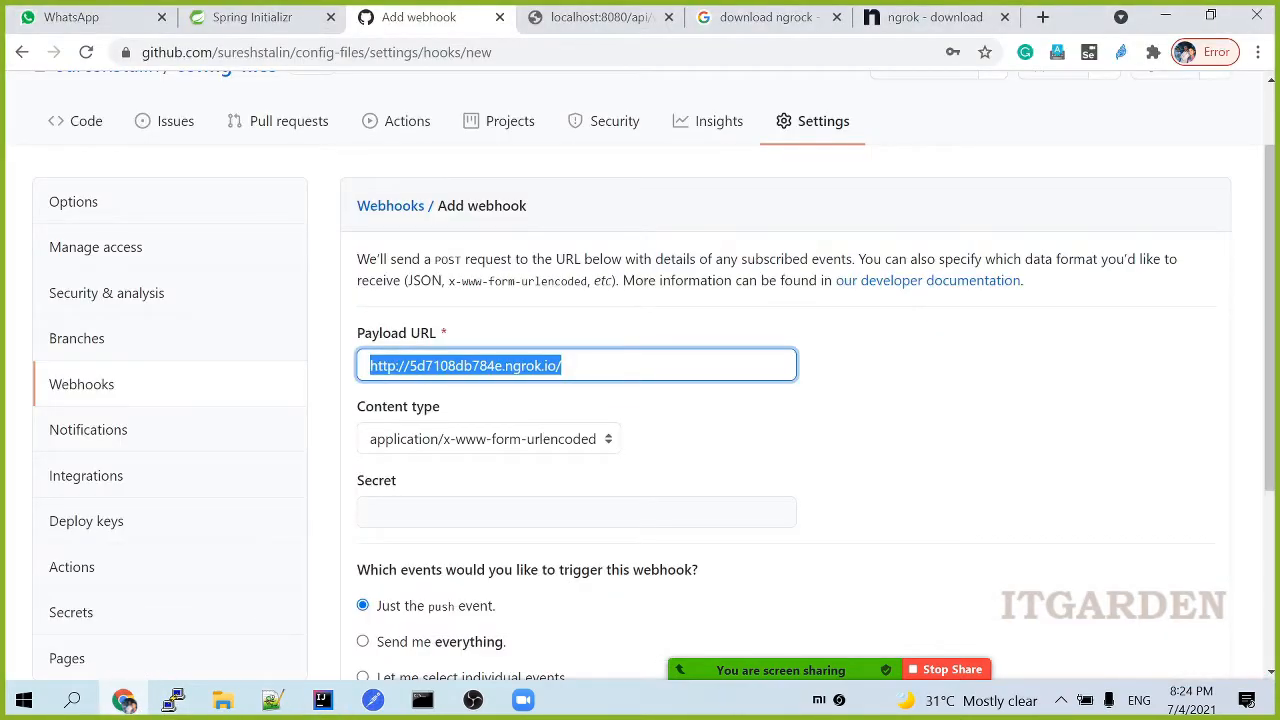
{"action": "type", "text": "/api/webhook"}
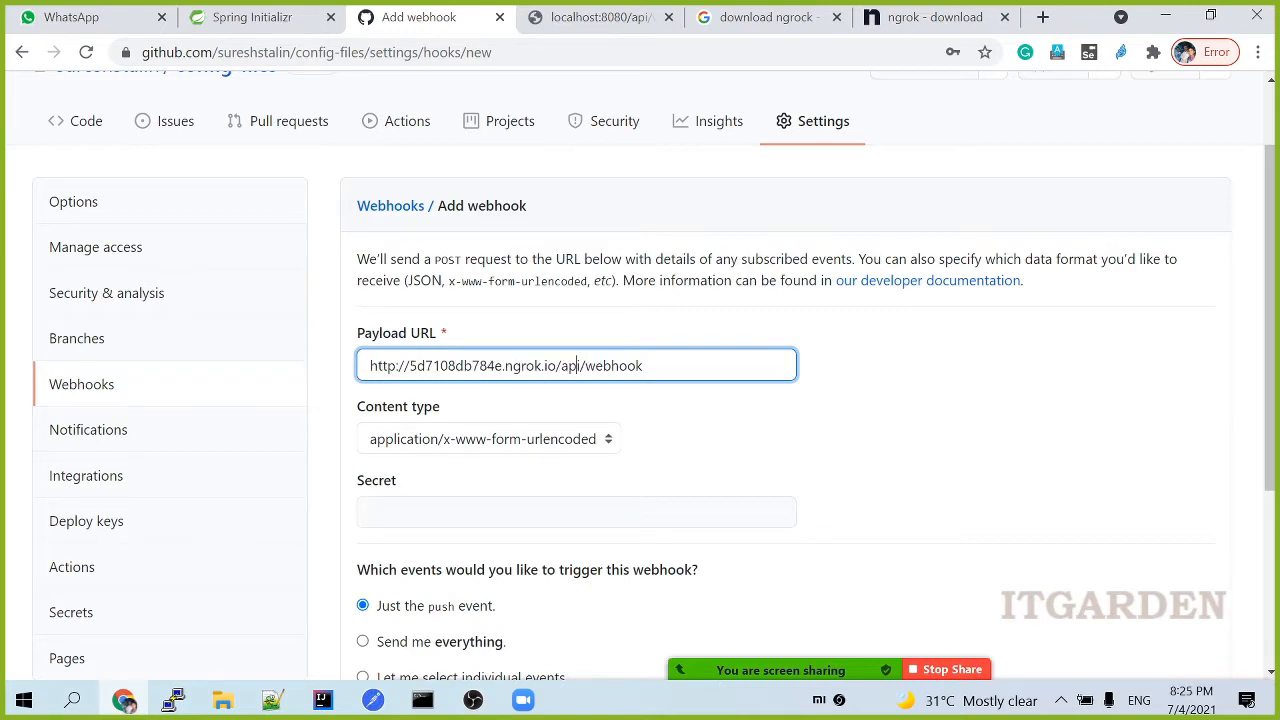
{"action": "triple_click", "coordinate": [577, 365]}
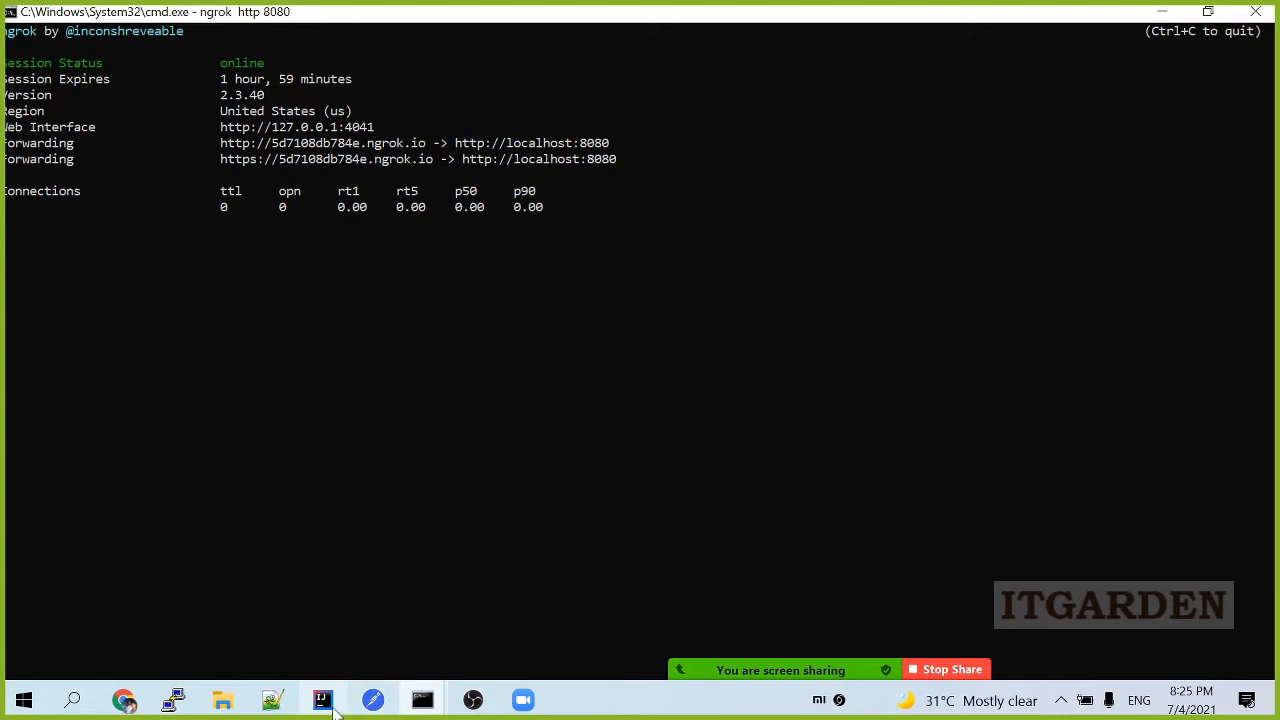
{"action": "left_click", "coordinate": [320, 699]}
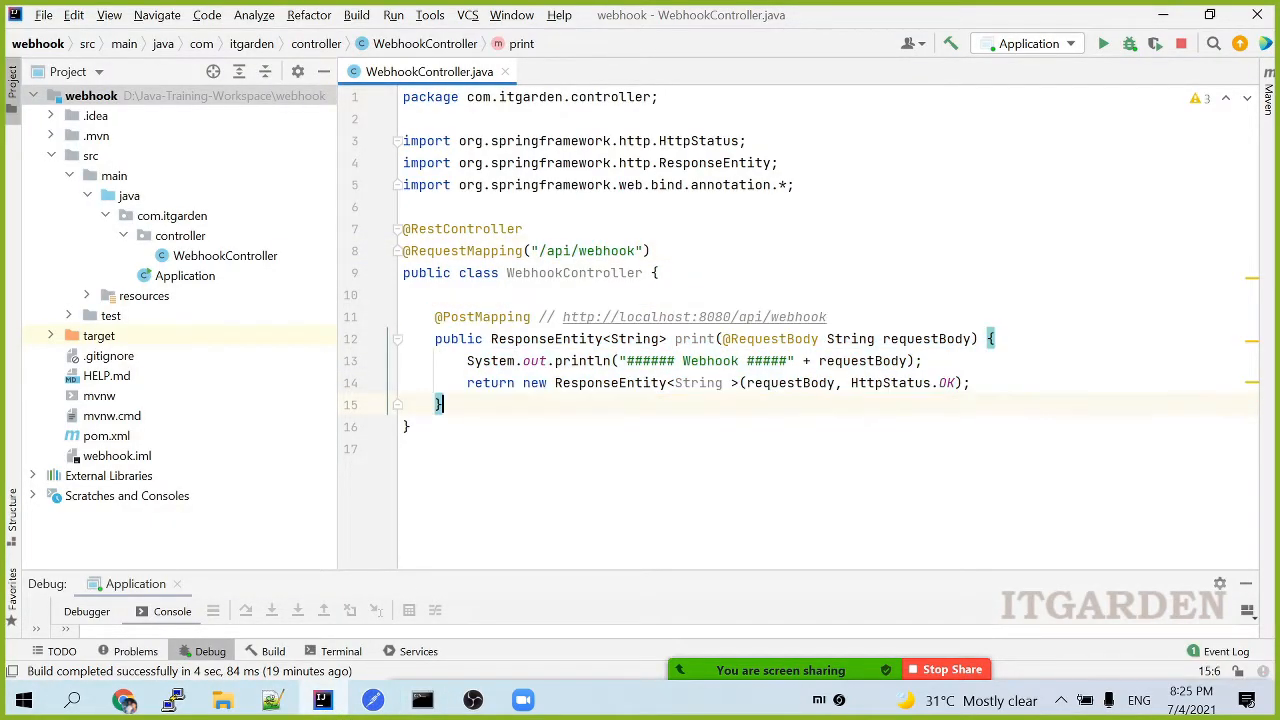
{"action": "key", "text": "alt+tab"}
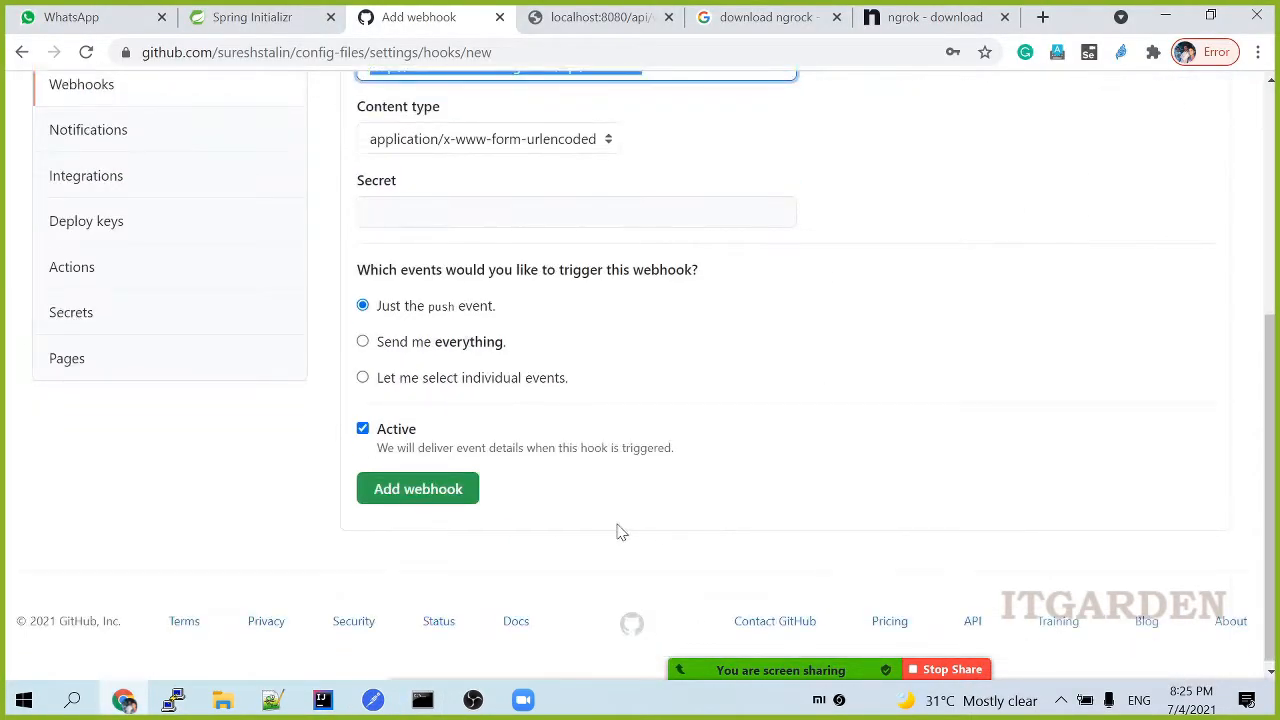
Step: Submit the form to create the ngrok push webhook, then switch to bookservice.yml
{"action": "left_click", "coordinate": [417, 488]}
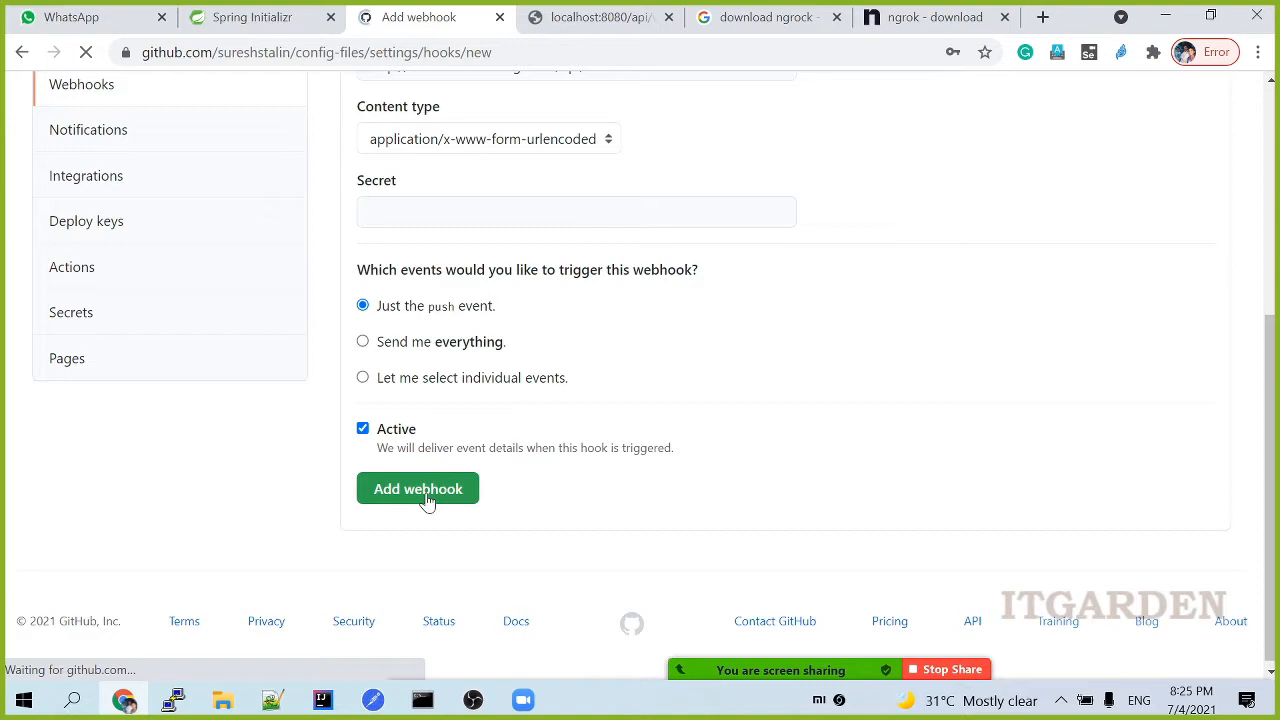
{"action": "left_click", "coordinate": [417, 488]}
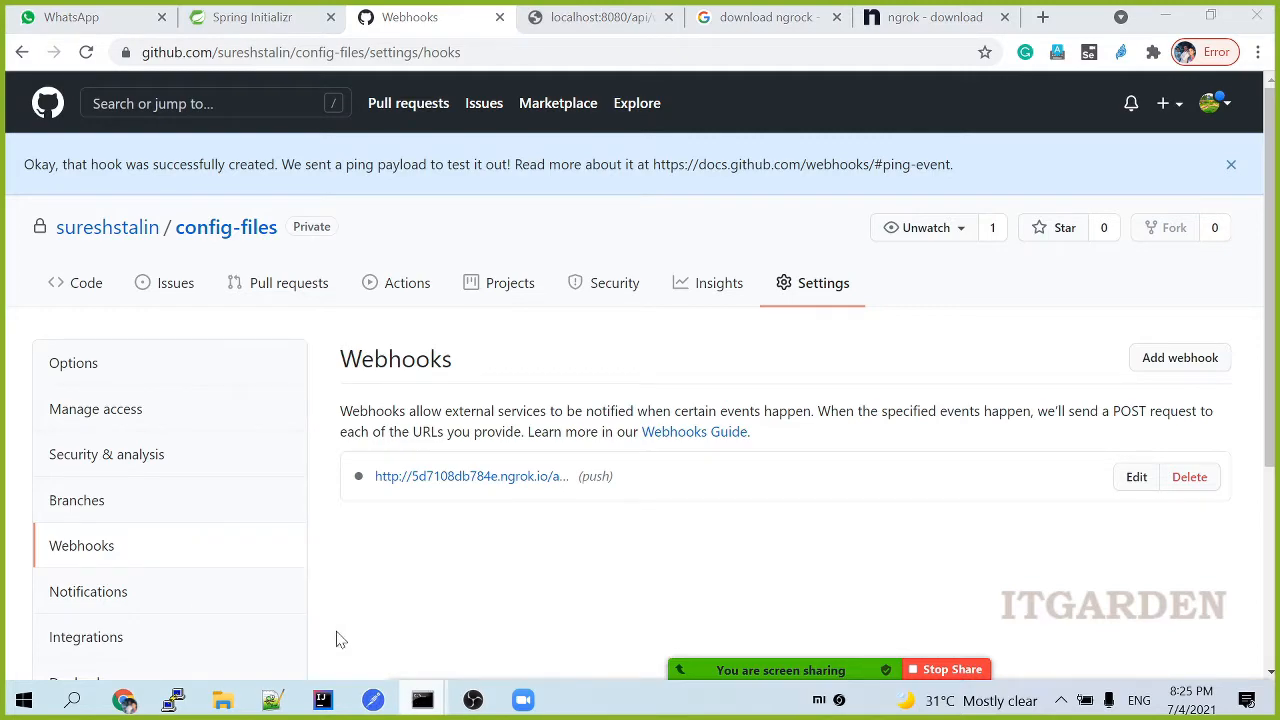
{"action": "left_click", "coordinate": [421, 699]}
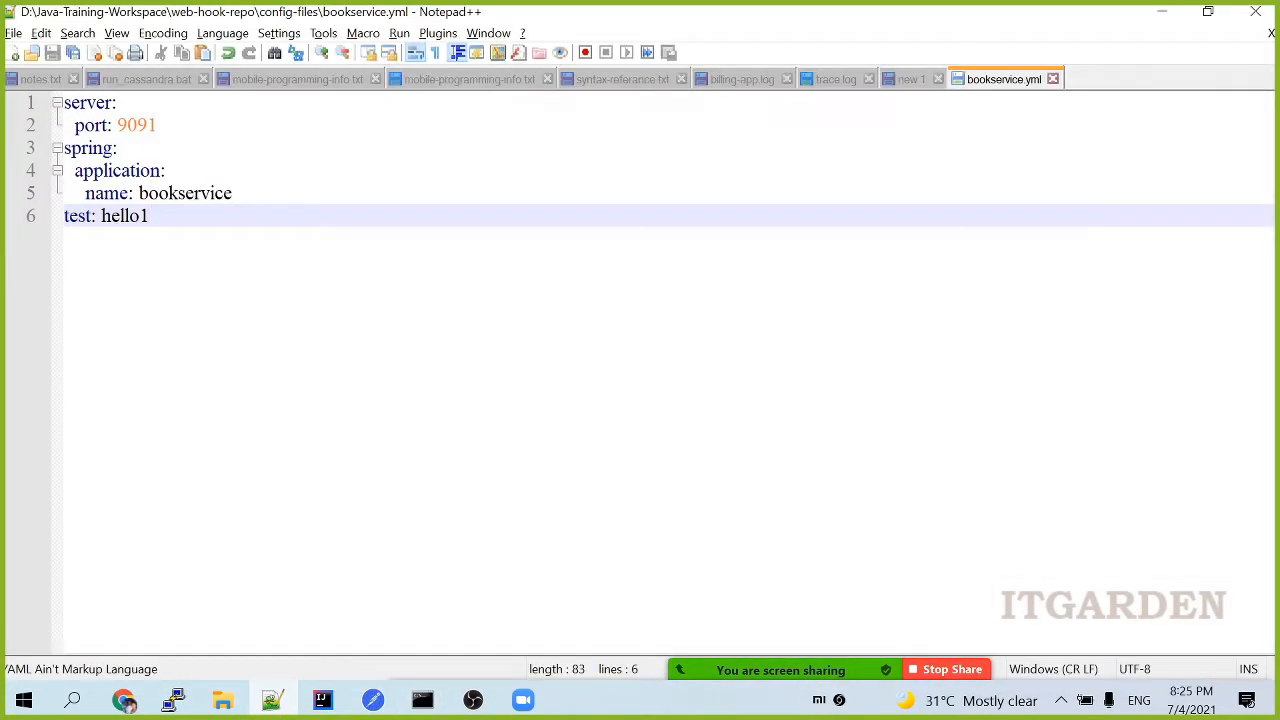
Step: Replace hello1 after 'test:' with a new 'This is web h…' message
{"action": "key", "text": "BackSpace"}
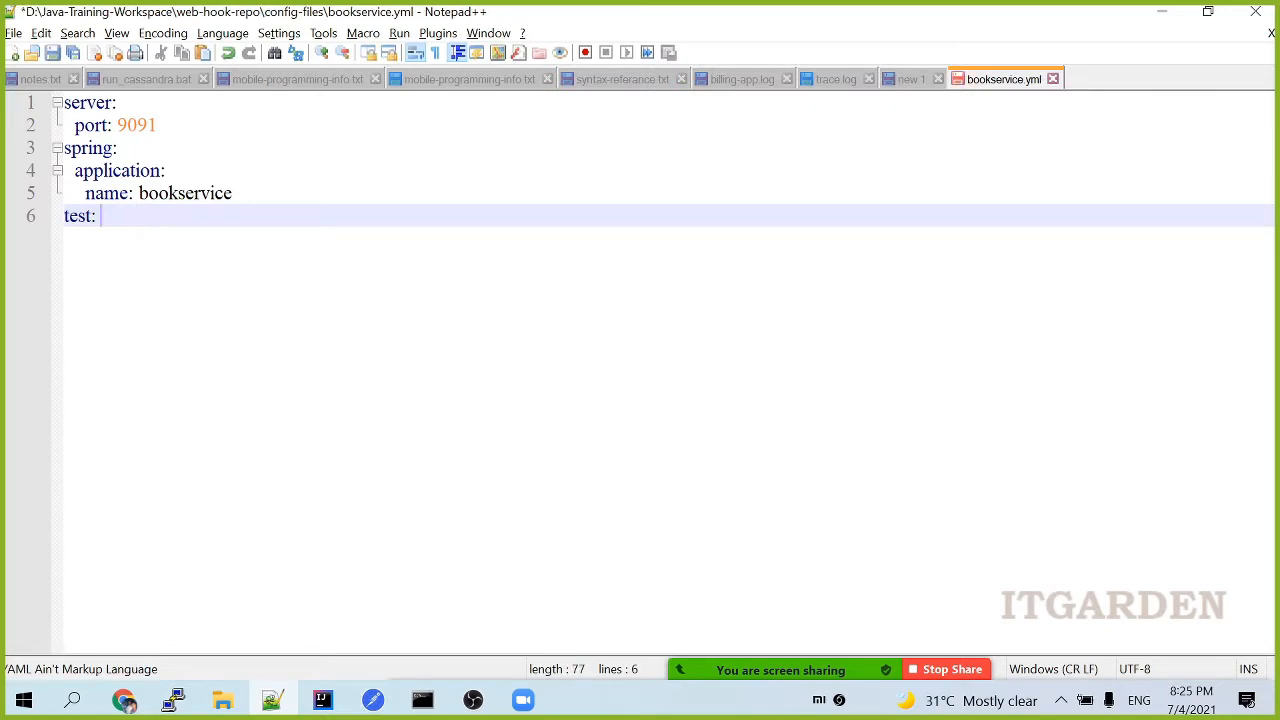
{"action": "type", "text": "This  is web h"}
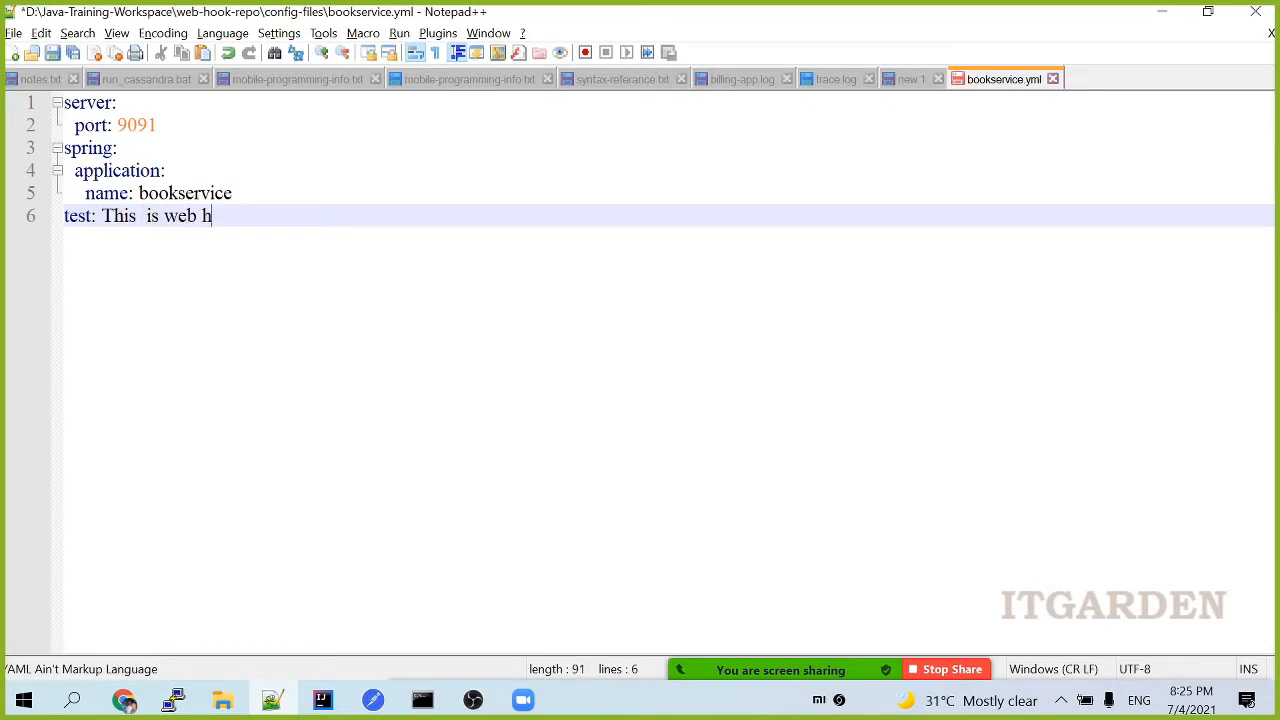
{"action": "key", "text": "Backspace"}
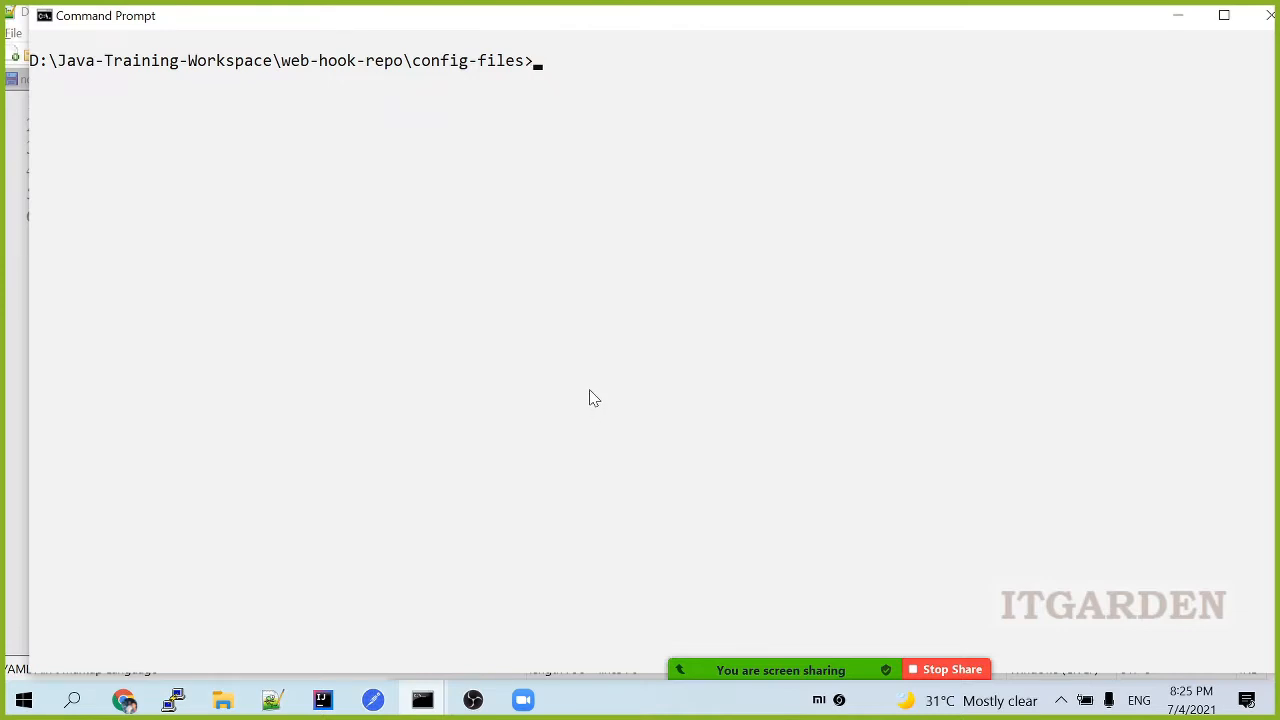
Step: Run git add, commit with message 'Webhook demo', and git push
{"action": "type", "text": "git add"}
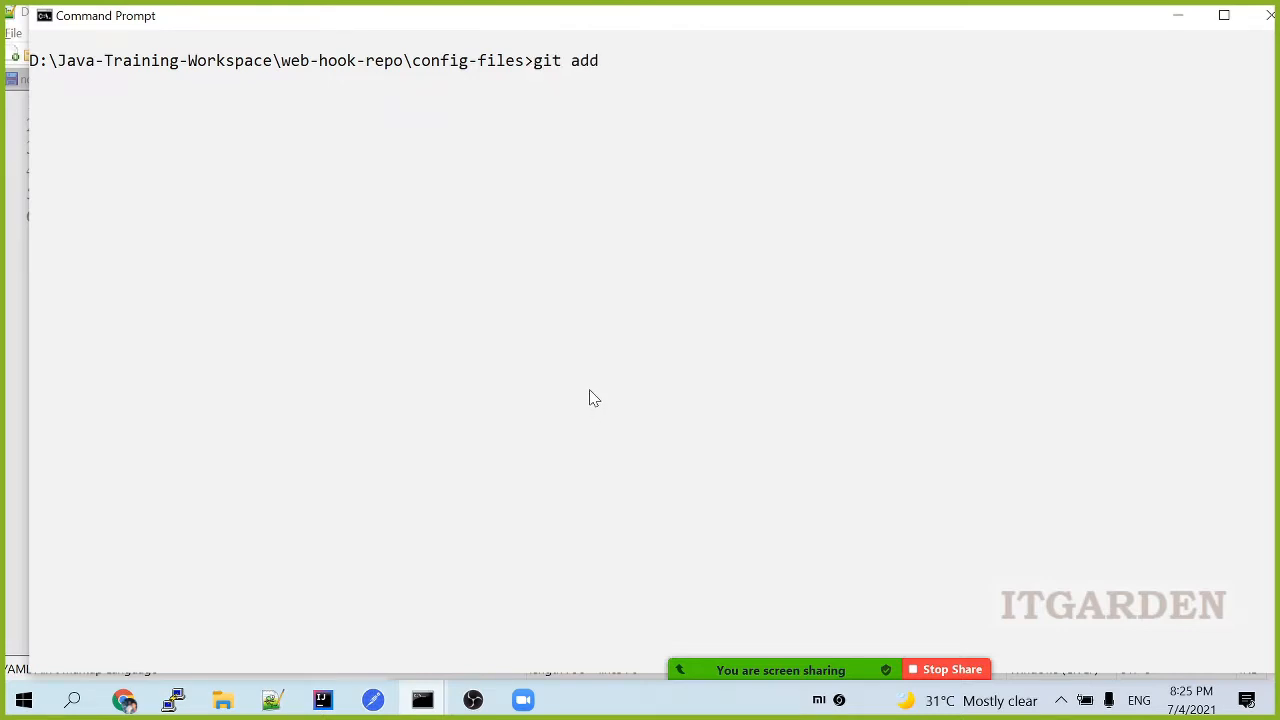
{"action": "type", "text": "git commit -m \"Web"}
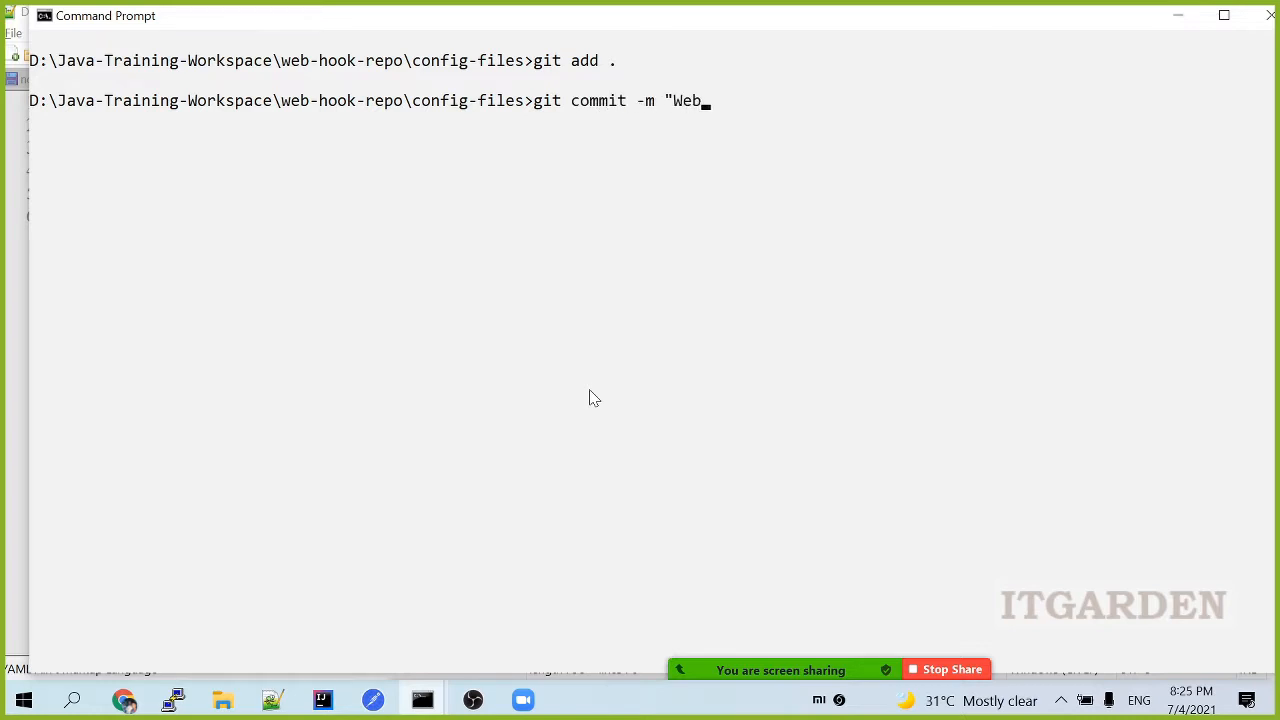
{"action": "type", "text": "hook demo\""}
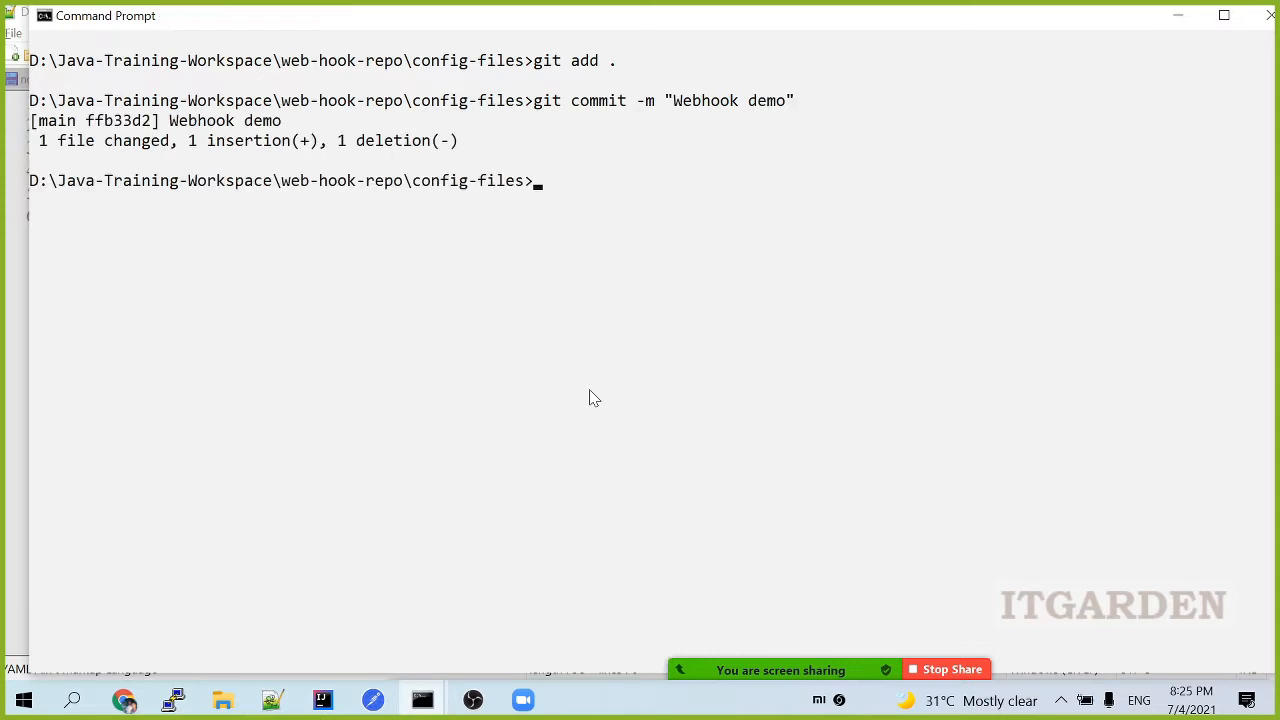
{"action": "type", "text": "git push"}
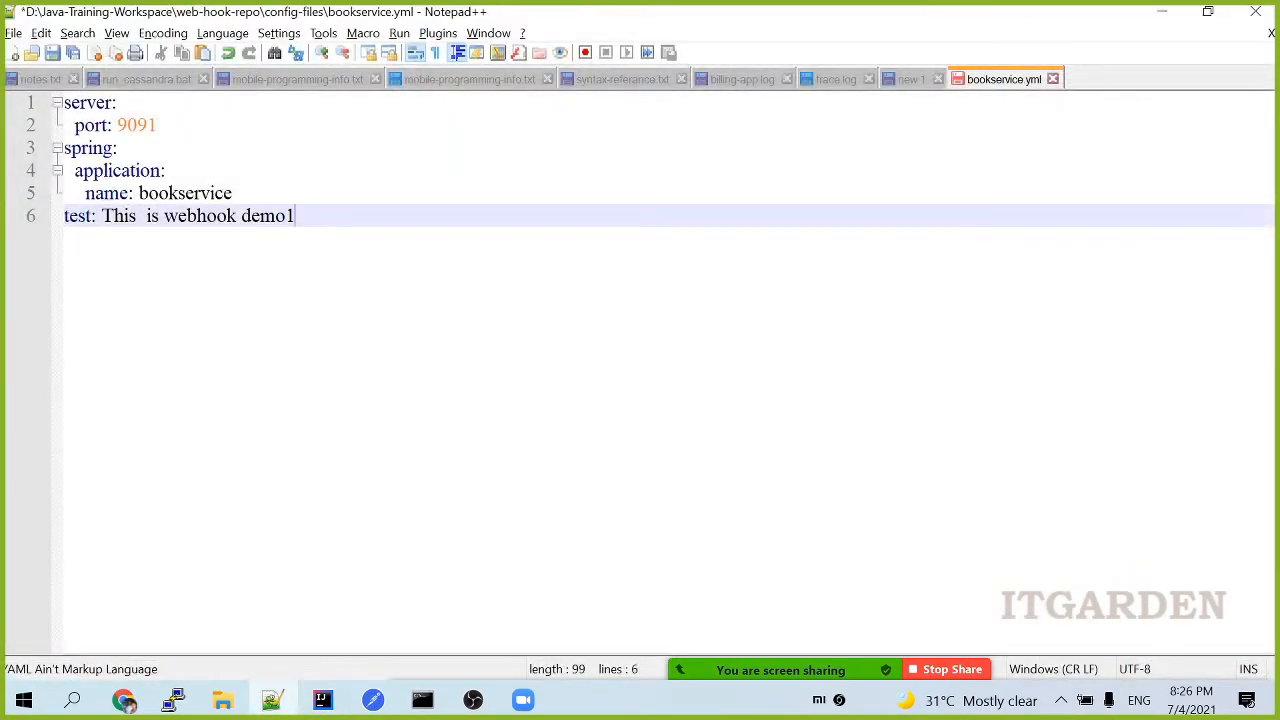
Step: Save bookservice.yml and bring the IntelliJ IDEA project window forward
{"action": "key", "text": "alt+tab"}
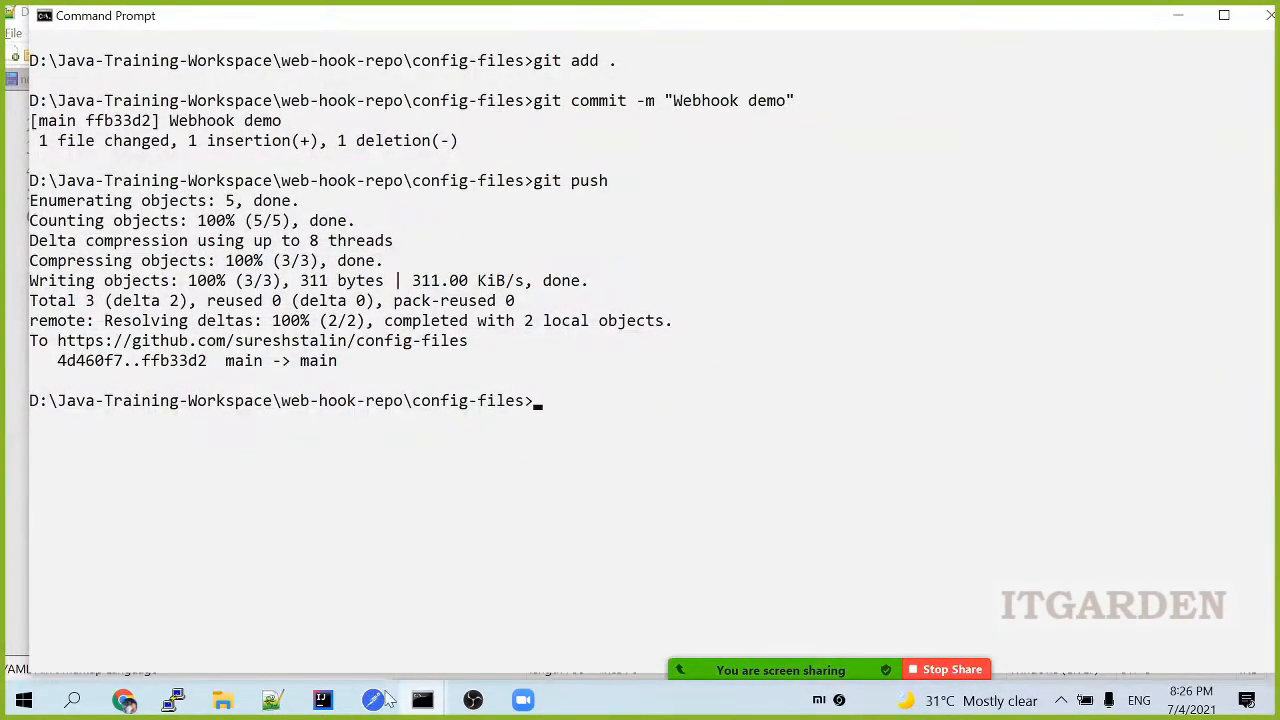
{"action": "left_click", "coordinate": [321, 699]}
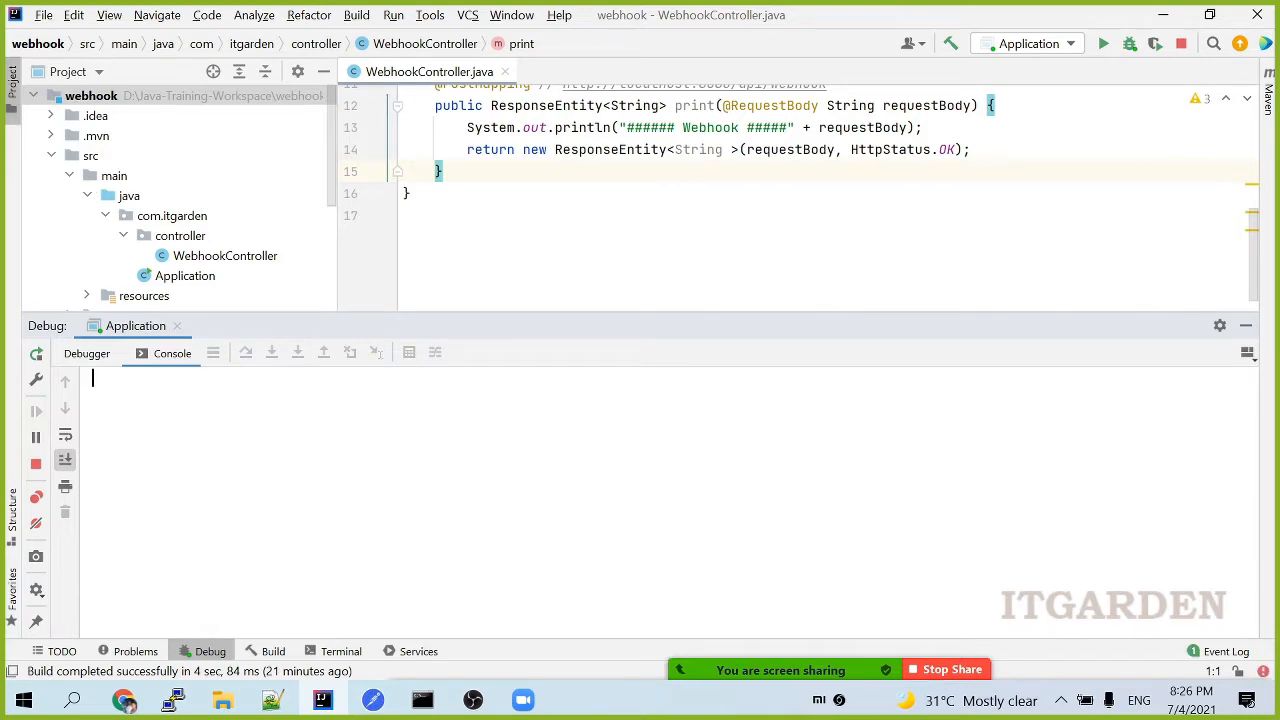
Step: Commit the staged change in Command Prompt with message 'Webhook demo'
{"action": "left_click", "coordinate": [420, 699]}
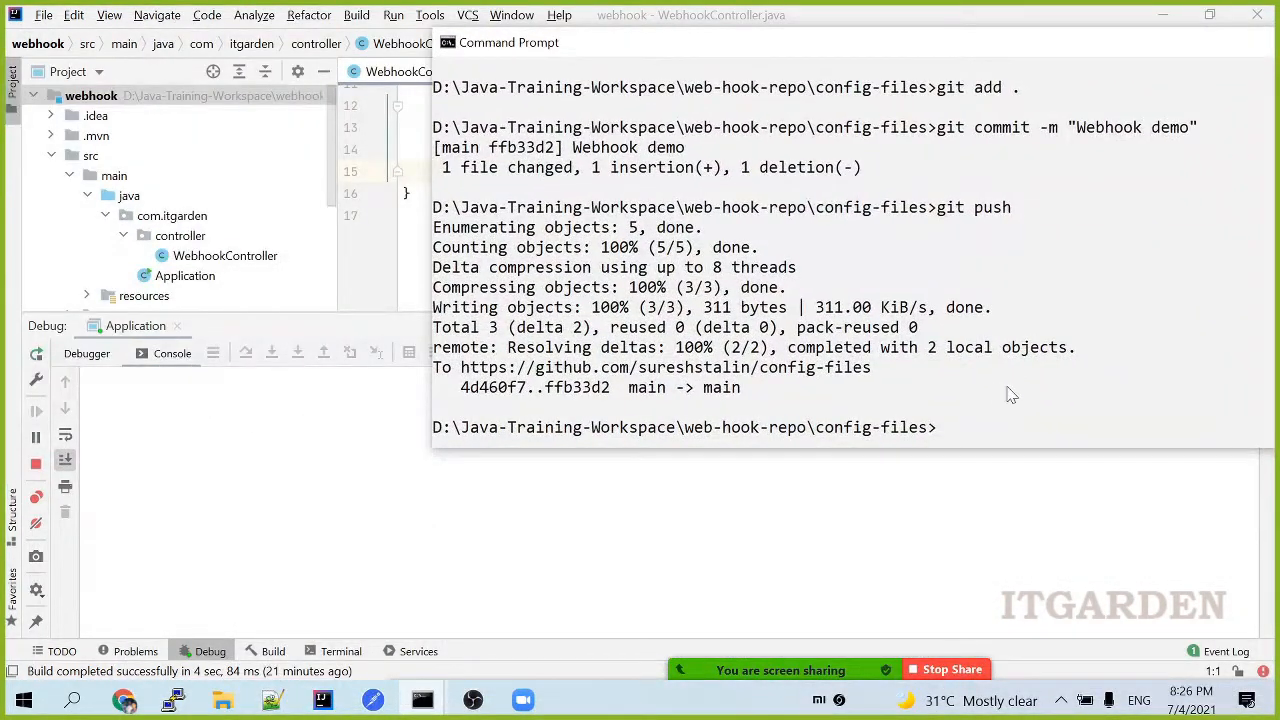
{"action": "type", "text": "git commit -m \"Webhook demo\""}
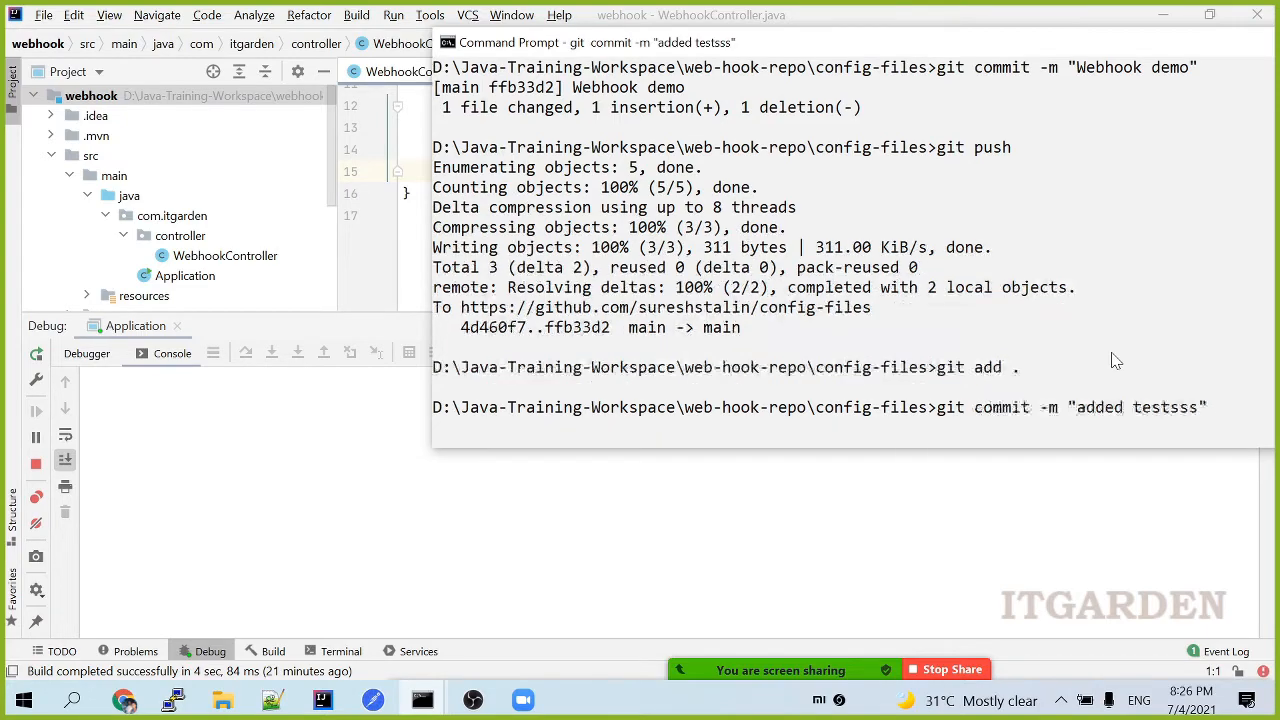
{"action": "key", "text": "enter"}
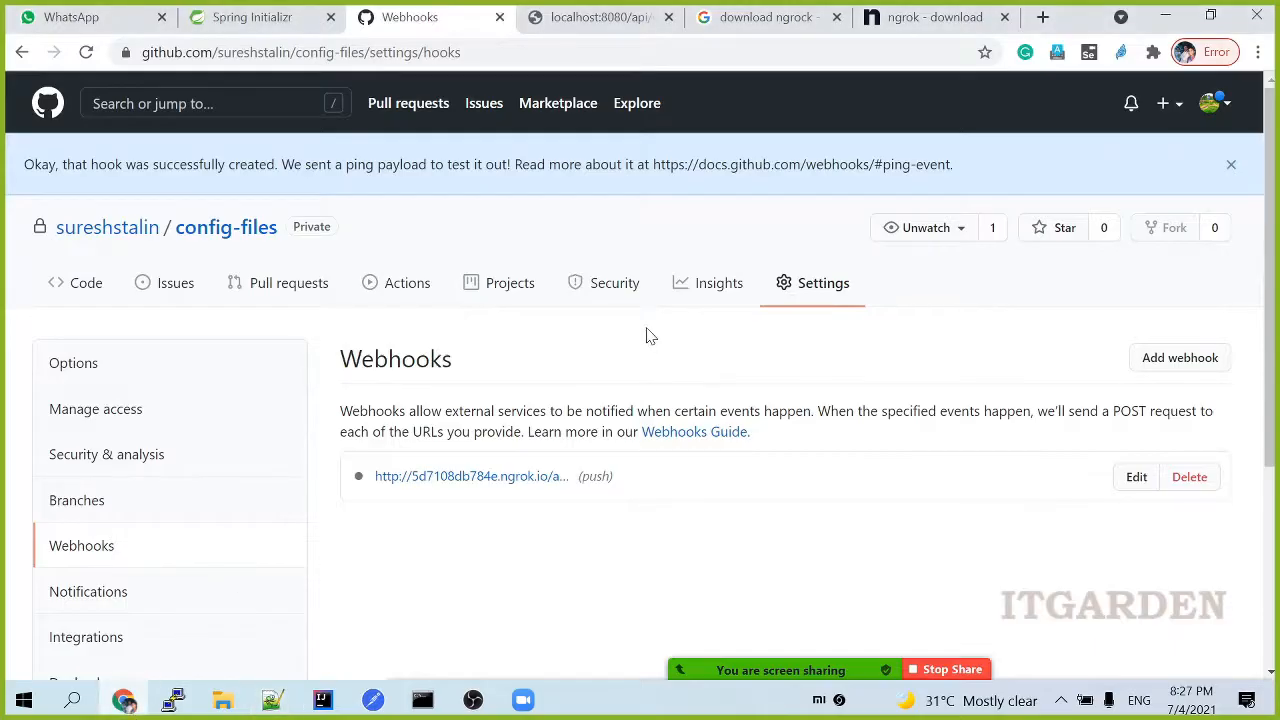
Step: Open the Manage webhook page for the ngrok /api/webhook hook
{"action": "scroll", "scroll_direction": "down", "scroll_amount": 3}
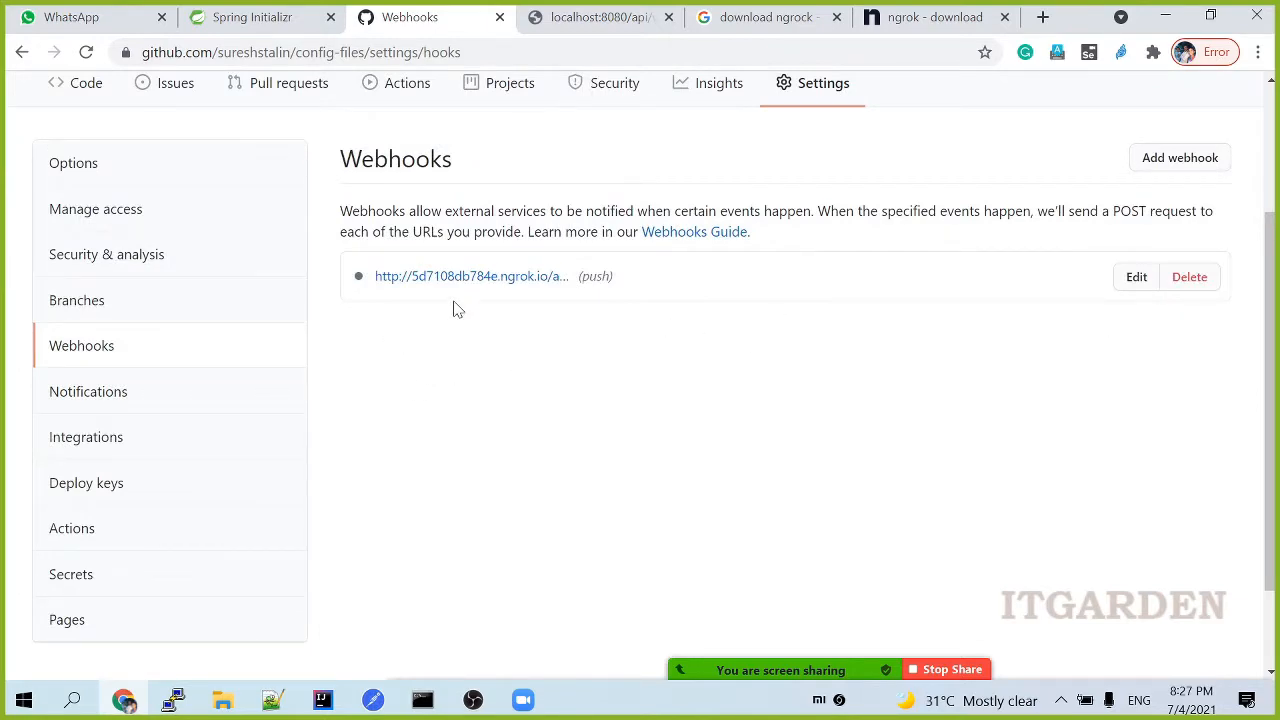
{"action": "mouse_move", "coordinate": [479, 297]}
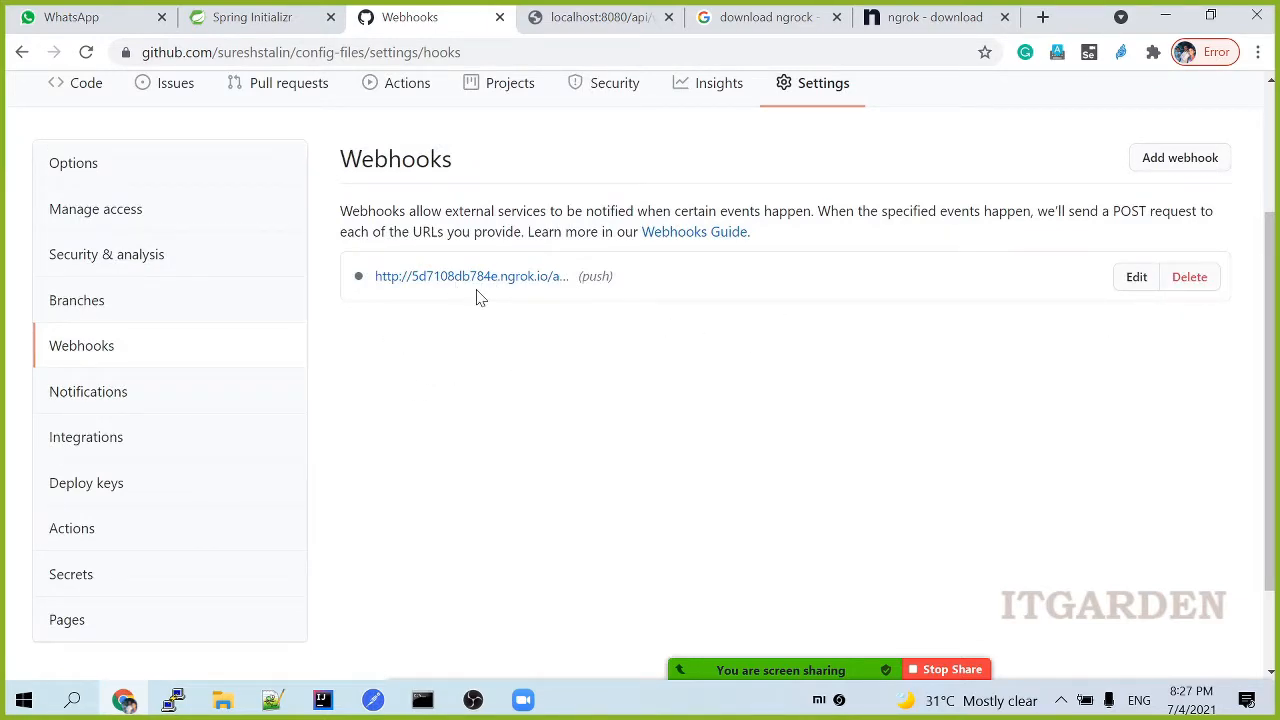
{"action": "left_click", "coordinate": [1136, 277]}
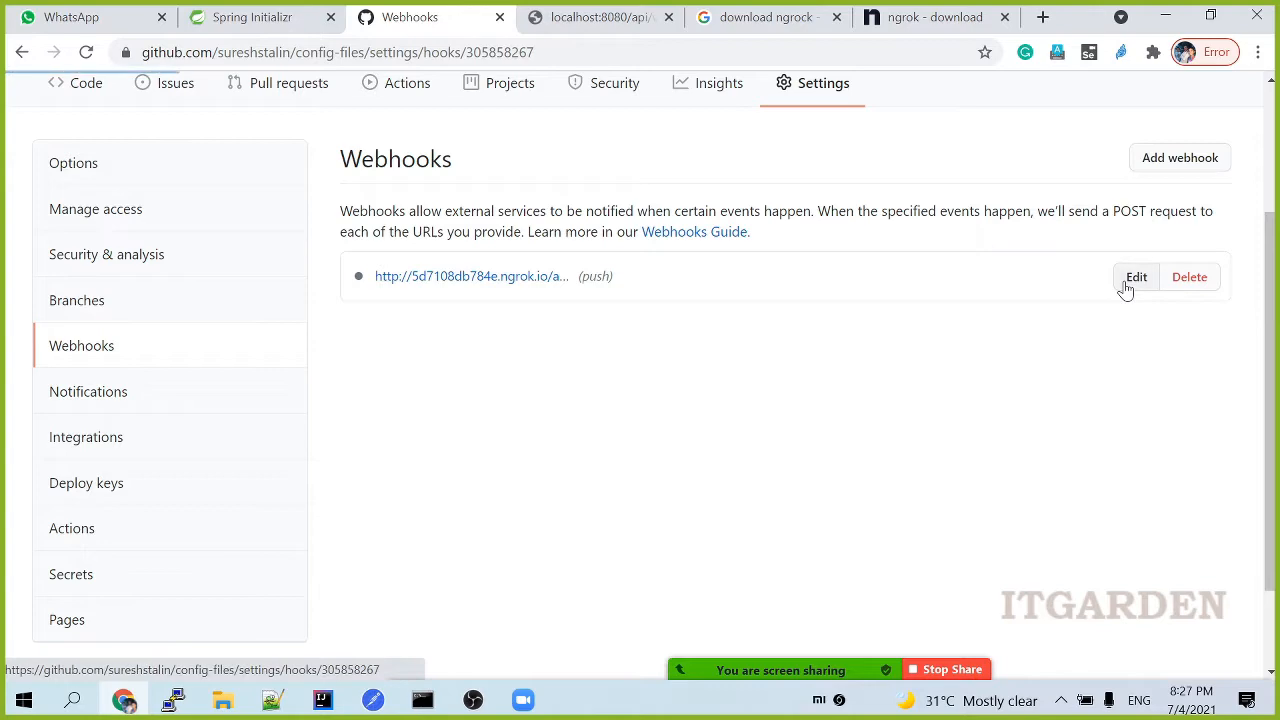
{"action": "left_click", "coordinate": [1136, 277]}
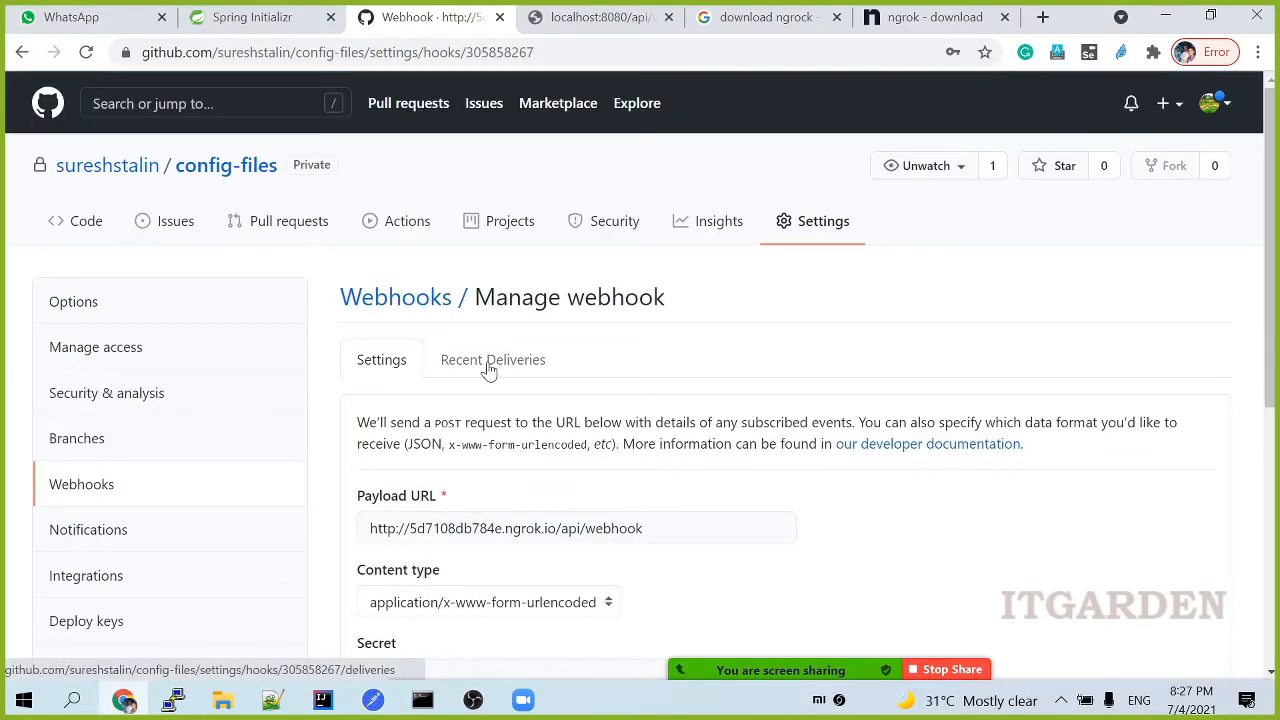
Step: Show Recent Deliveries and expand the latest push delivery with its 200 response
{"action": "left_click", "coordinate": [492, 359]}
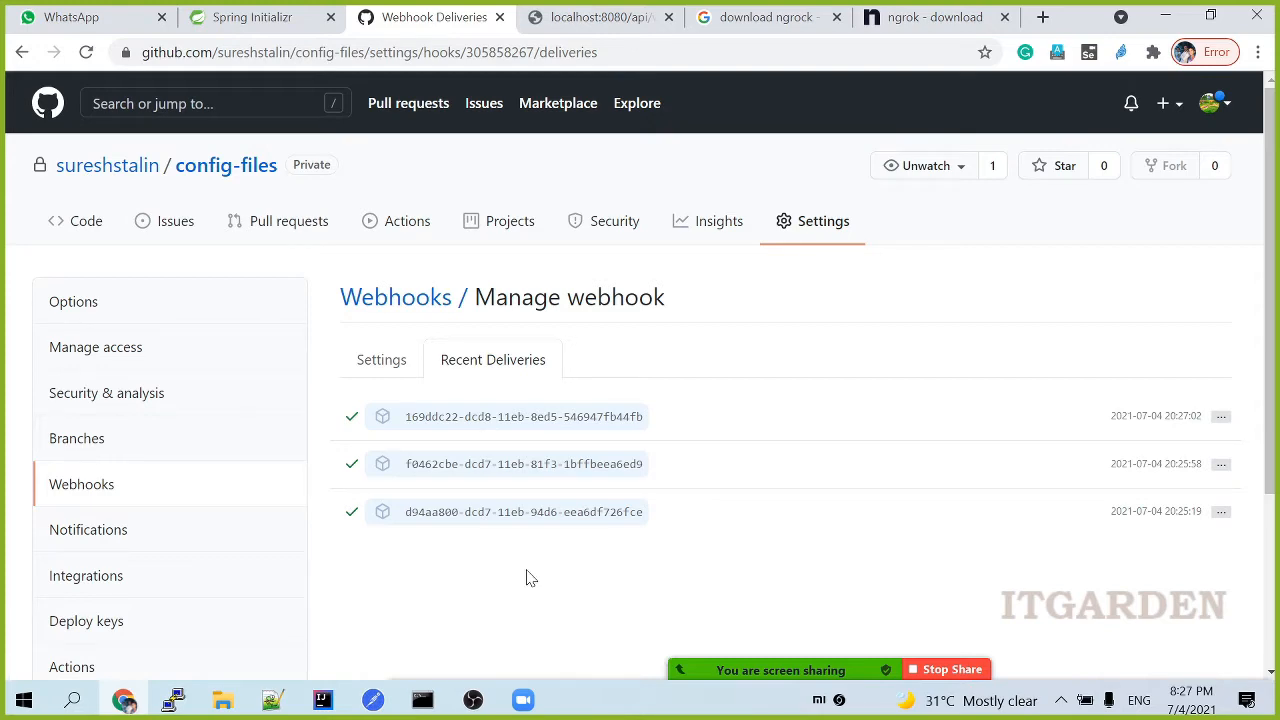
{"action": "mouse_move", "coordinate": [640, 447]}
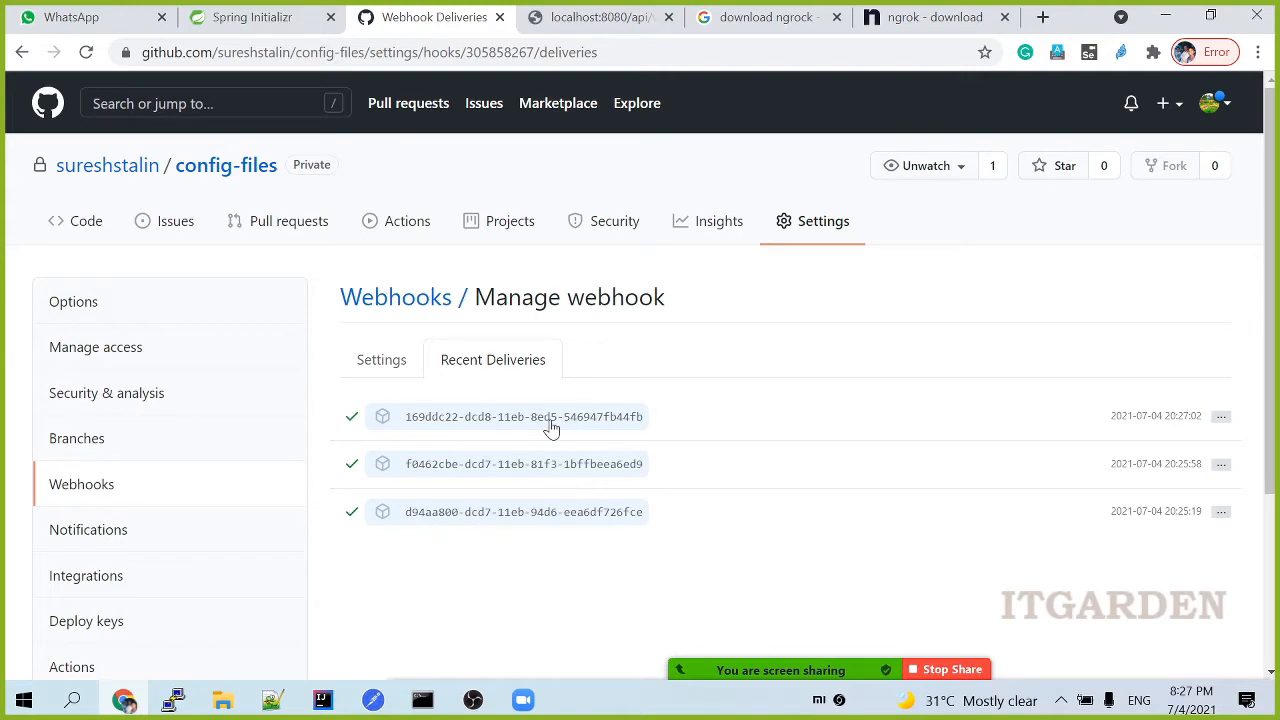
{"action": "left_click", "coordinate": [524, 416]}
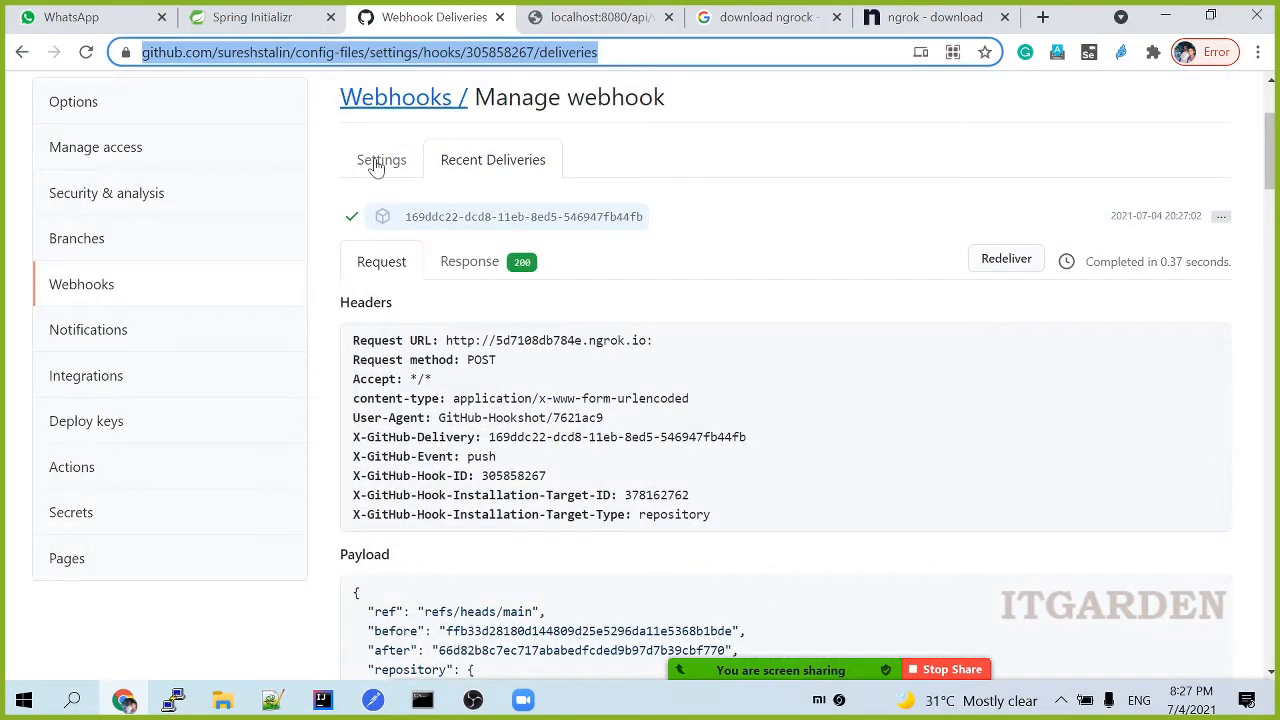
{"action": "left_click", "coordinate": [600, 17]}
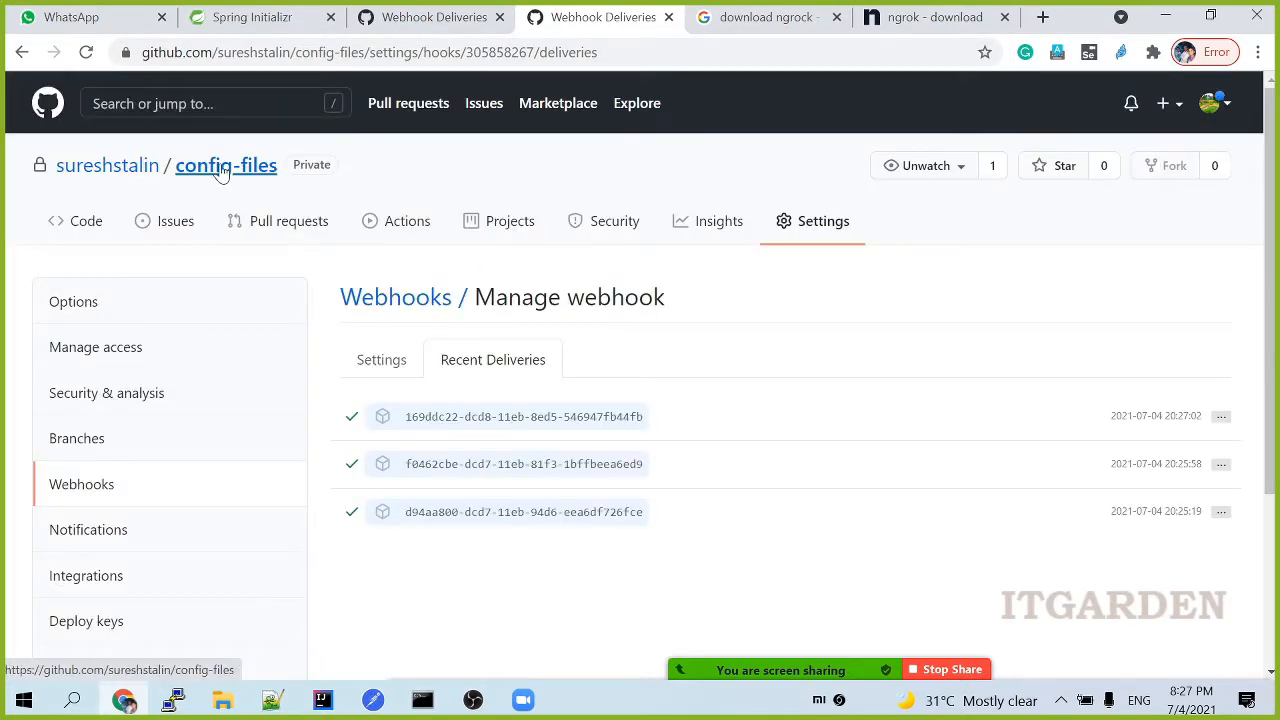
Step: View bookservice.yml's raw contents in config-files, then open its commit history
{"action": "left_click", "coordinate": [226, 165]}
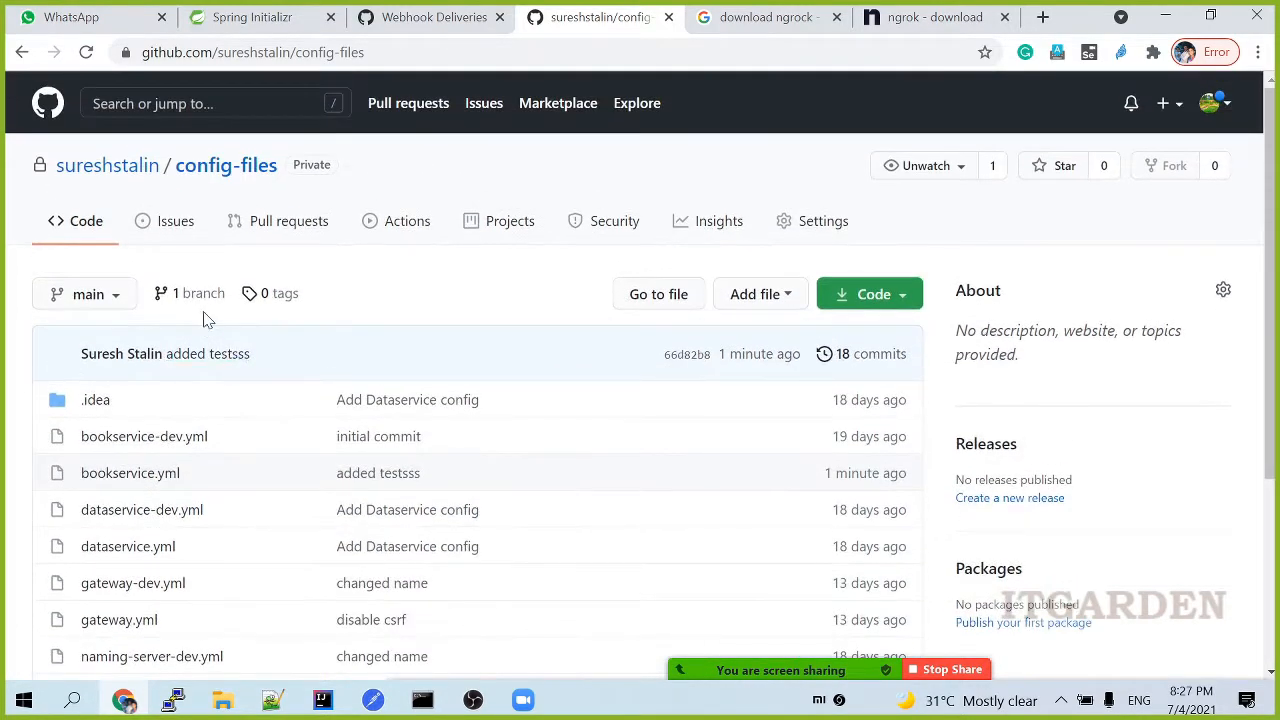
{"action": "scroll", "scroll_direction": "down", "scroll_amount": 3}
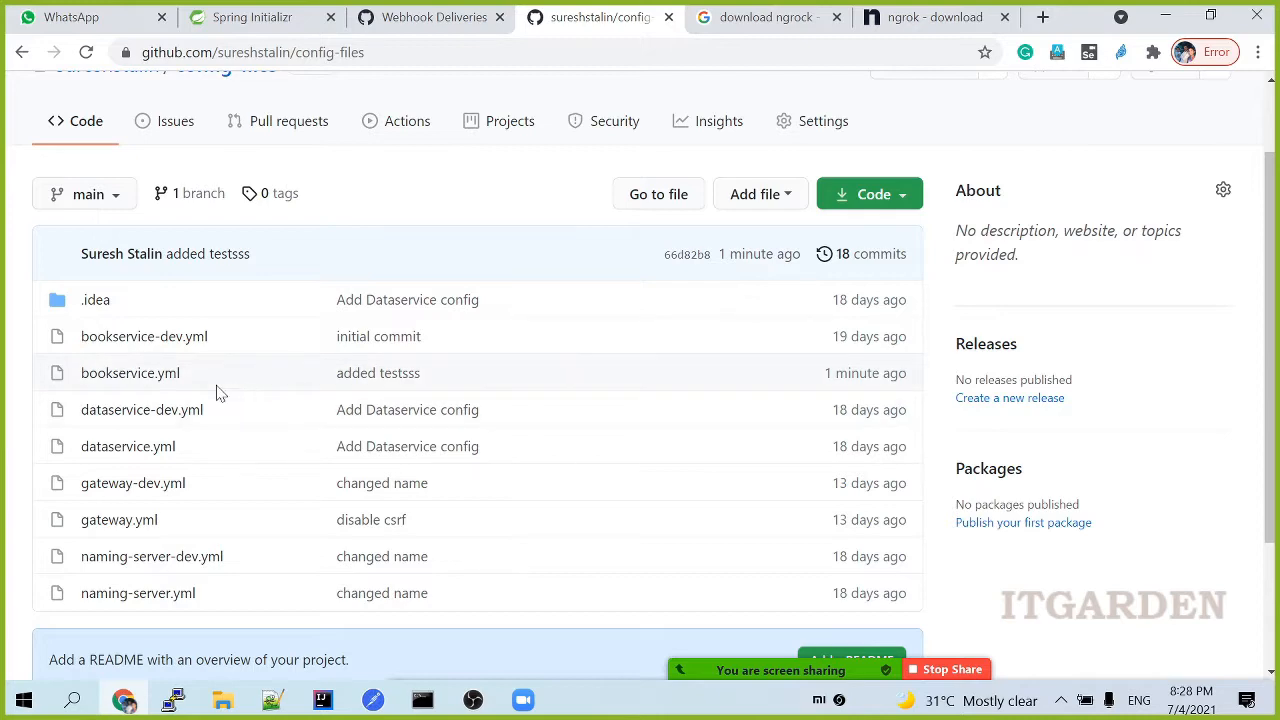
{"action": "mouse_move", "coordinate": [130, 373]}
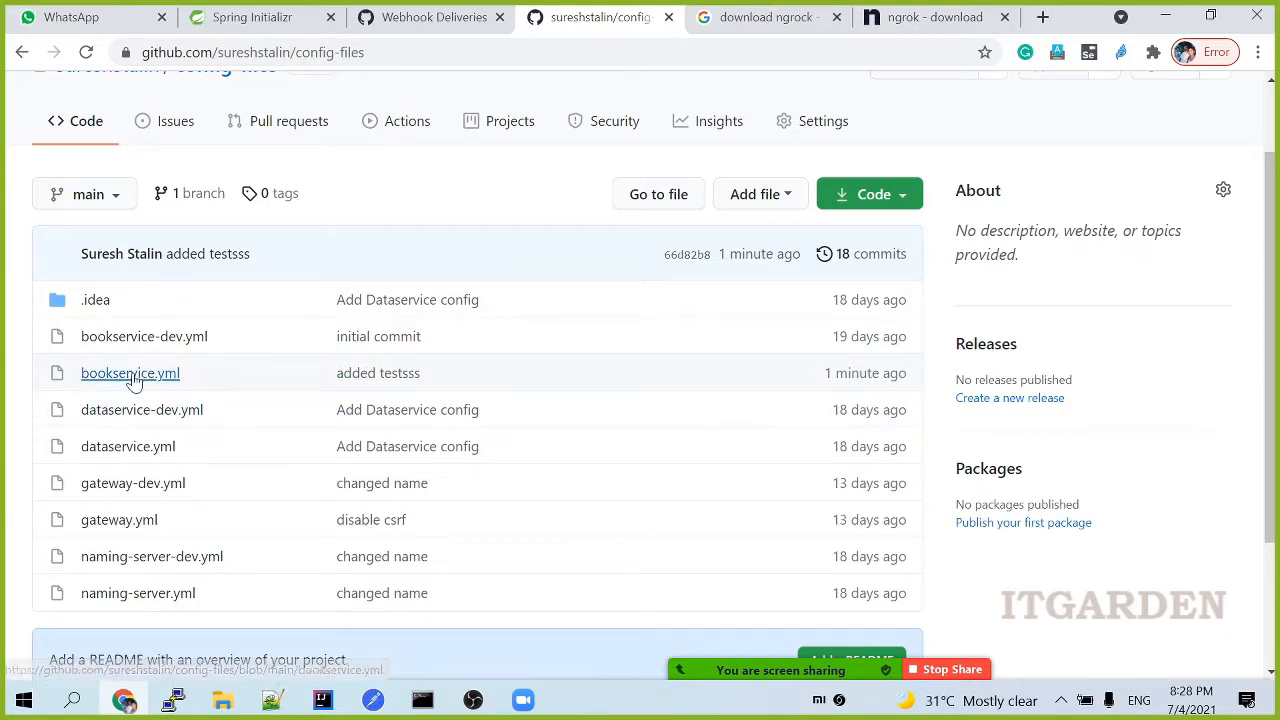
{"action": "left_click", "coordinate": [130, 373]}
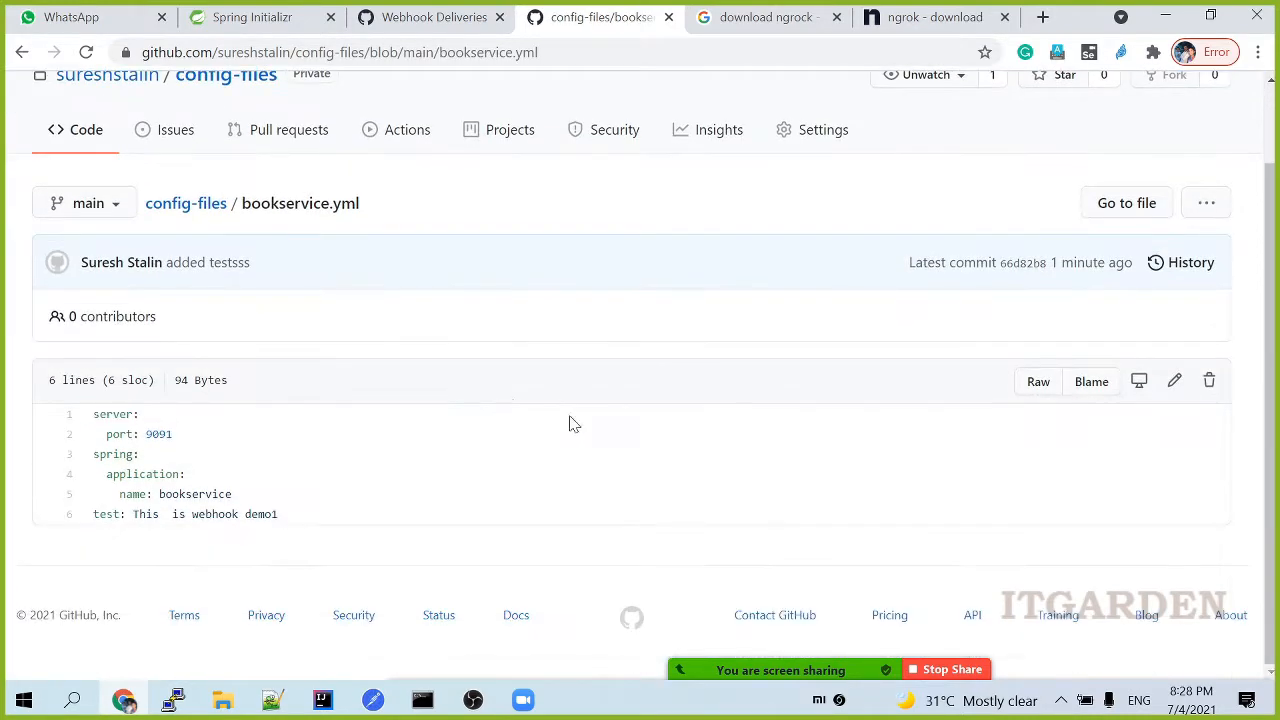
{"action": "mouse_move", "coordinate": [1160, 488]}
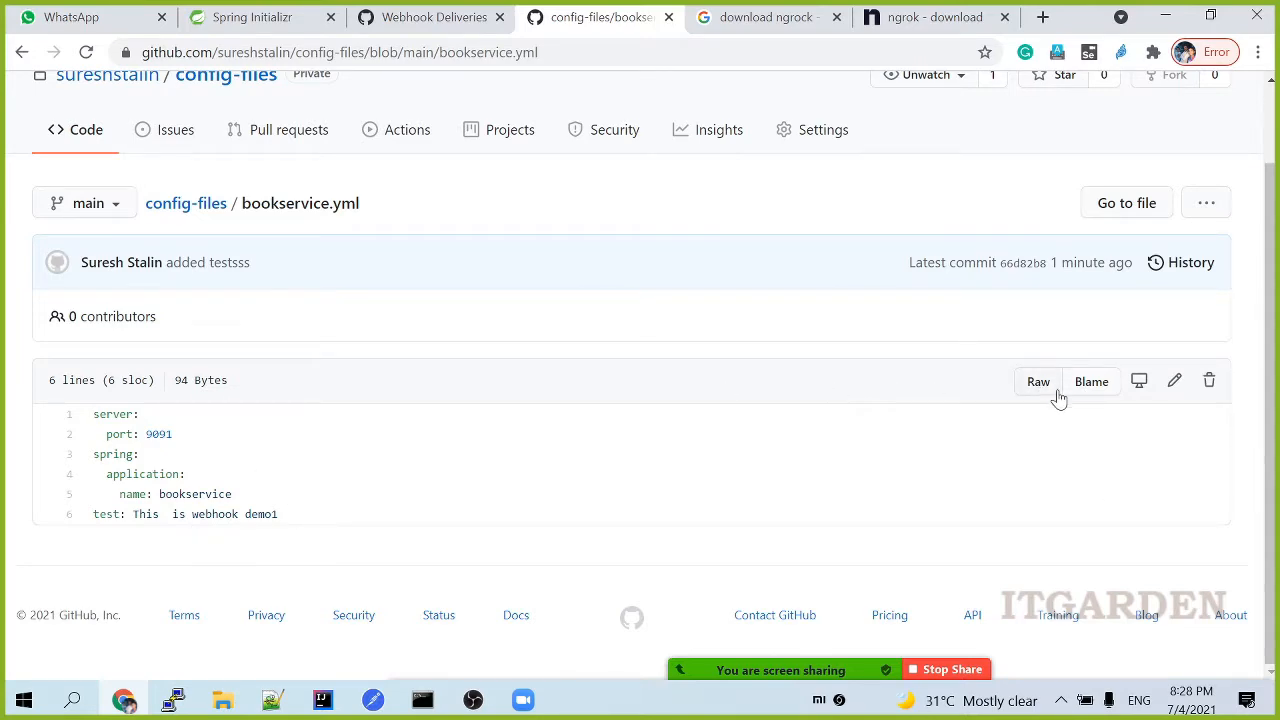
{"action": "left_click", "coordinate": [1038, 381]}
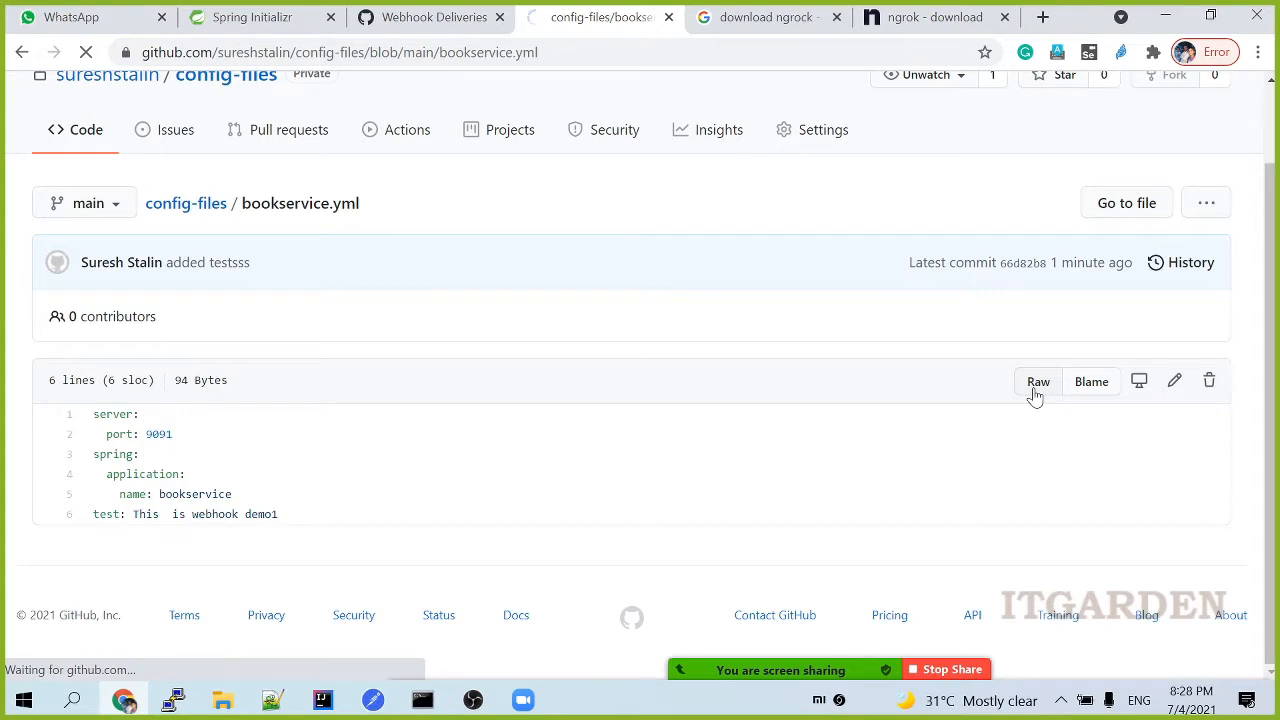
{"action": "left_click", "coordinate": [1038, 381]}
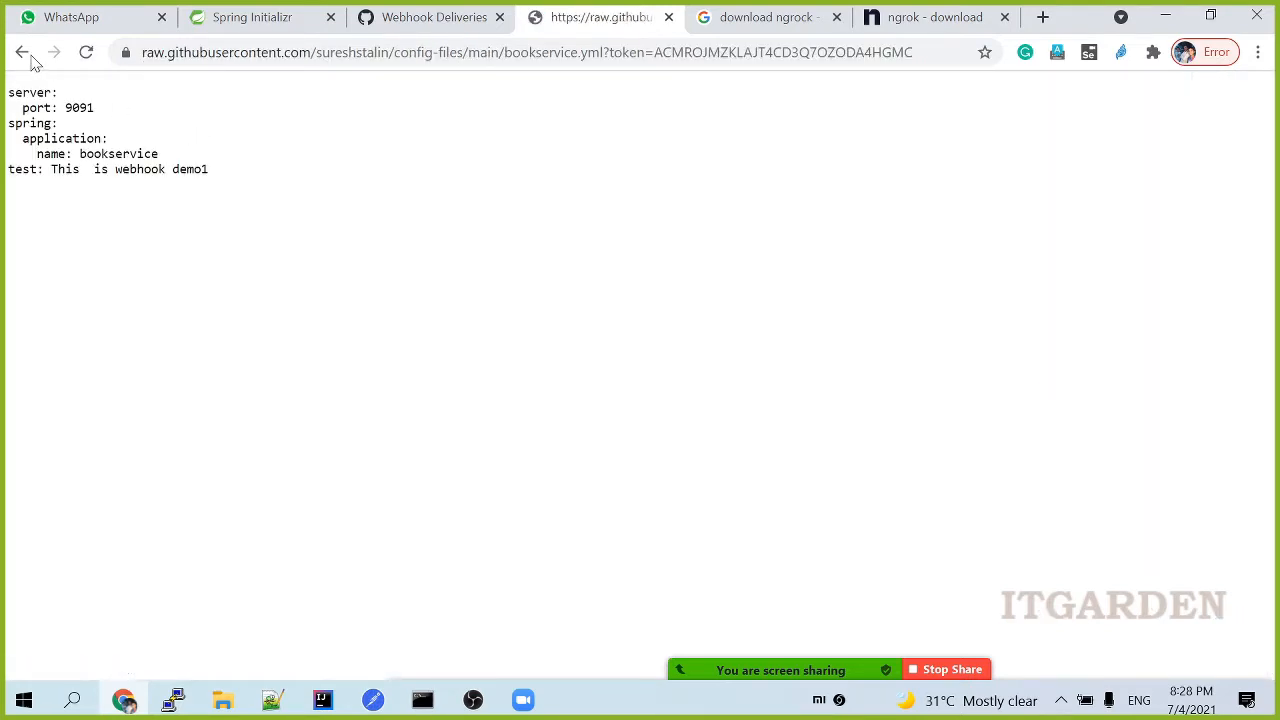
{"action": "left_click", "coordinate": [22, 52]}
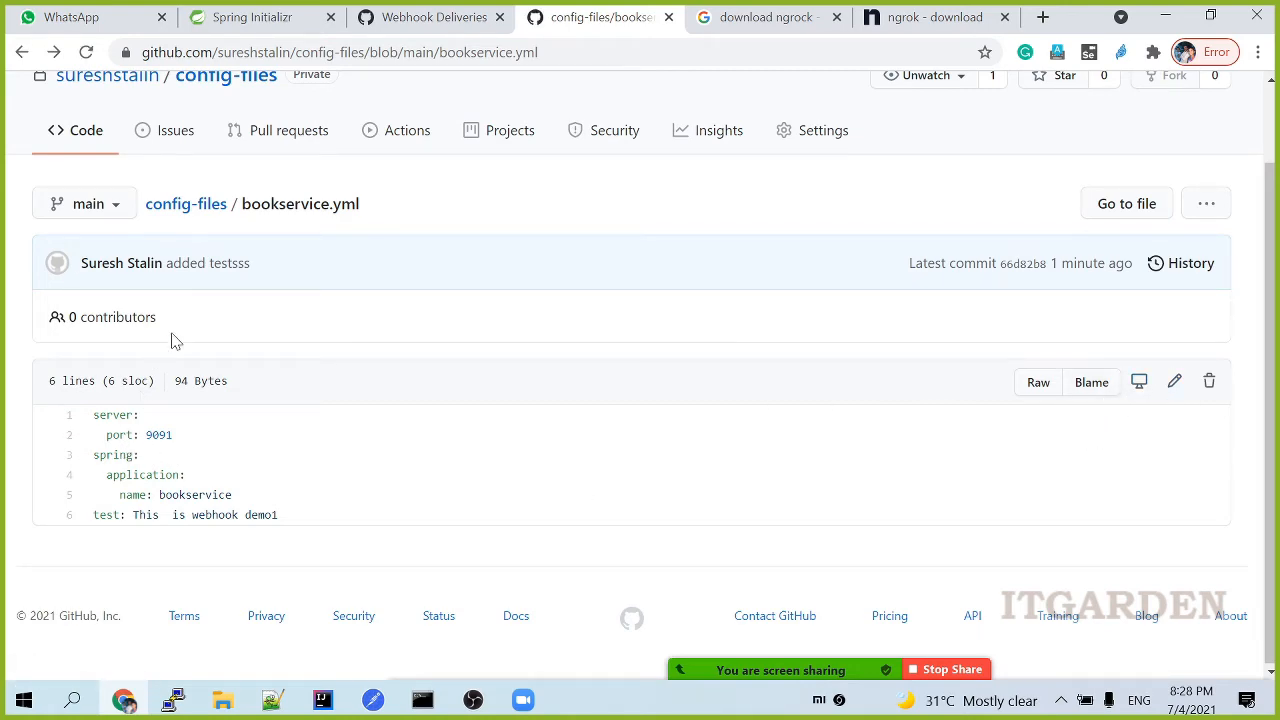
{"action": "mouse_move", "coordinate": [1192, 263]}
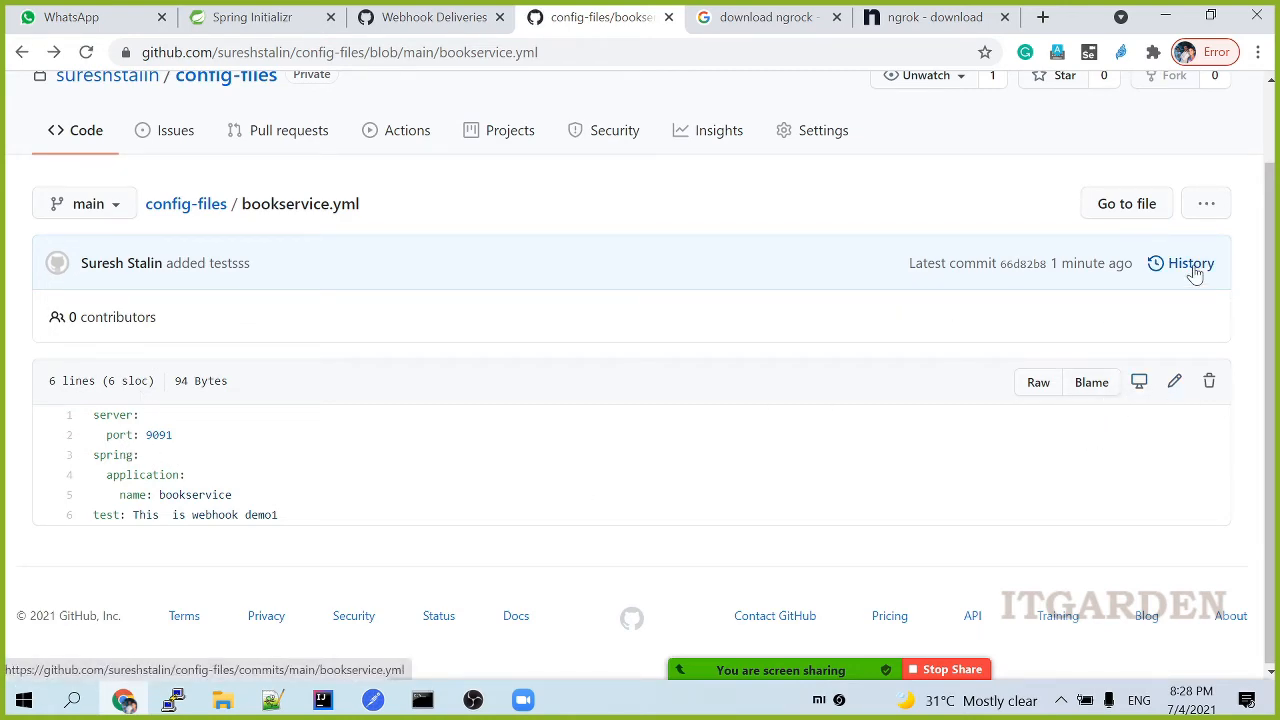
{"action": "left_click", "coordinate": [1189, 262]}
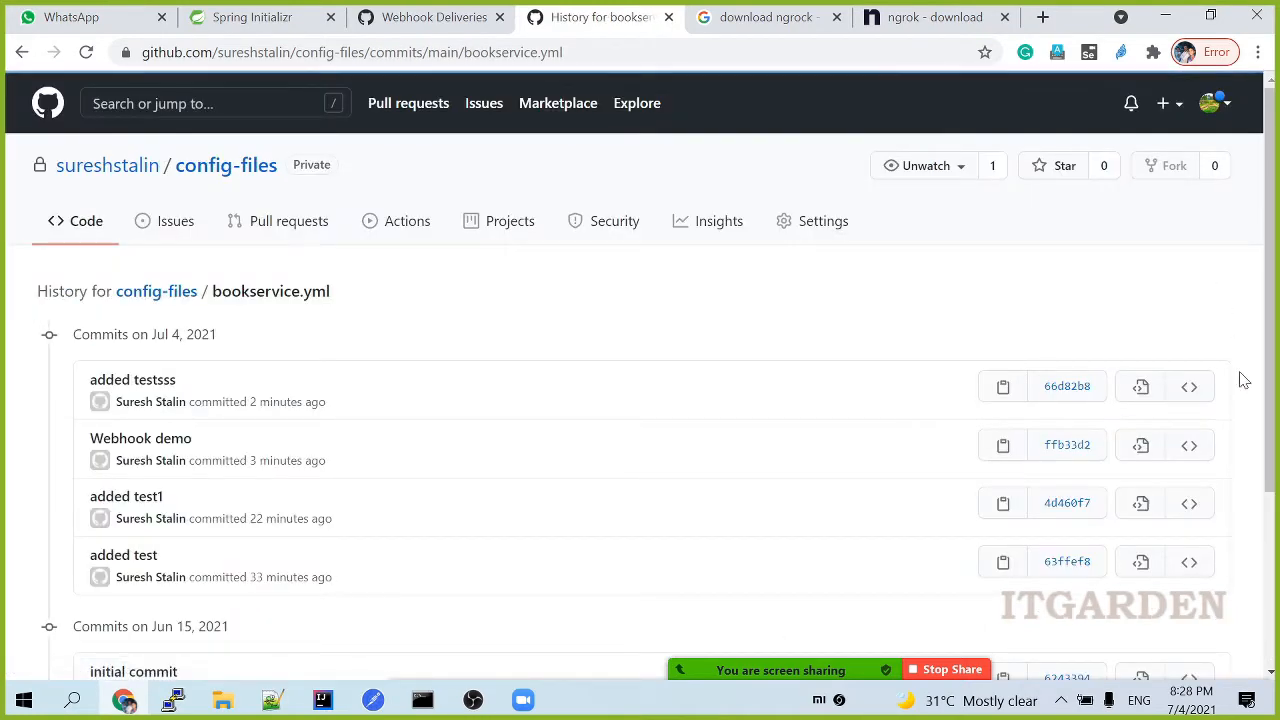